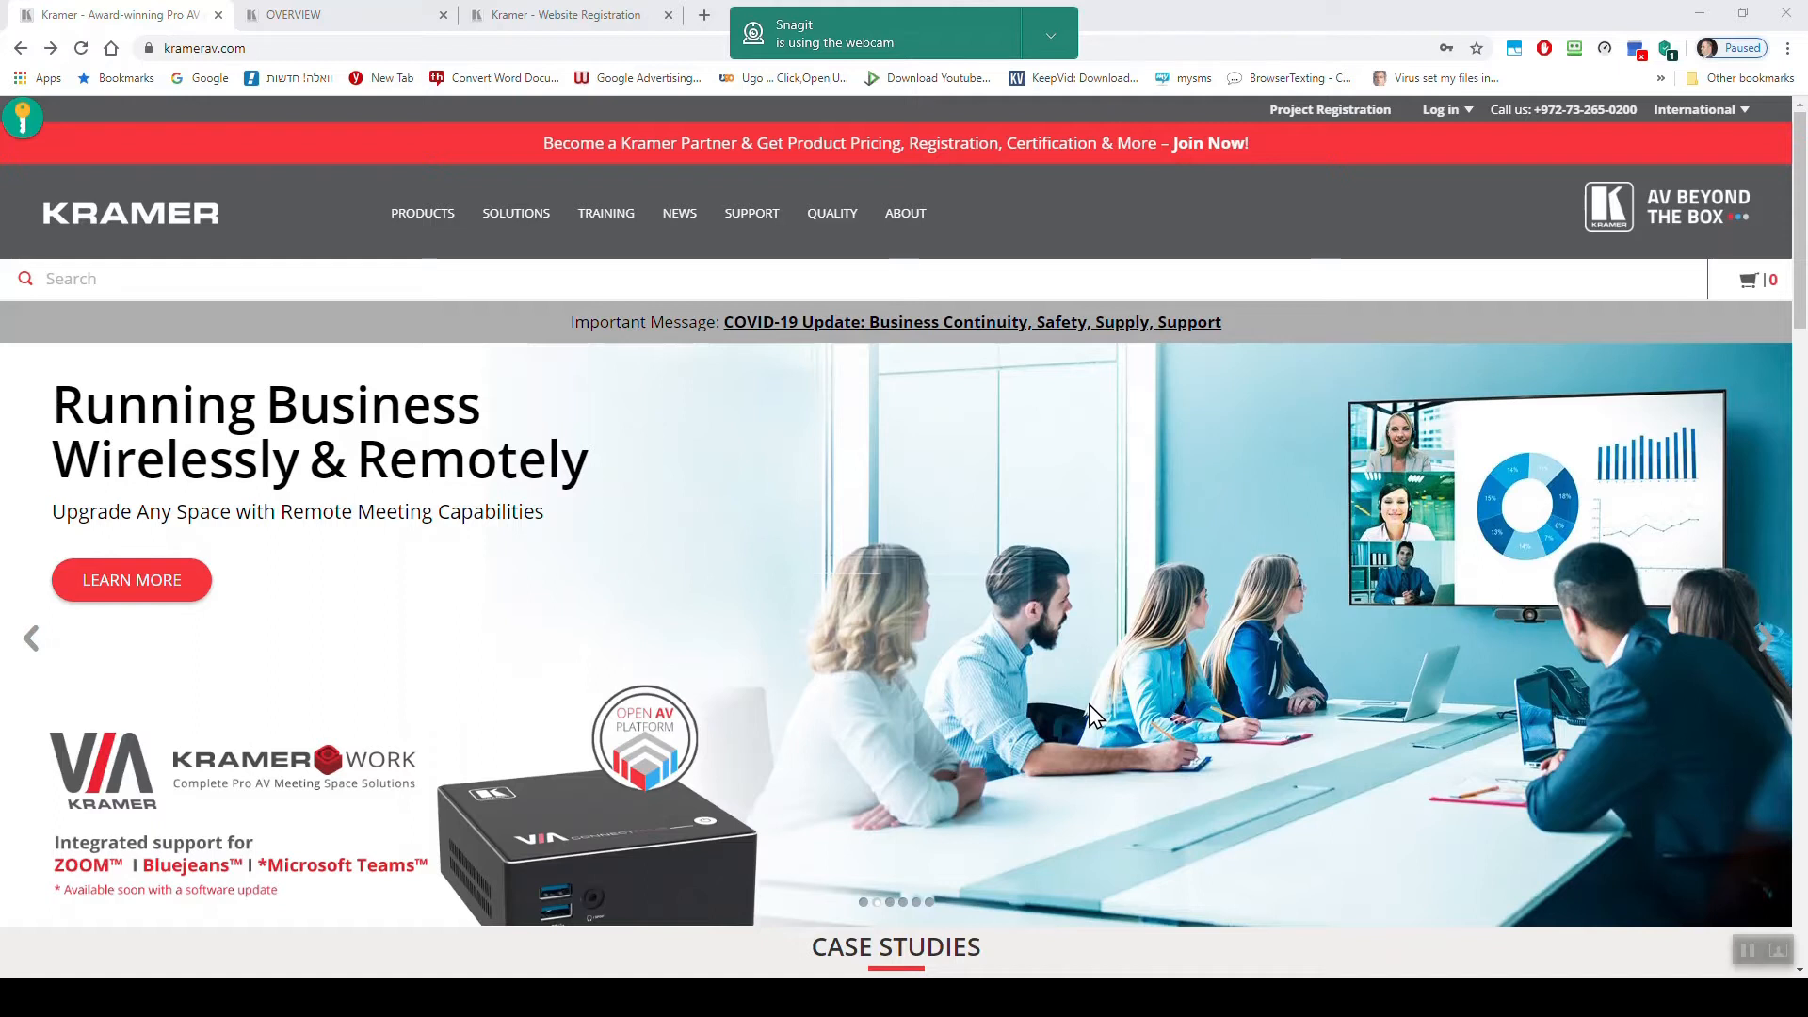
mouse_move(700, 611)
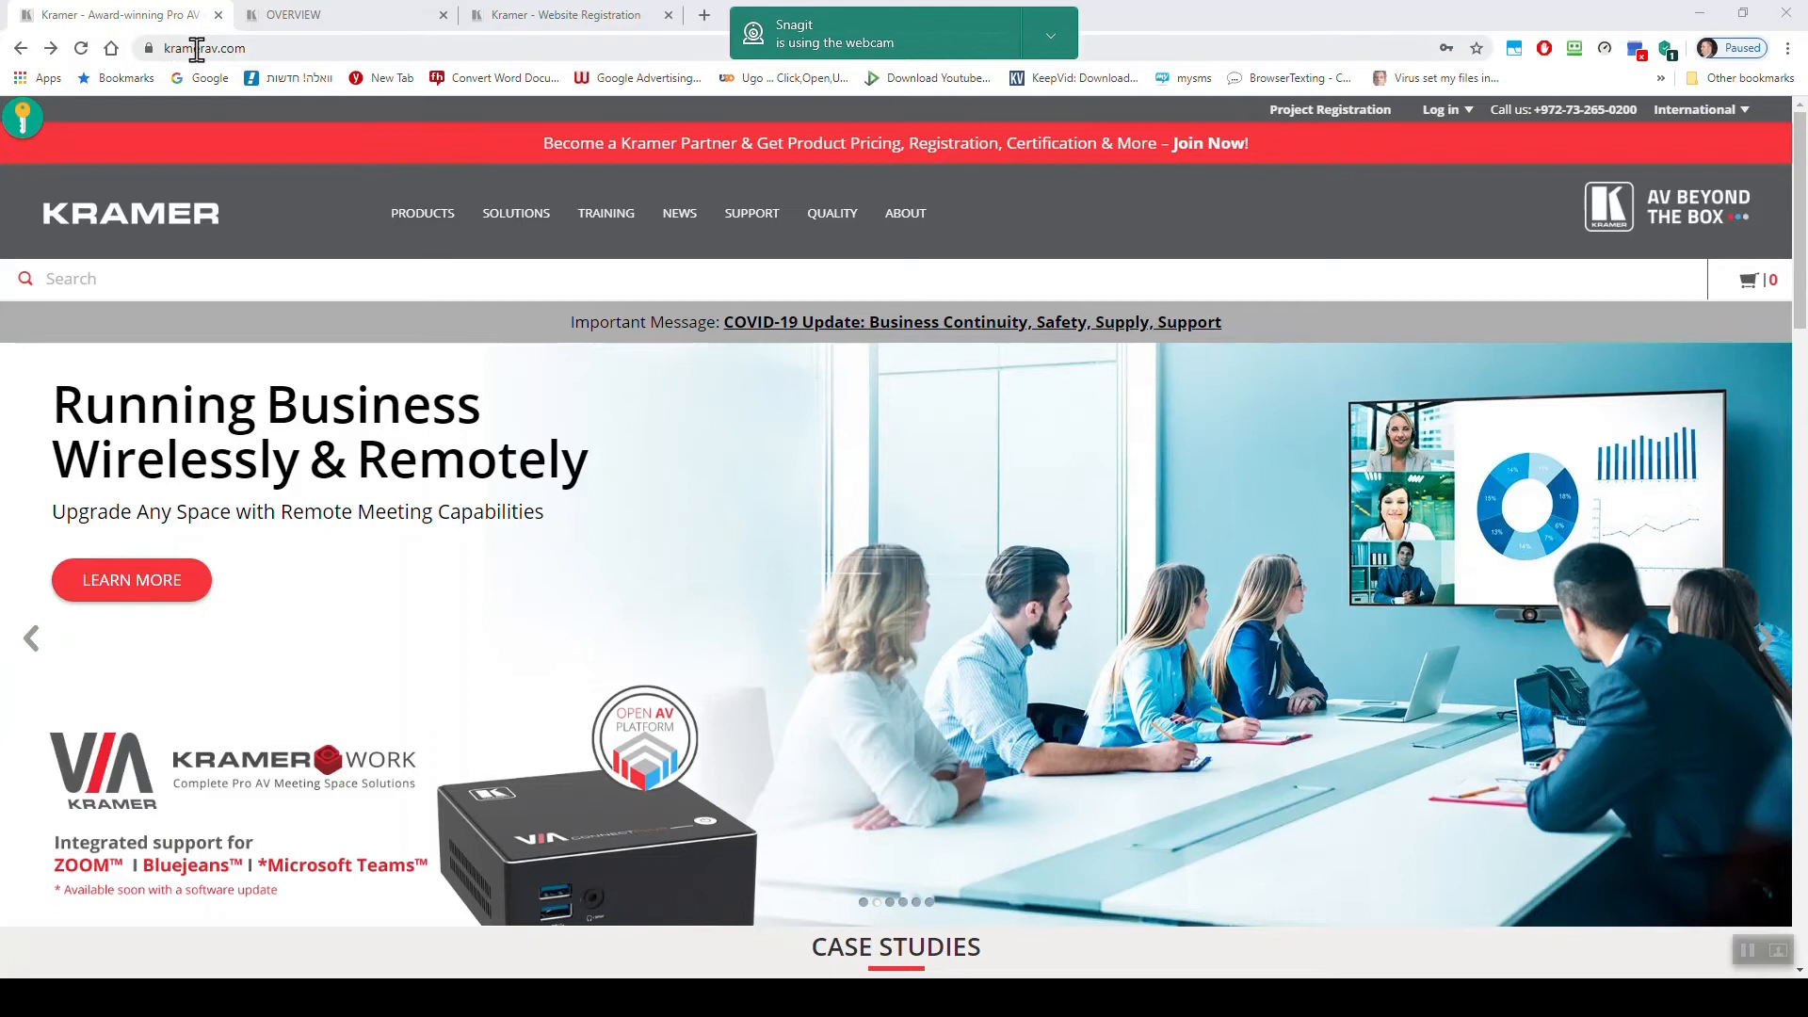
mouse_move(299, 560)
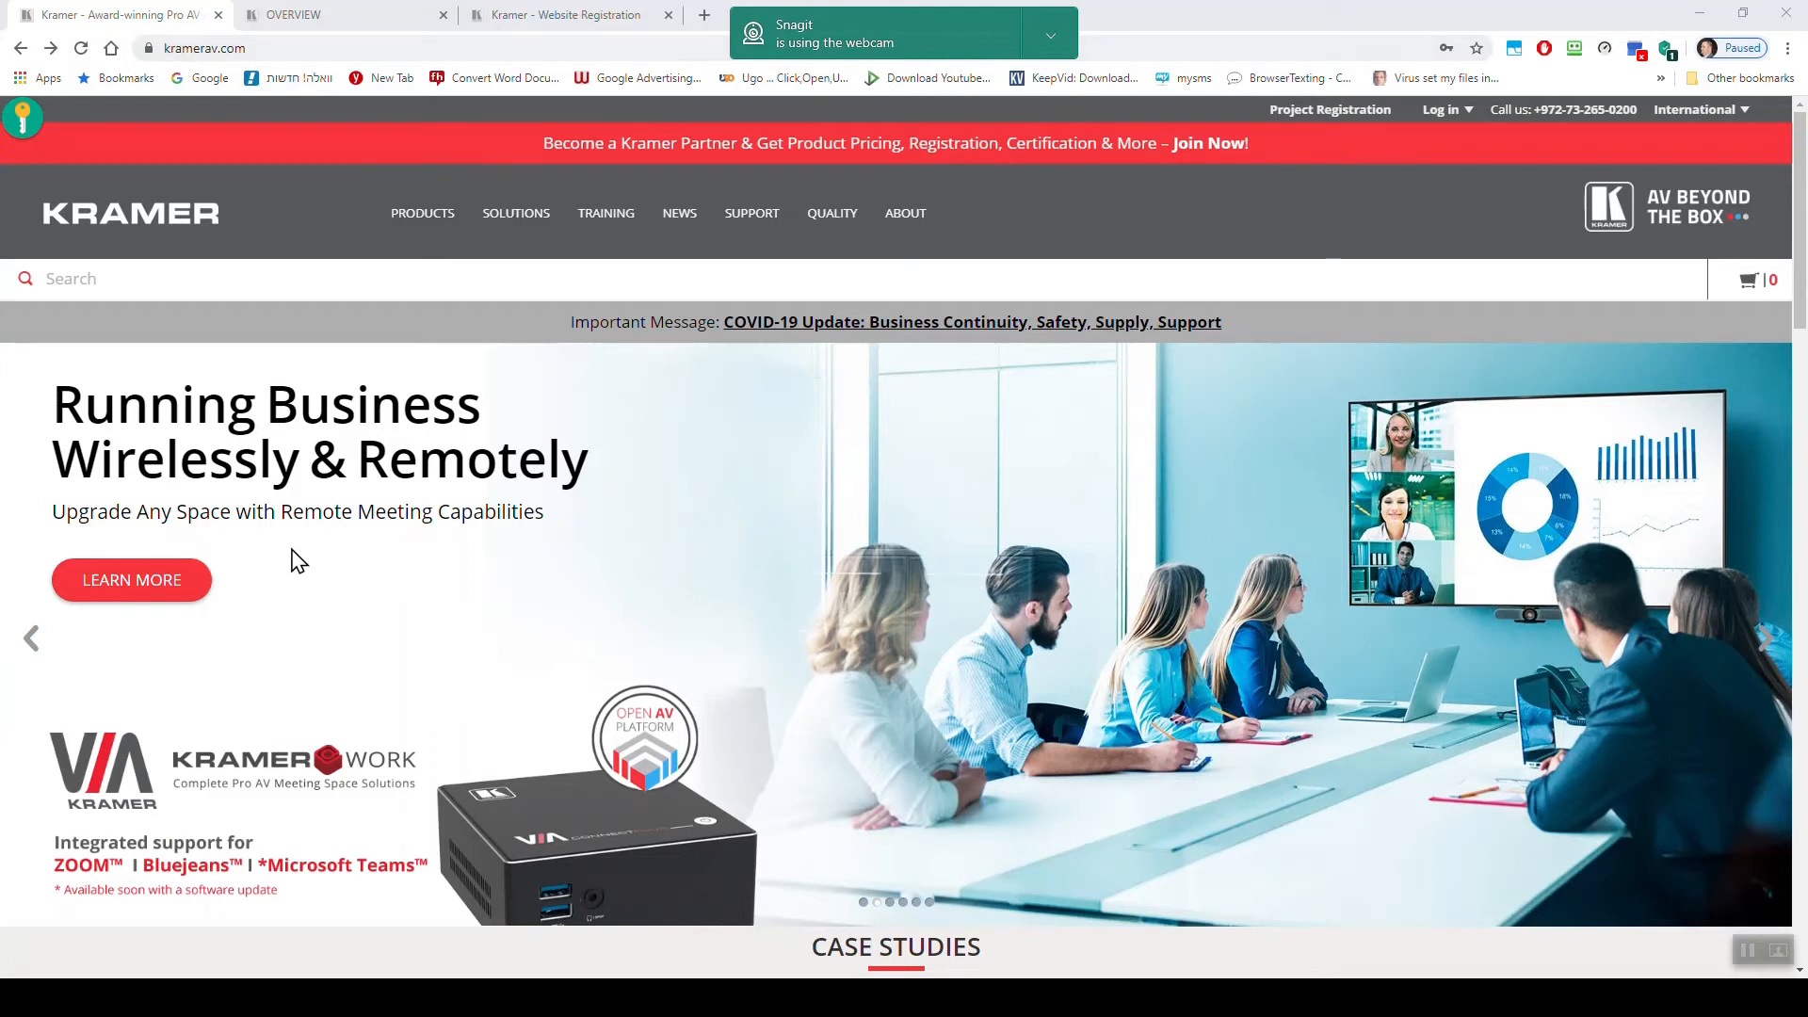
- Open the Kramer Academy overview and scroll to Access Additional Exclusive Content
left_click(605, 212)
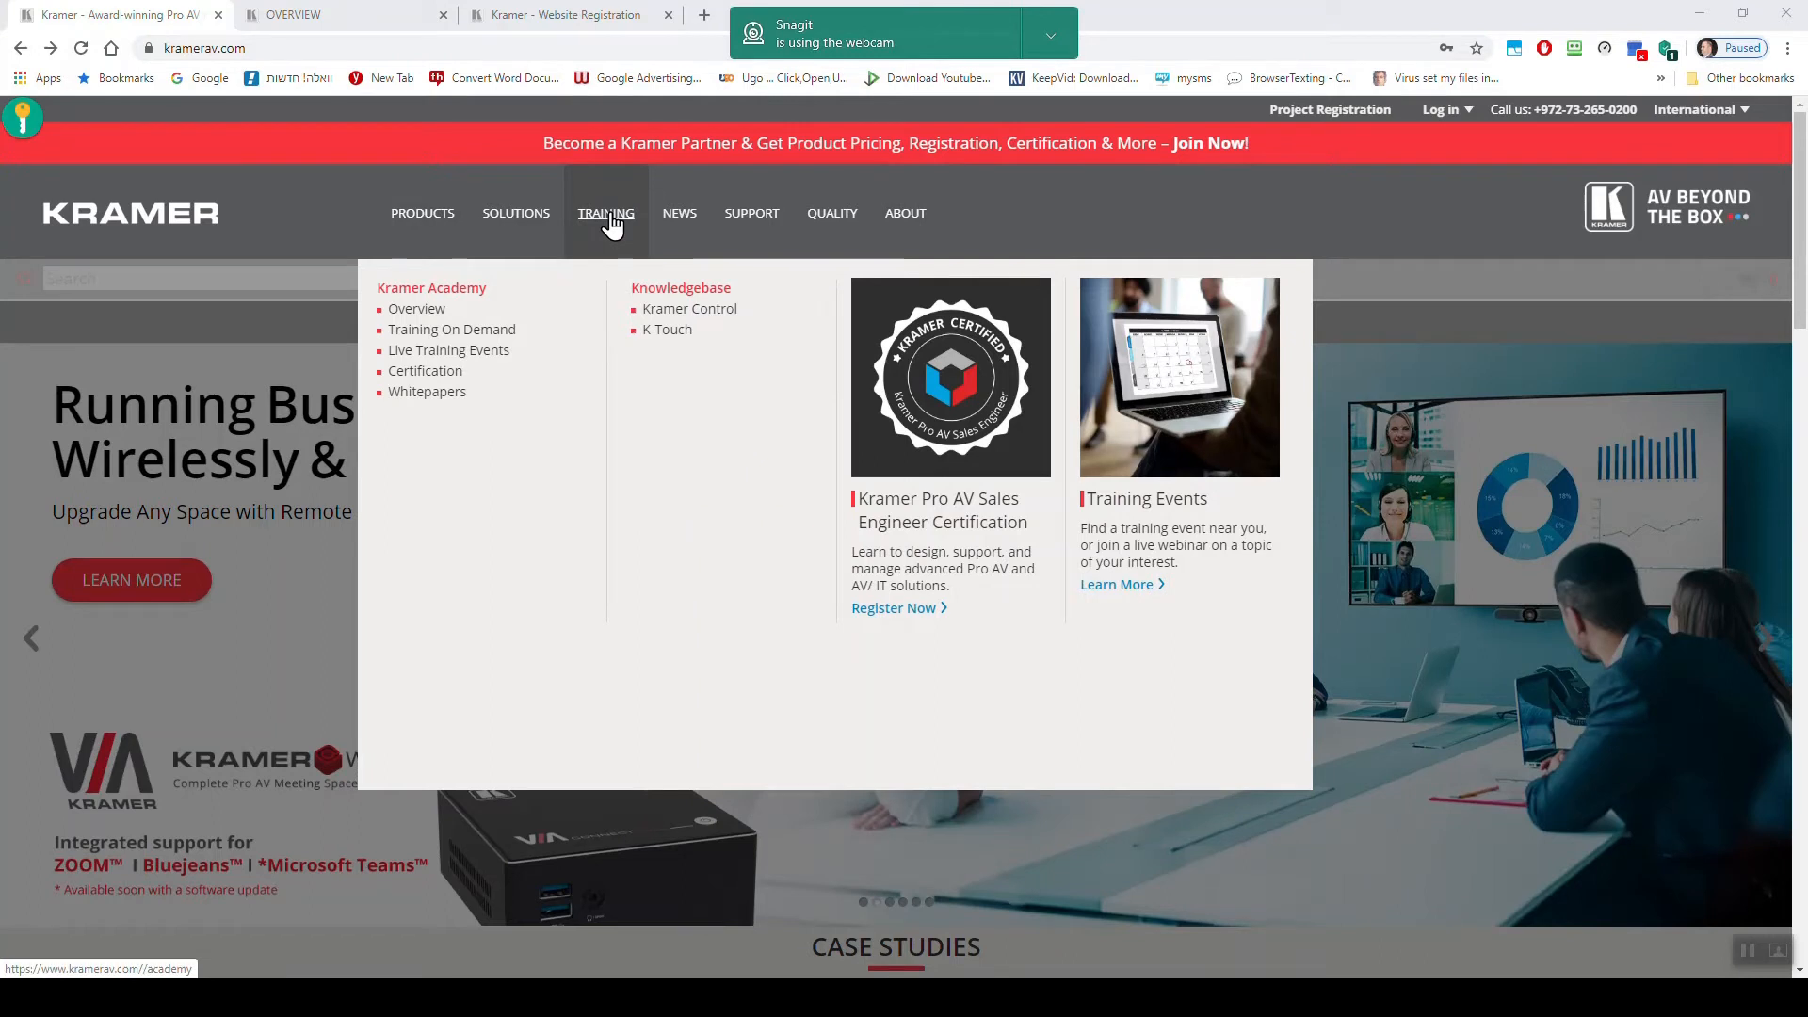
mouse_move(136, 161)
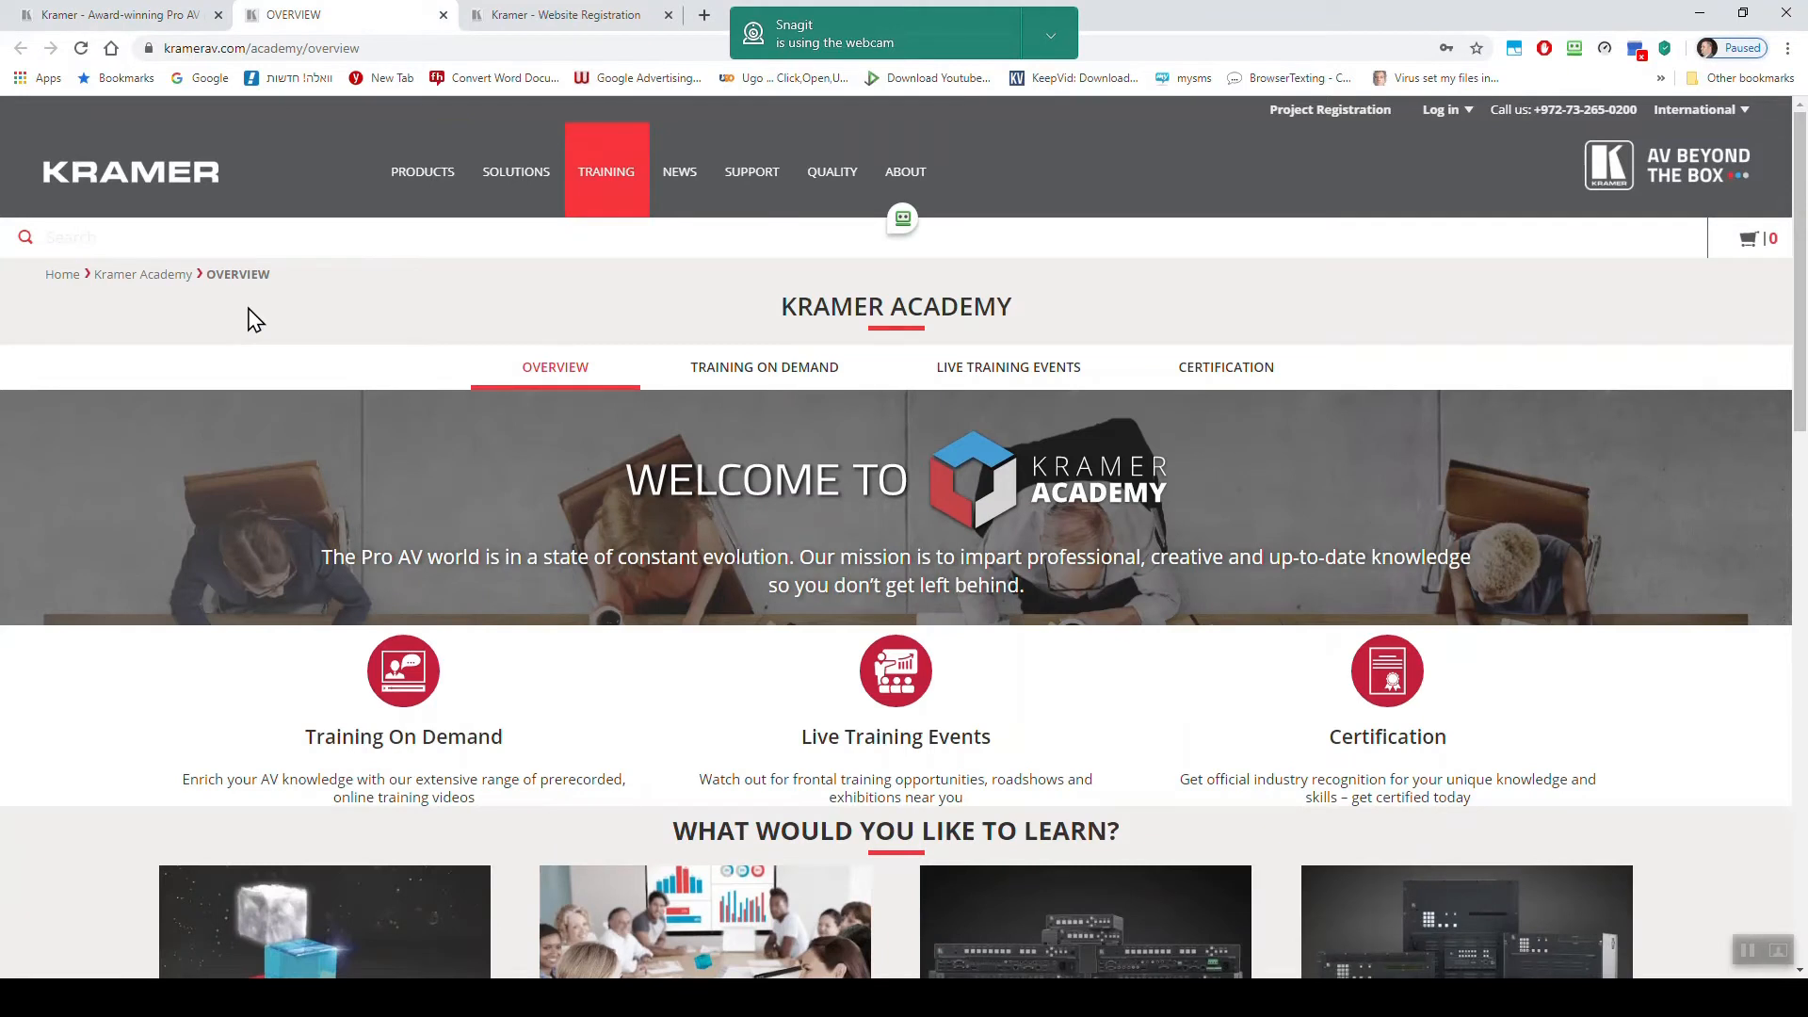
mouse_move(324, 335)
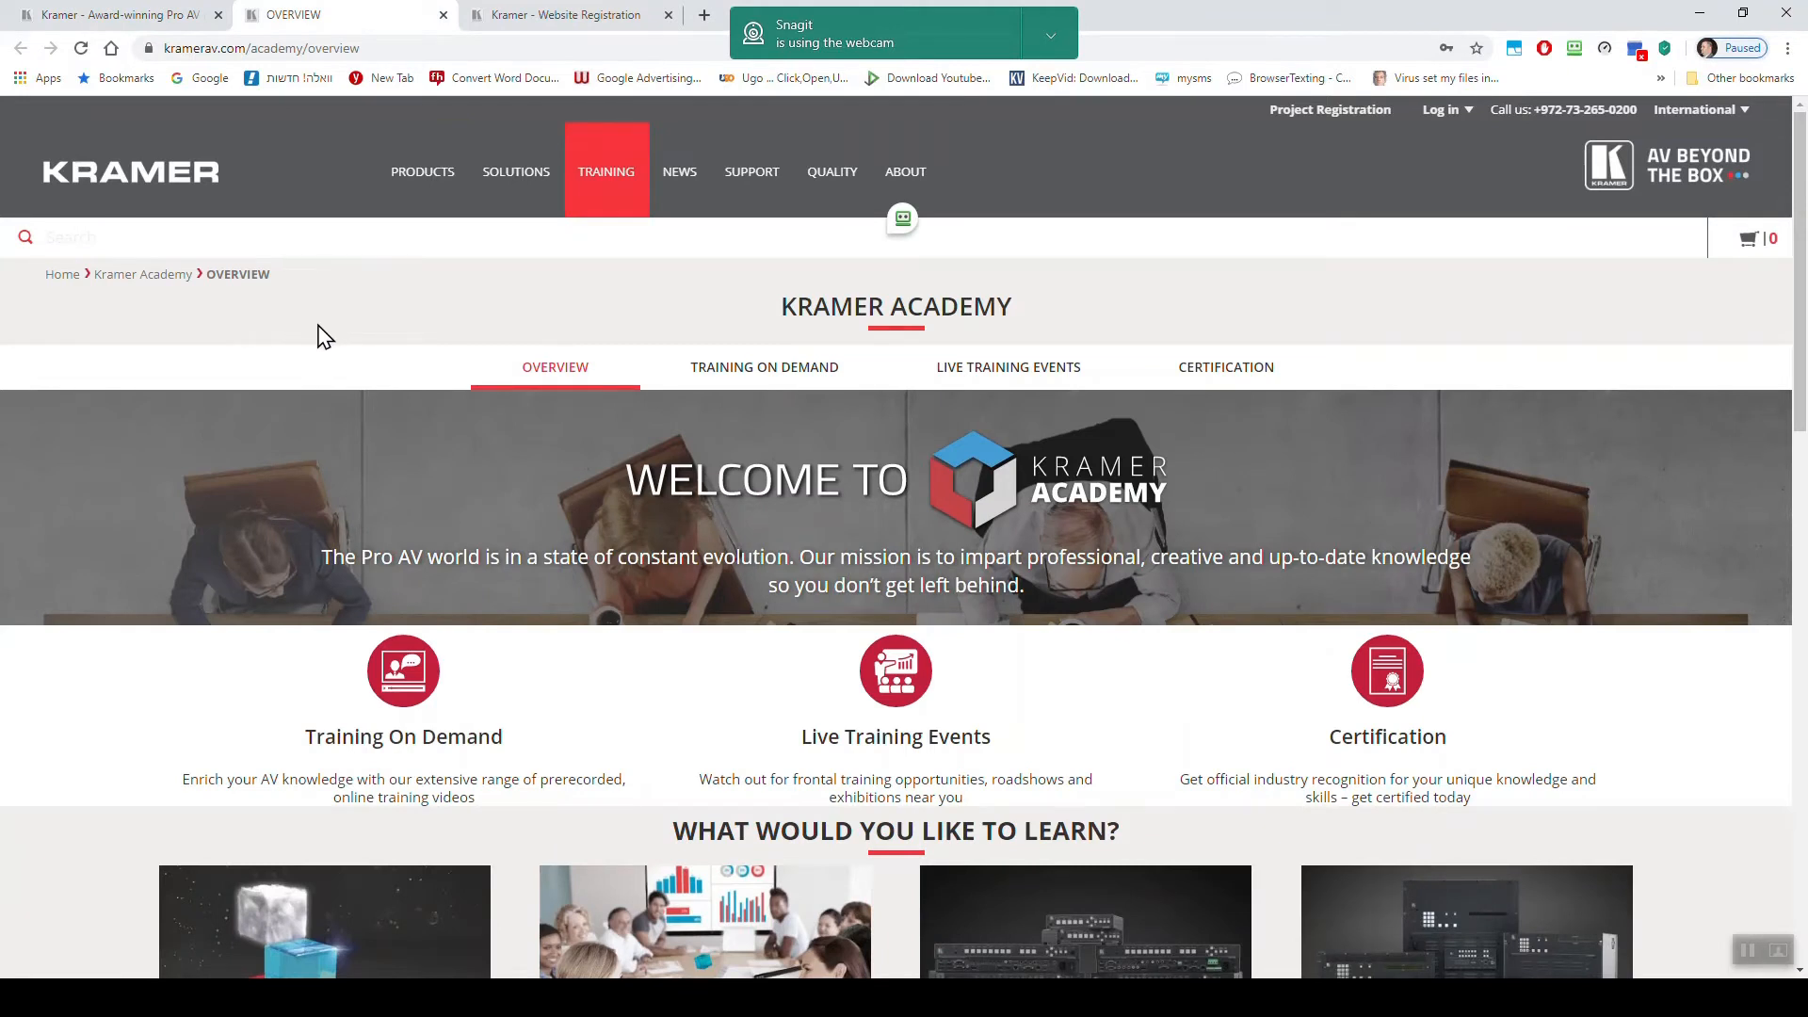
scroll("down", 3)
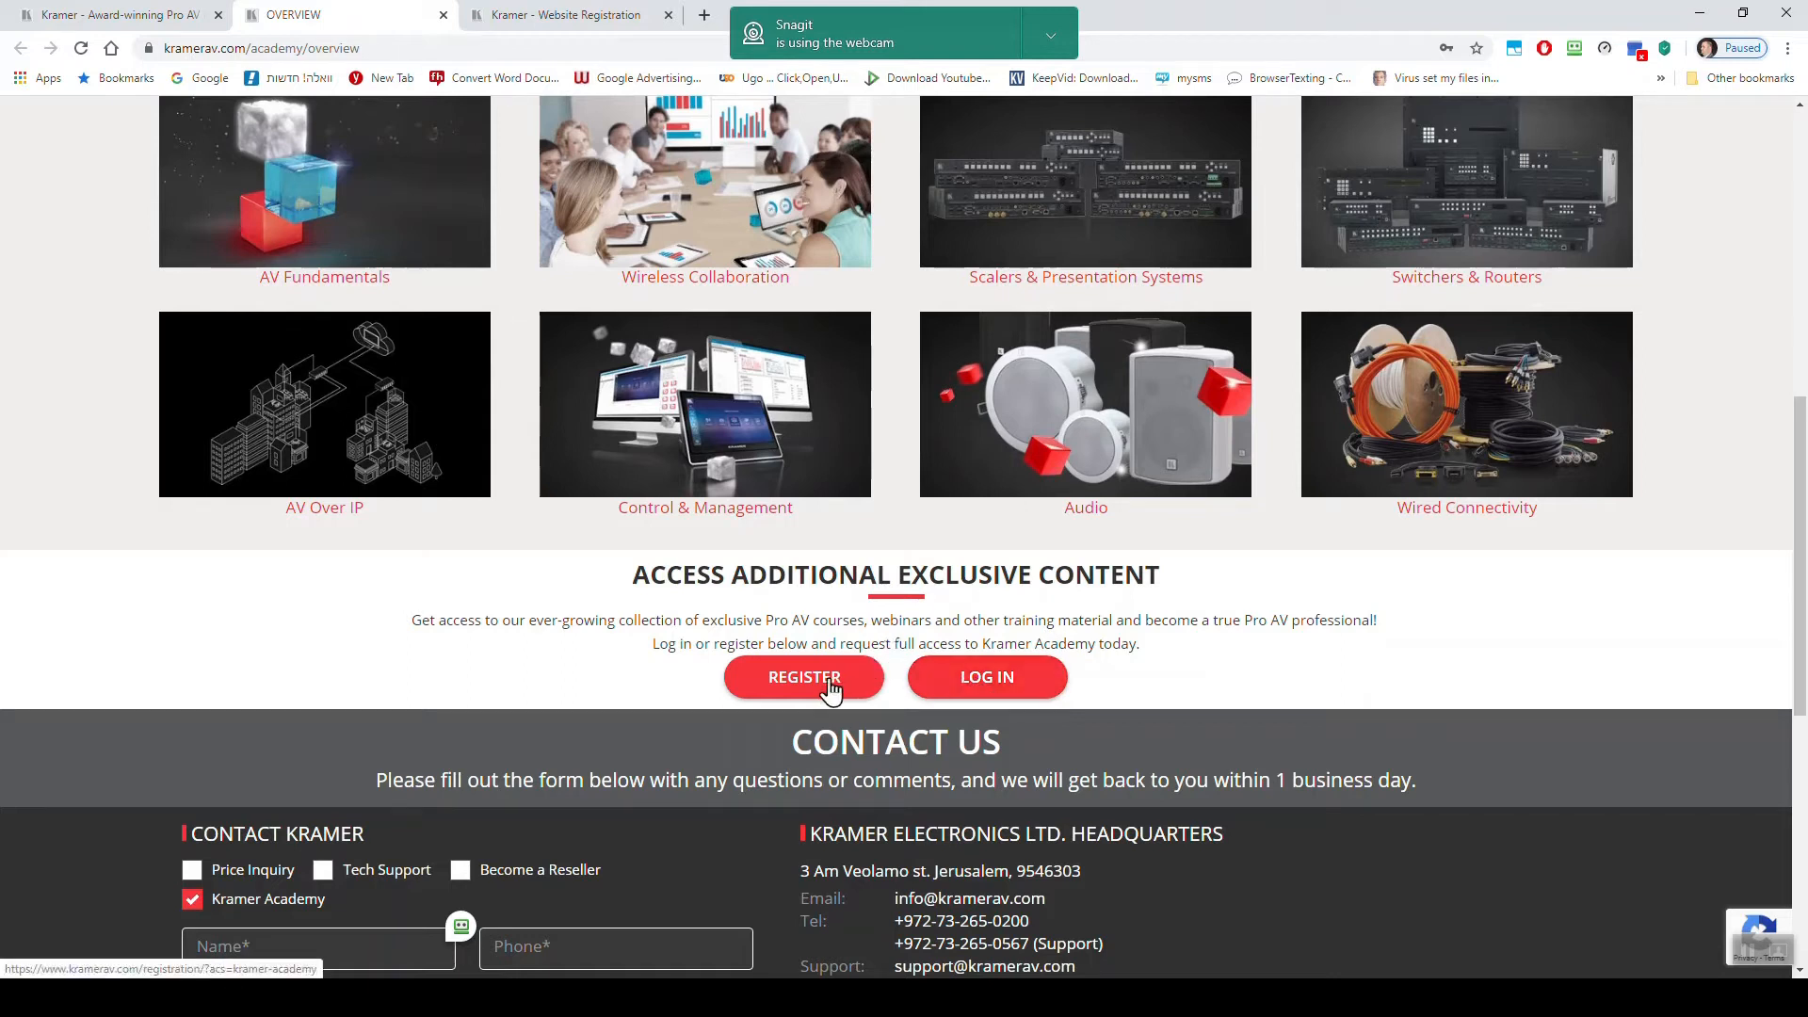
- Open the Academy Registration form and scroll through its fields
left_click(803, 677)
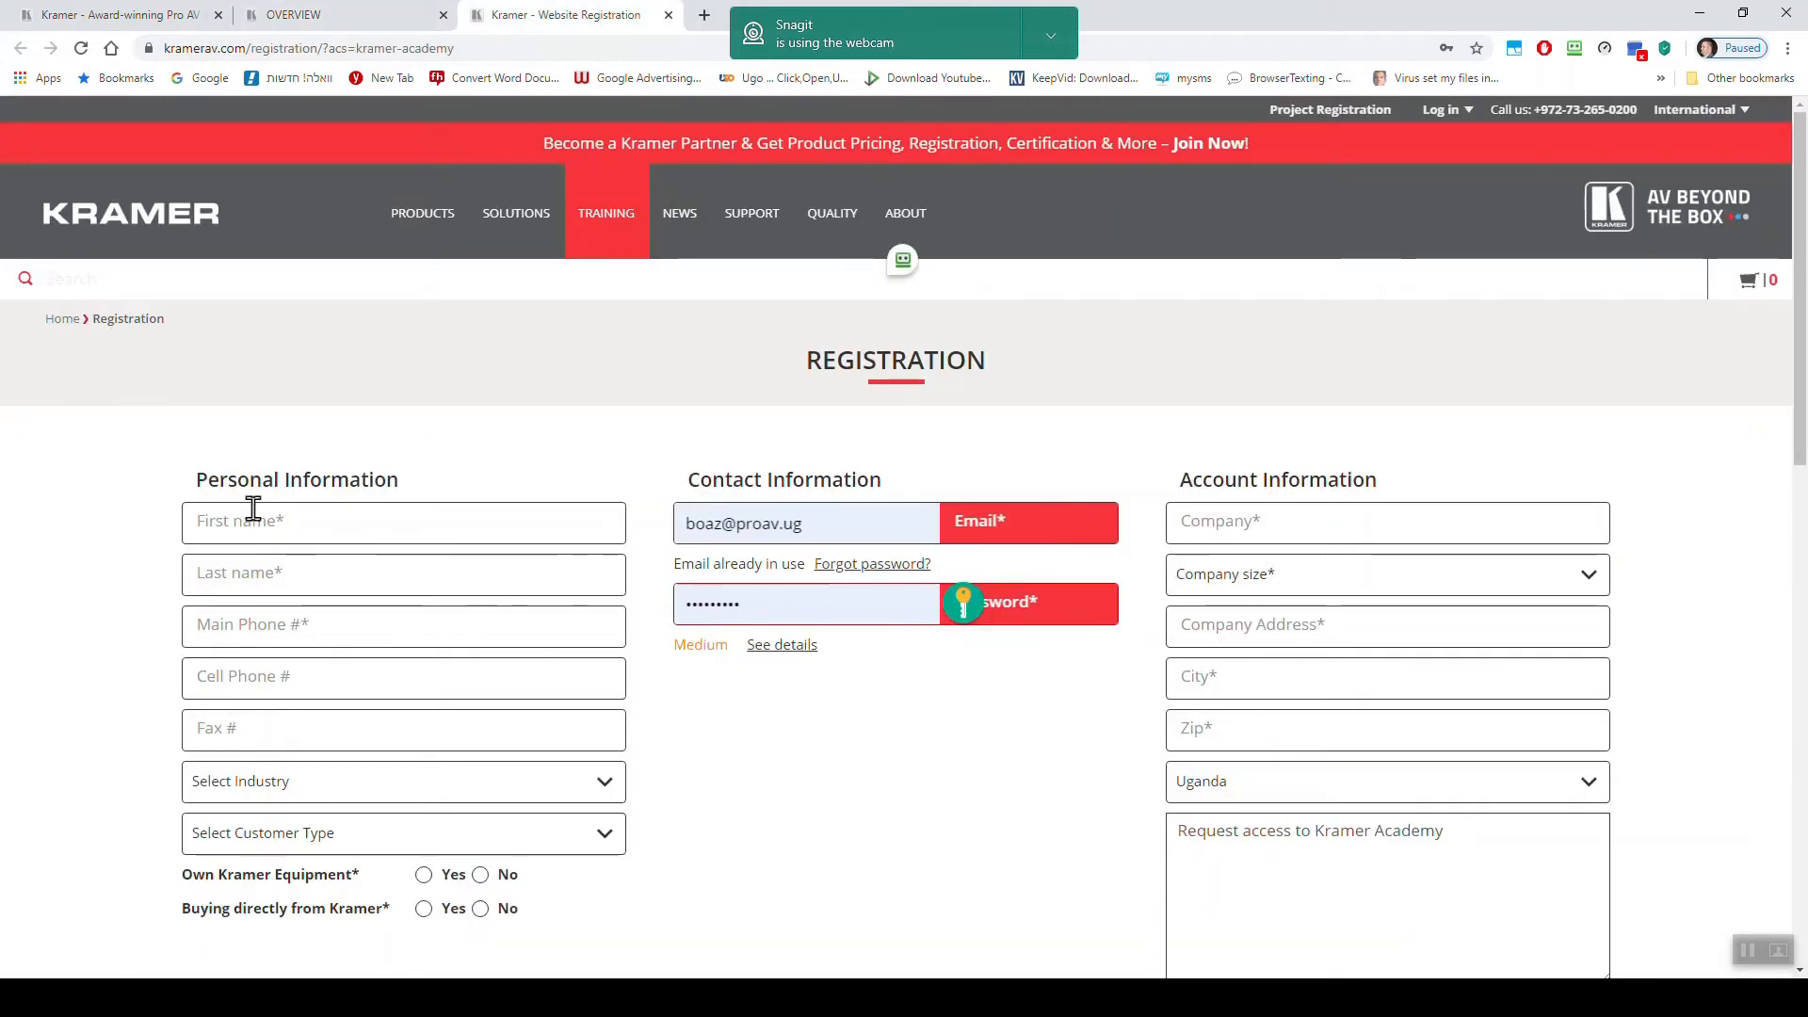
scroll("down", 3)
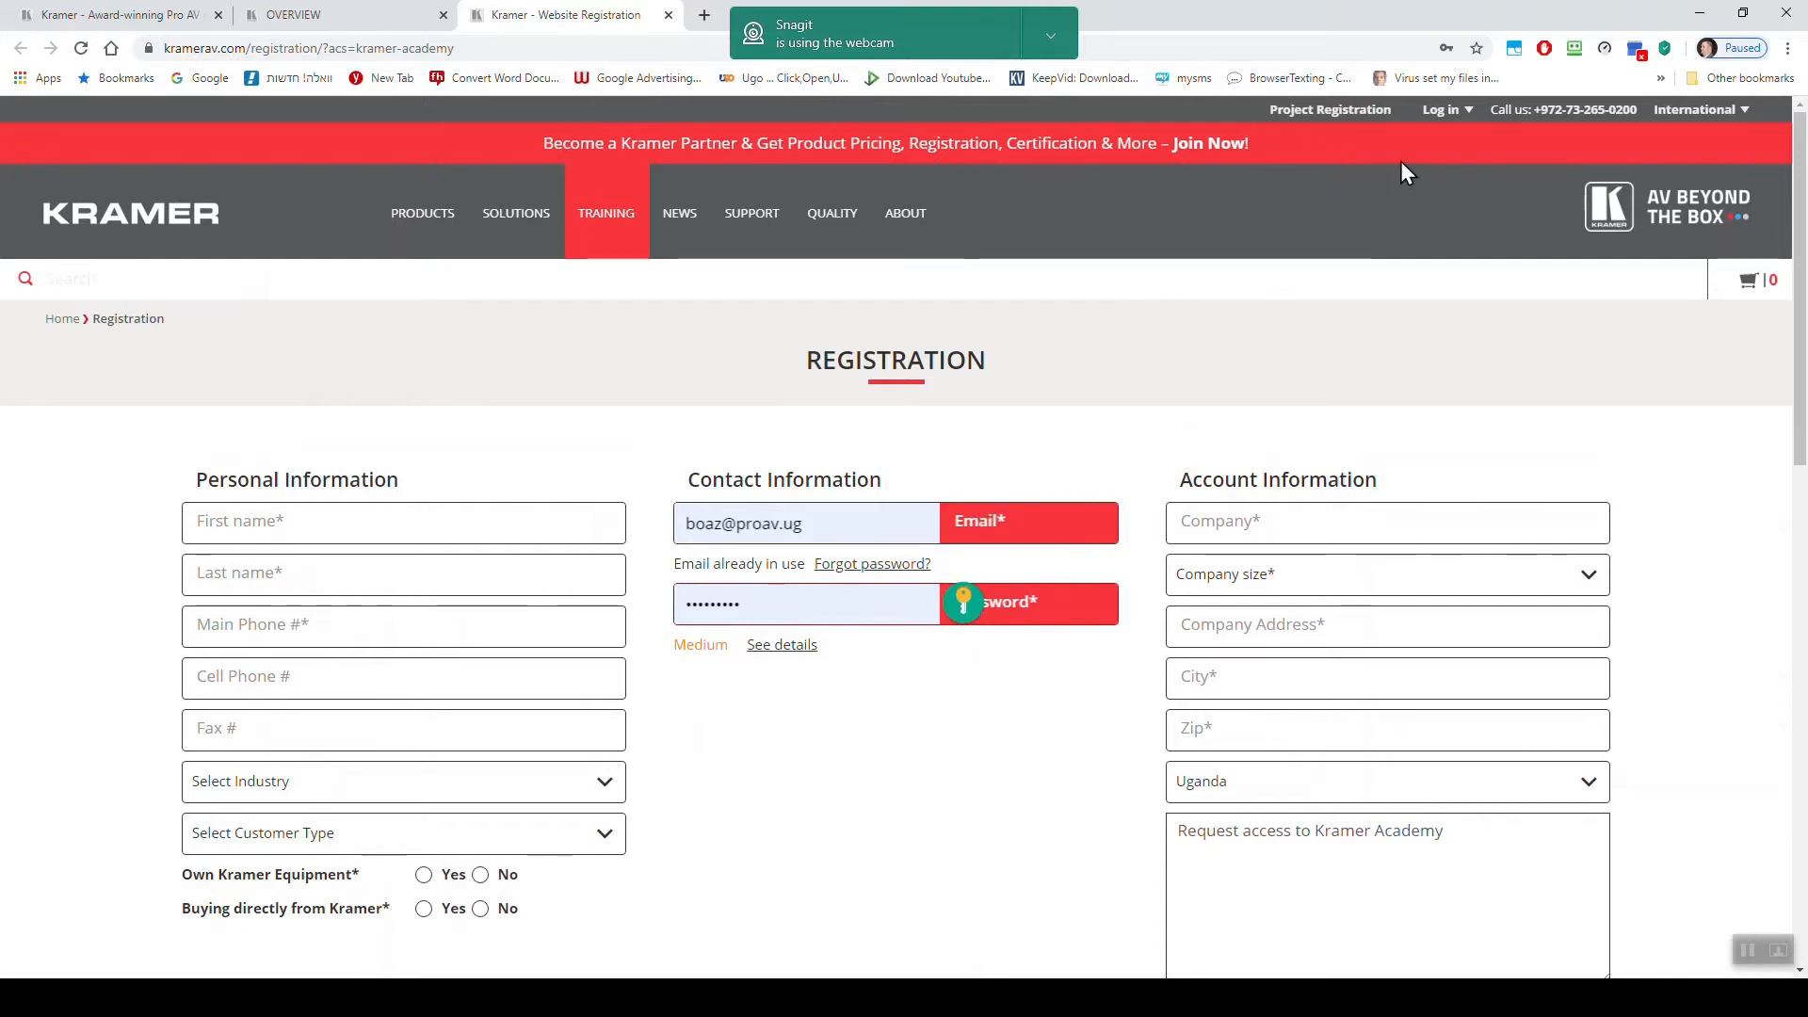
mouse_move(1443, 109)
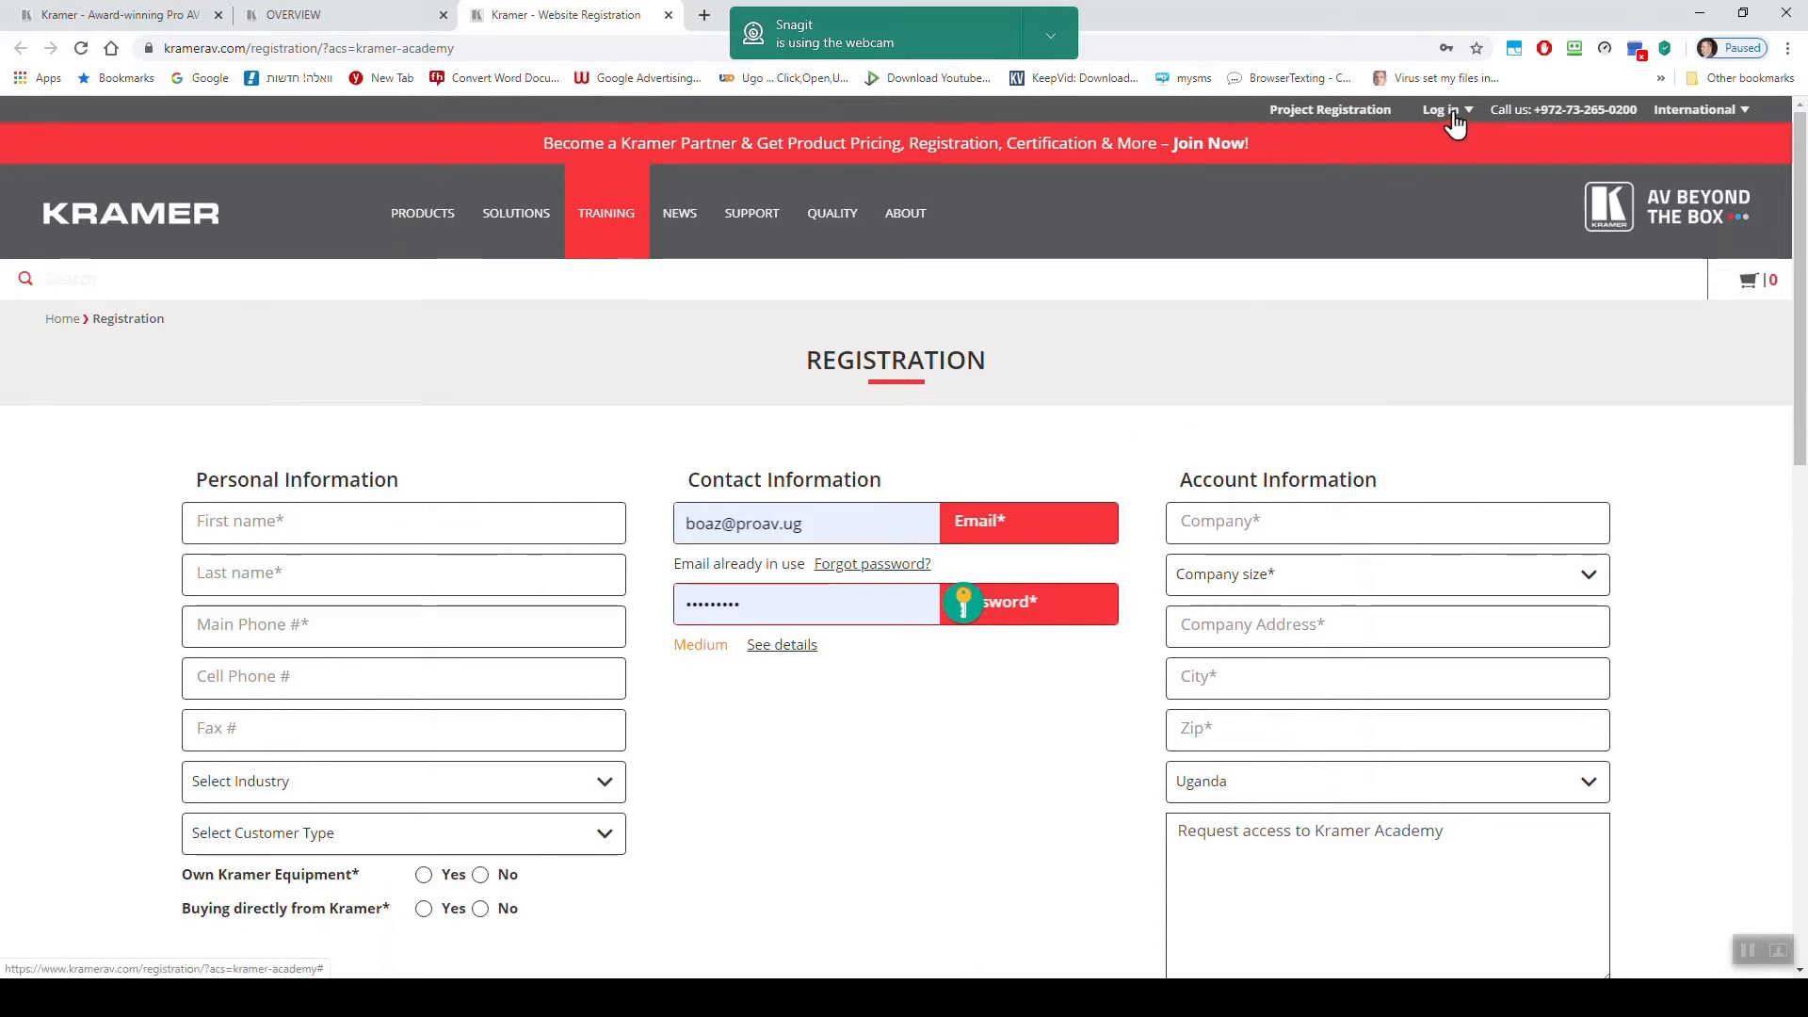
- Log in with the saved credentials from the top Log in panel
left_click(1440, 109)
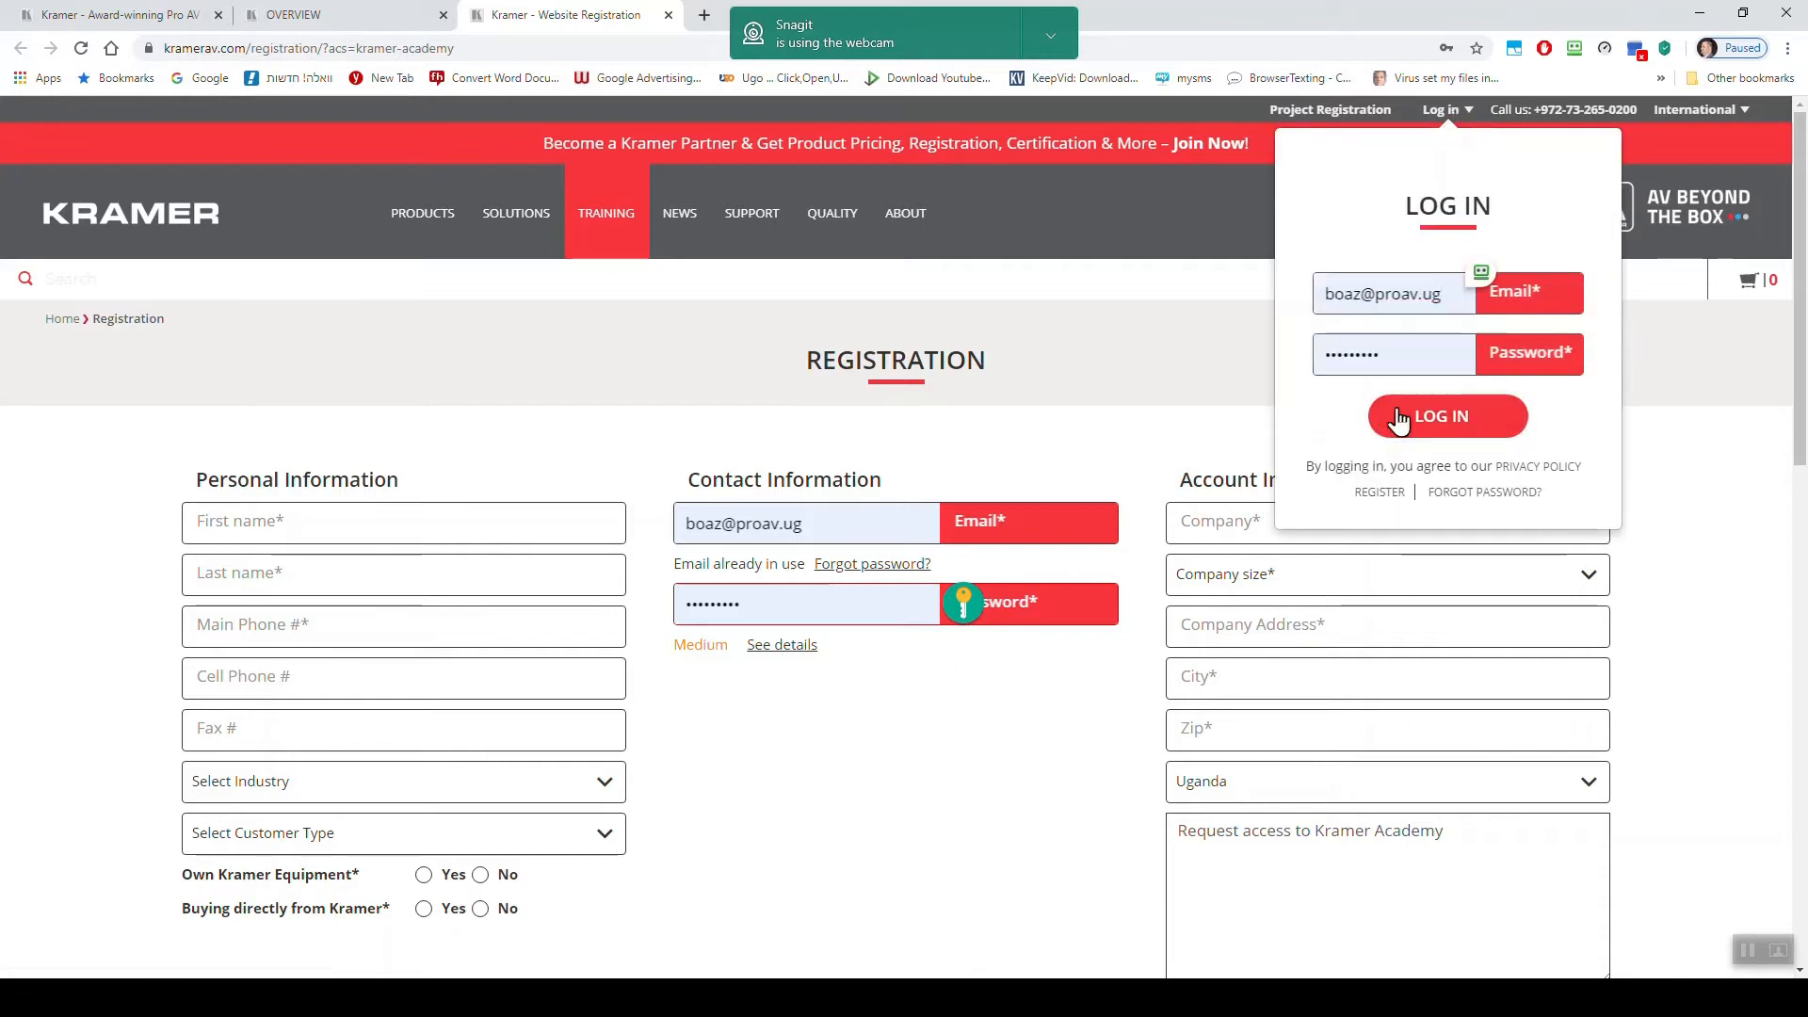
left_click(1448, 416)
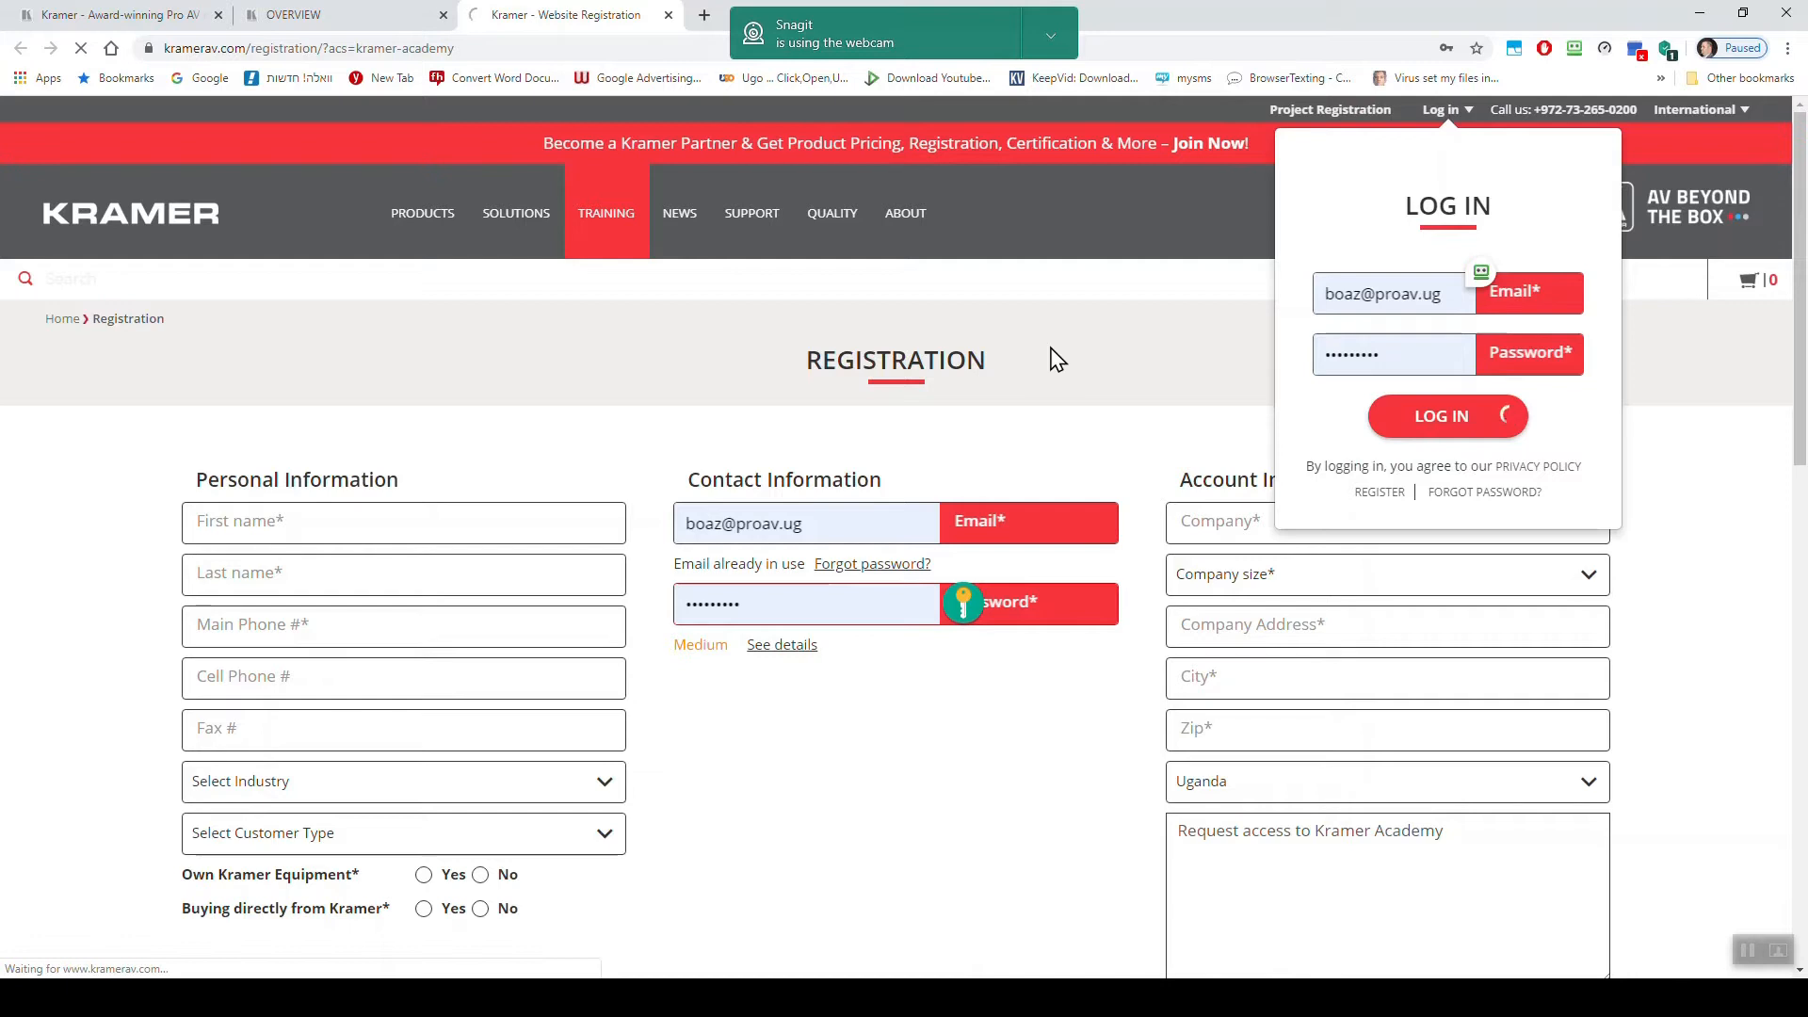
left_click(1447, 416)
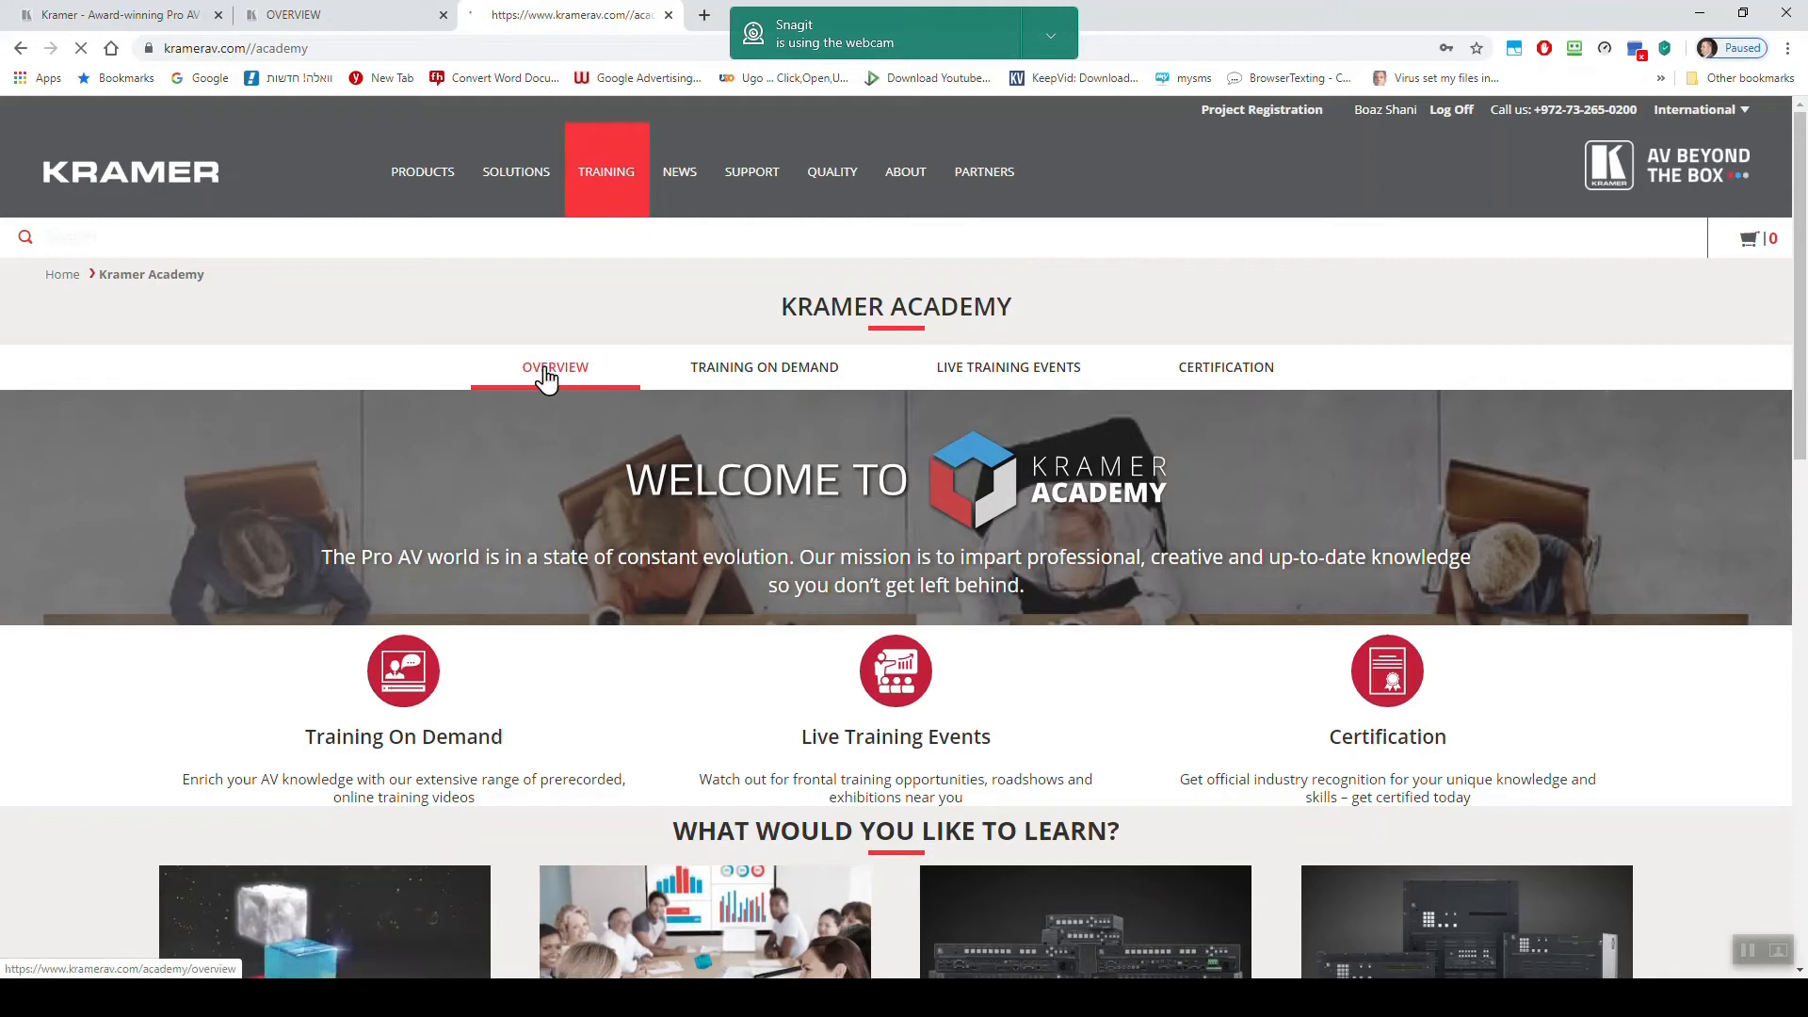
- Scroll through the two VIA Wireless Collaboration on-demand courses
scroll("down", 3)
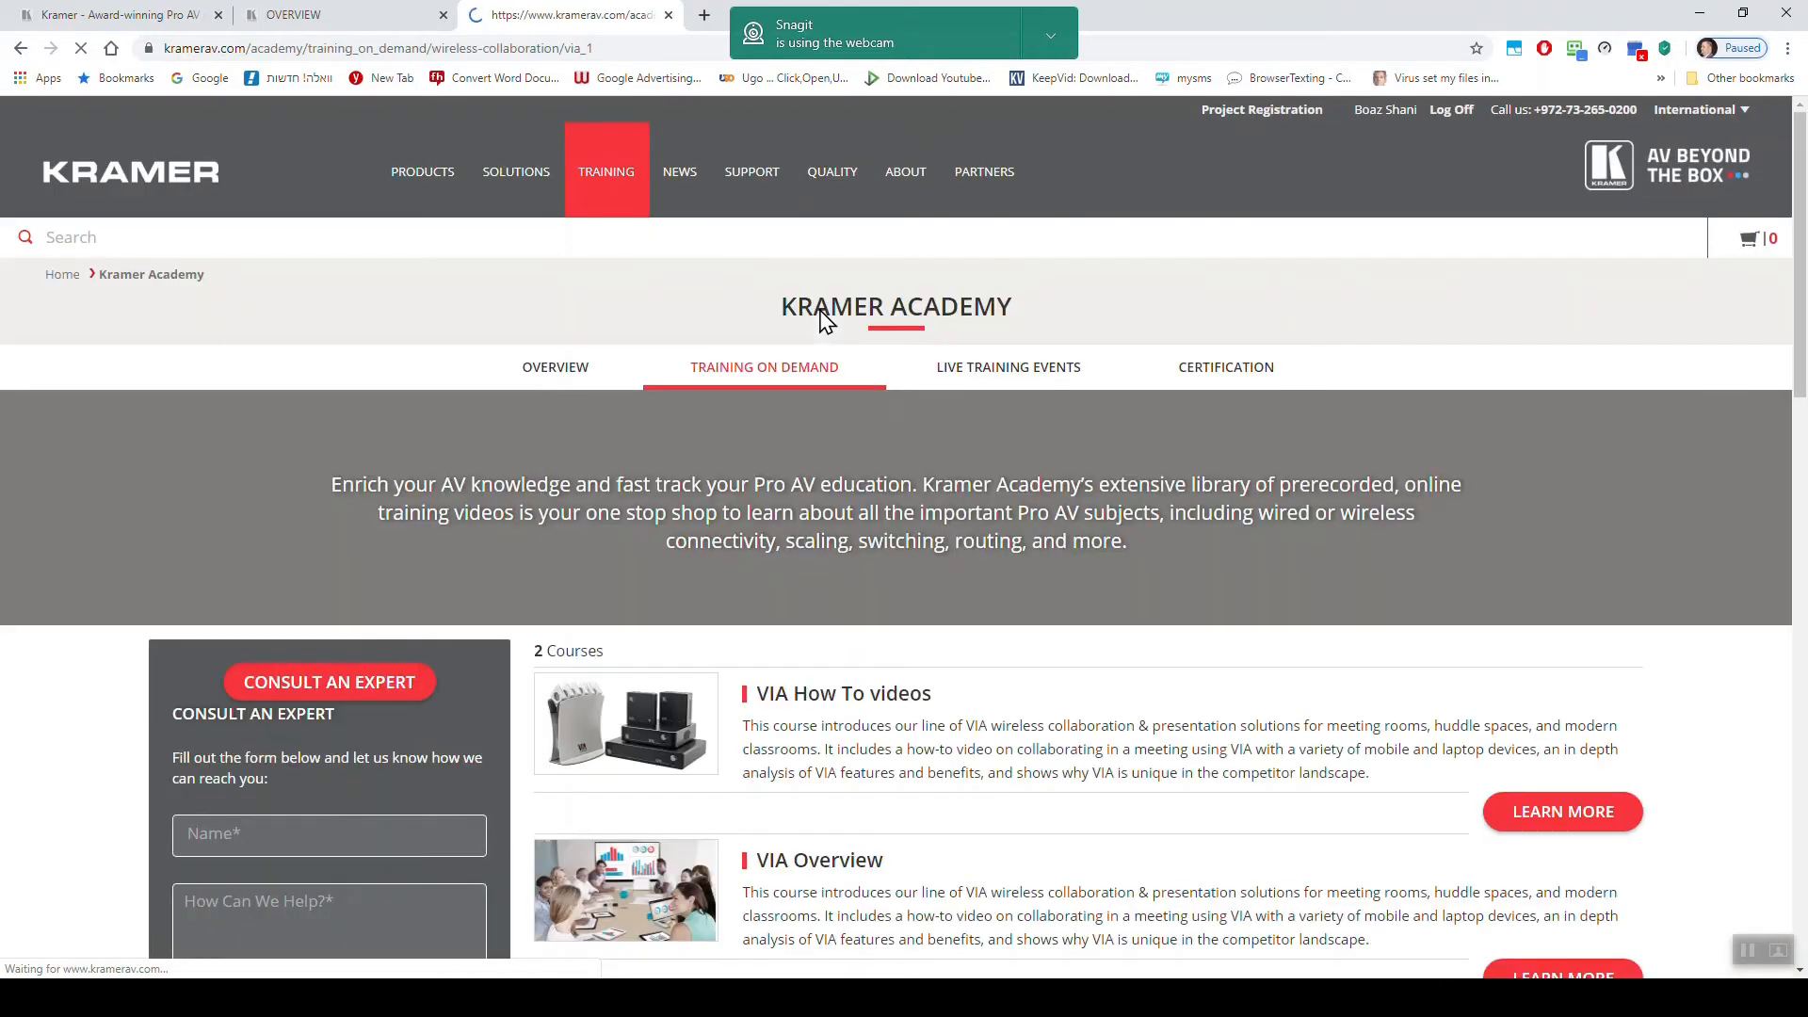
scroll("down", 3)
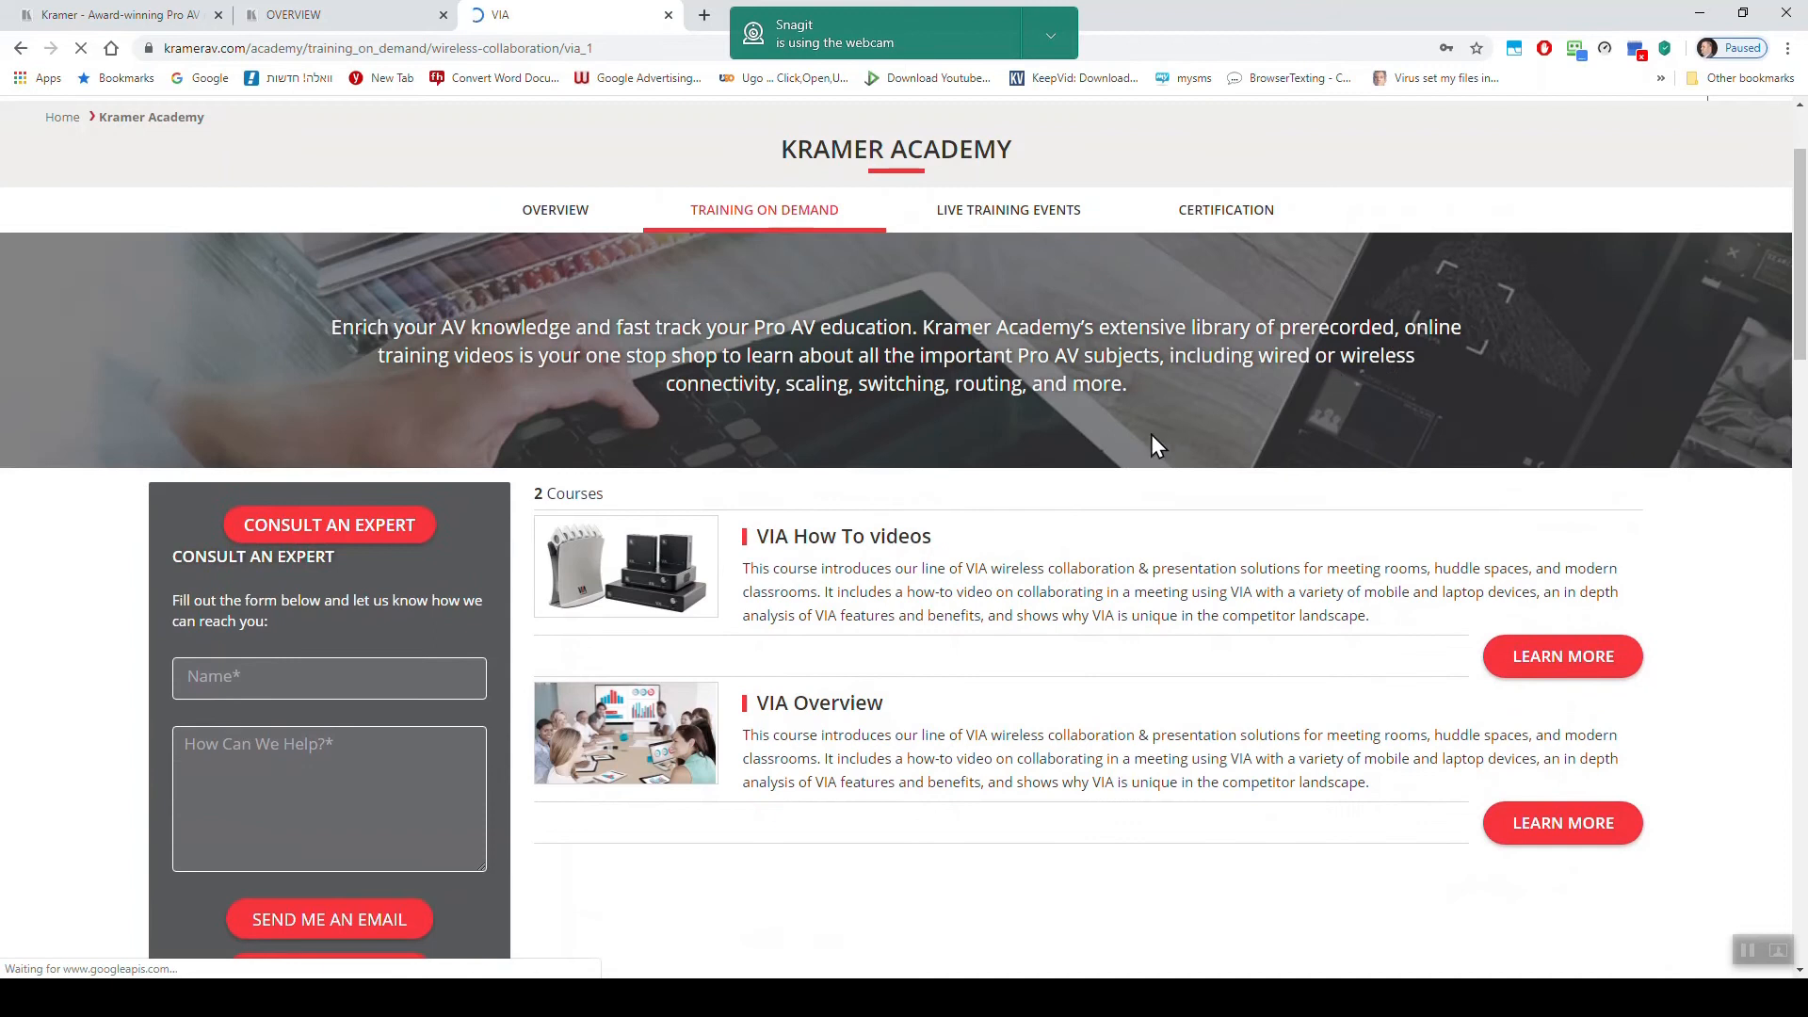
mouse_move(957, 586)
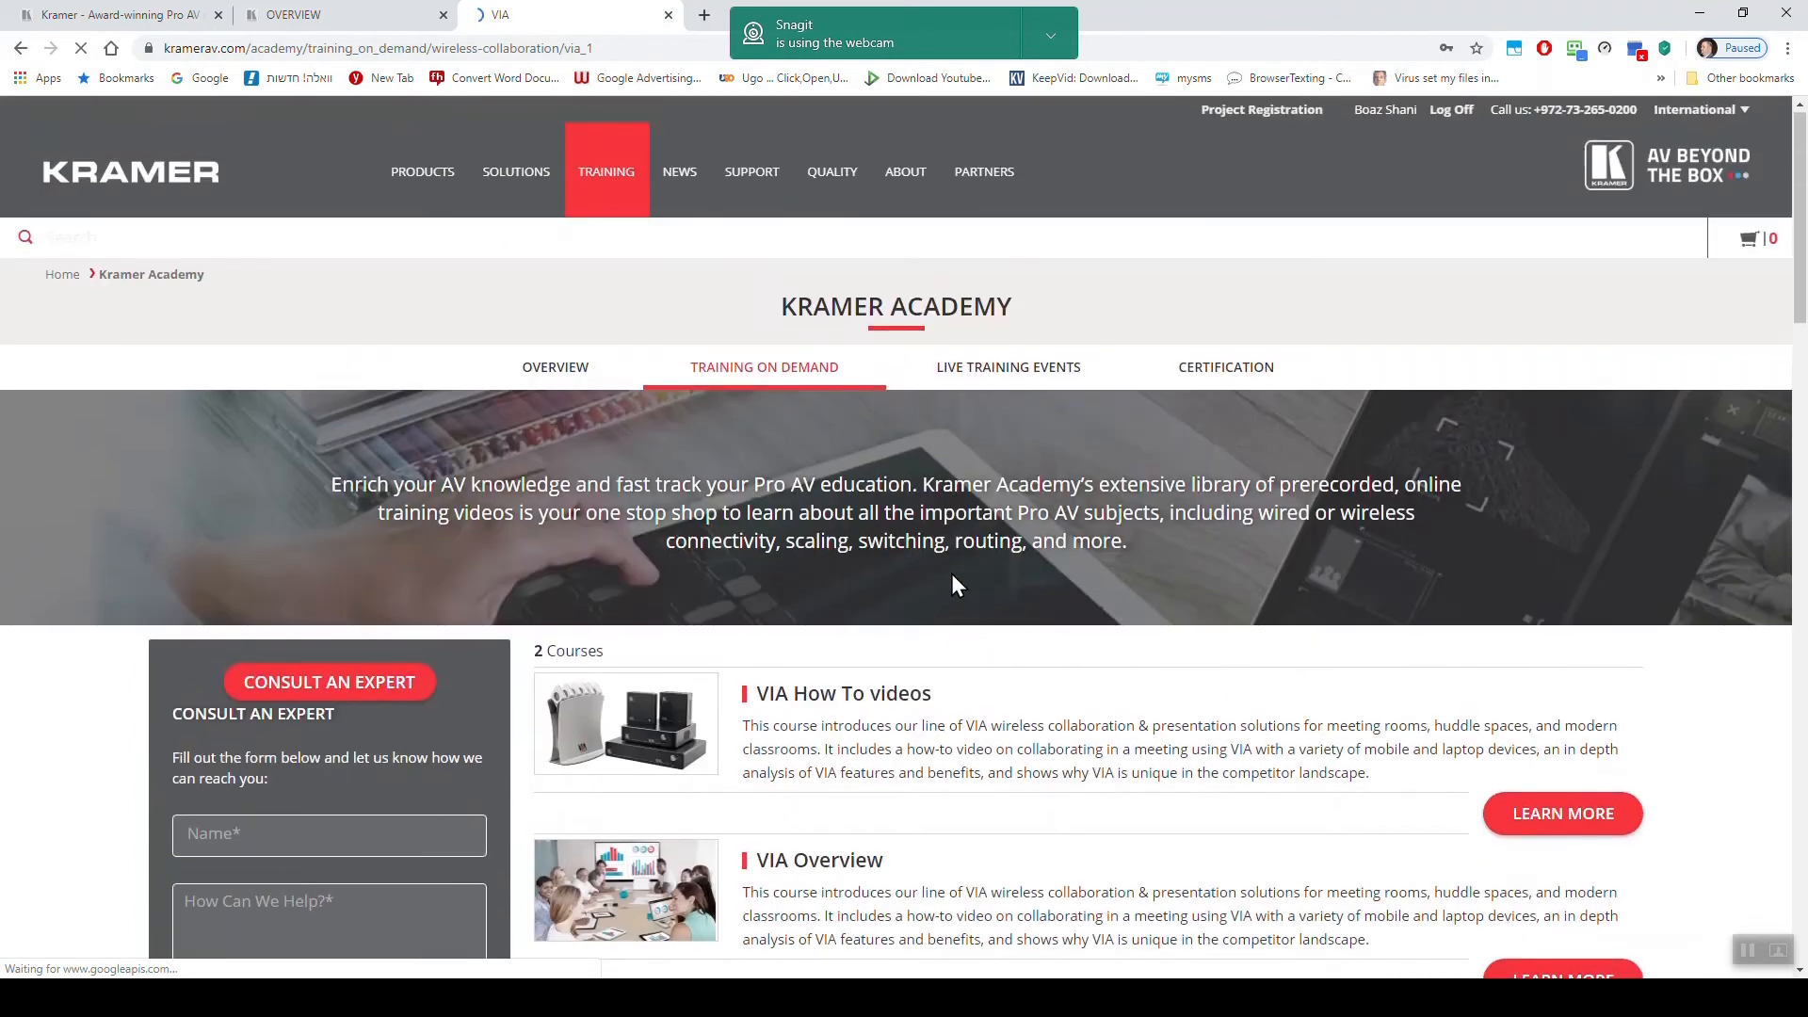
scroll("down", 3)
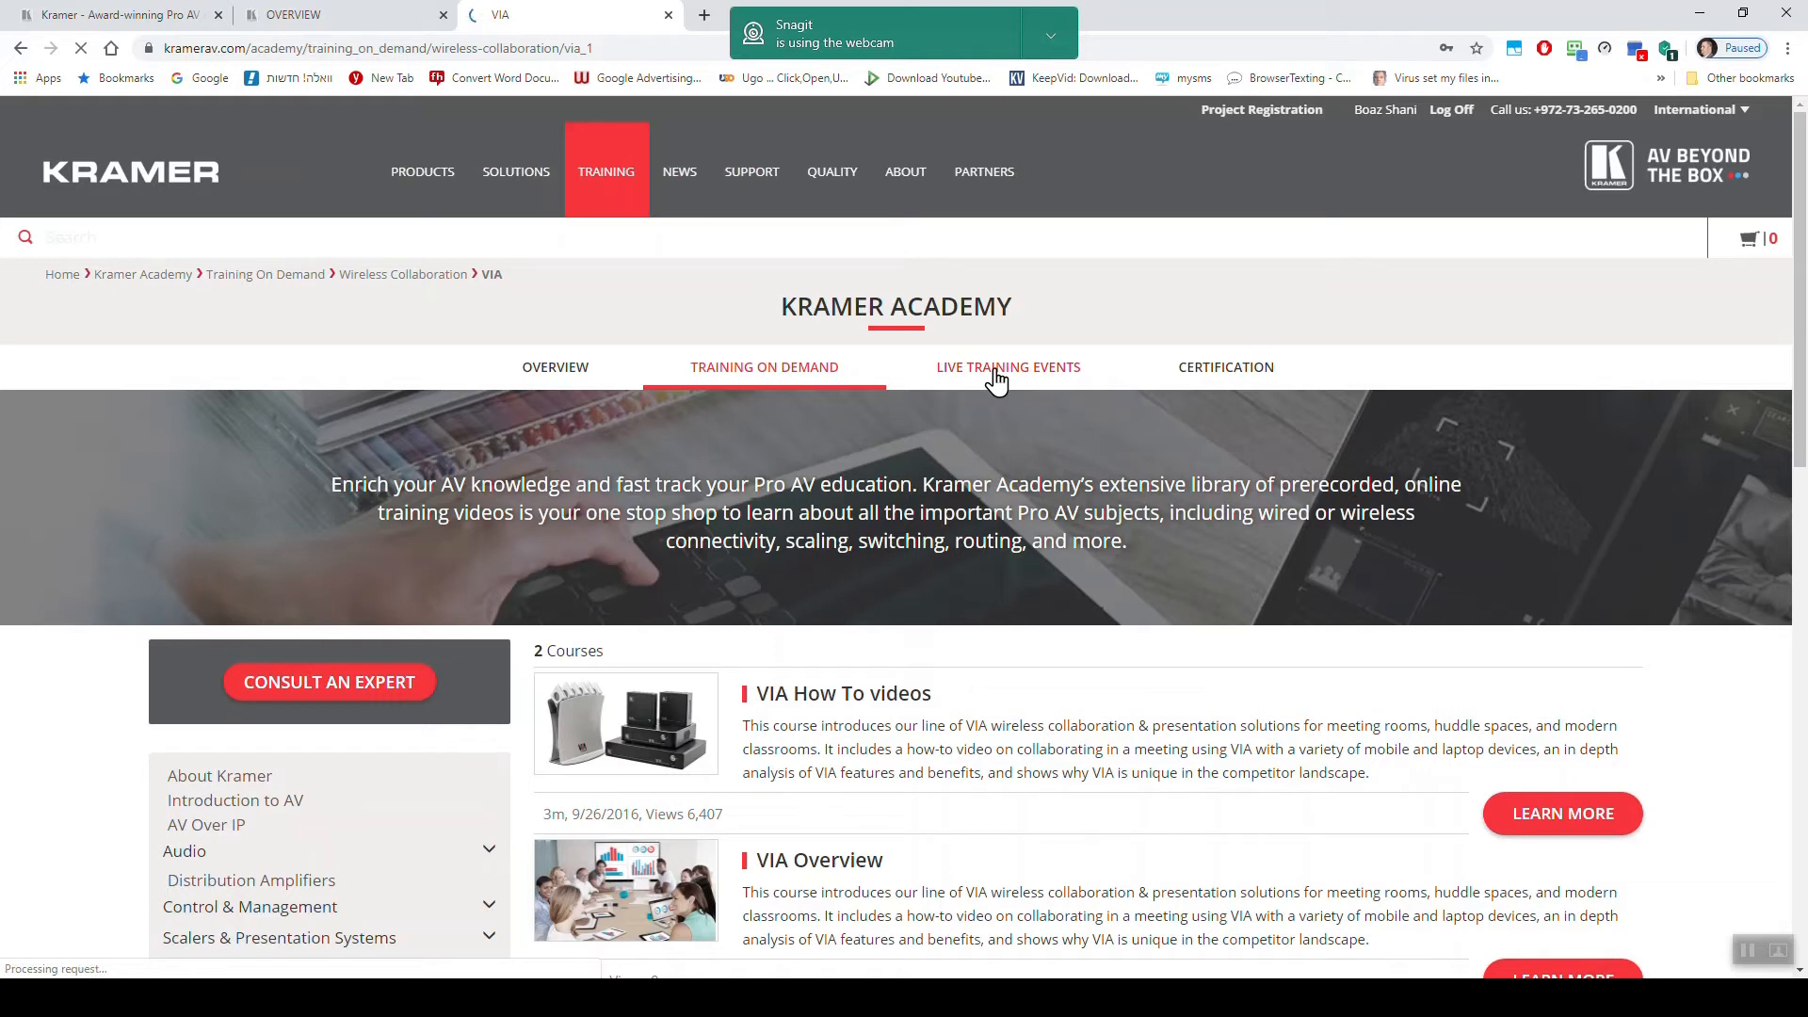
- Open Live Training Events and scroll through the upcoming webinar cards
left_click(1008, 366)
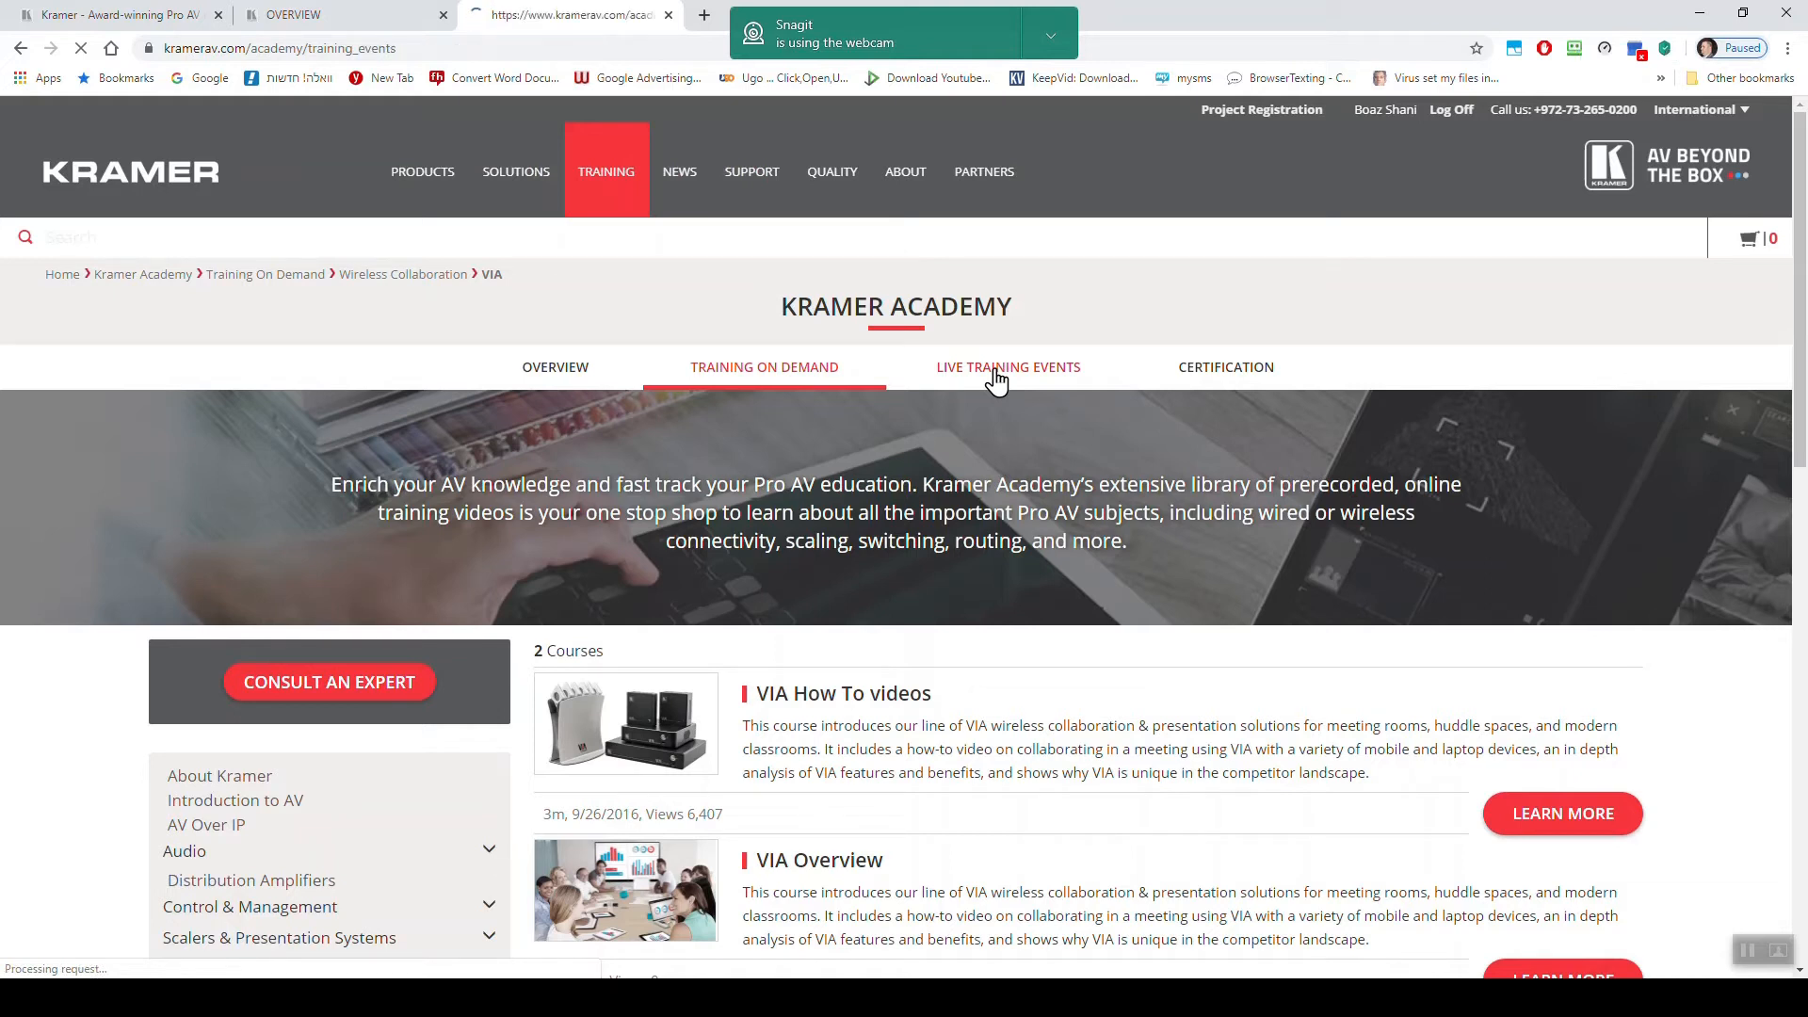
left_click(1007, 366)
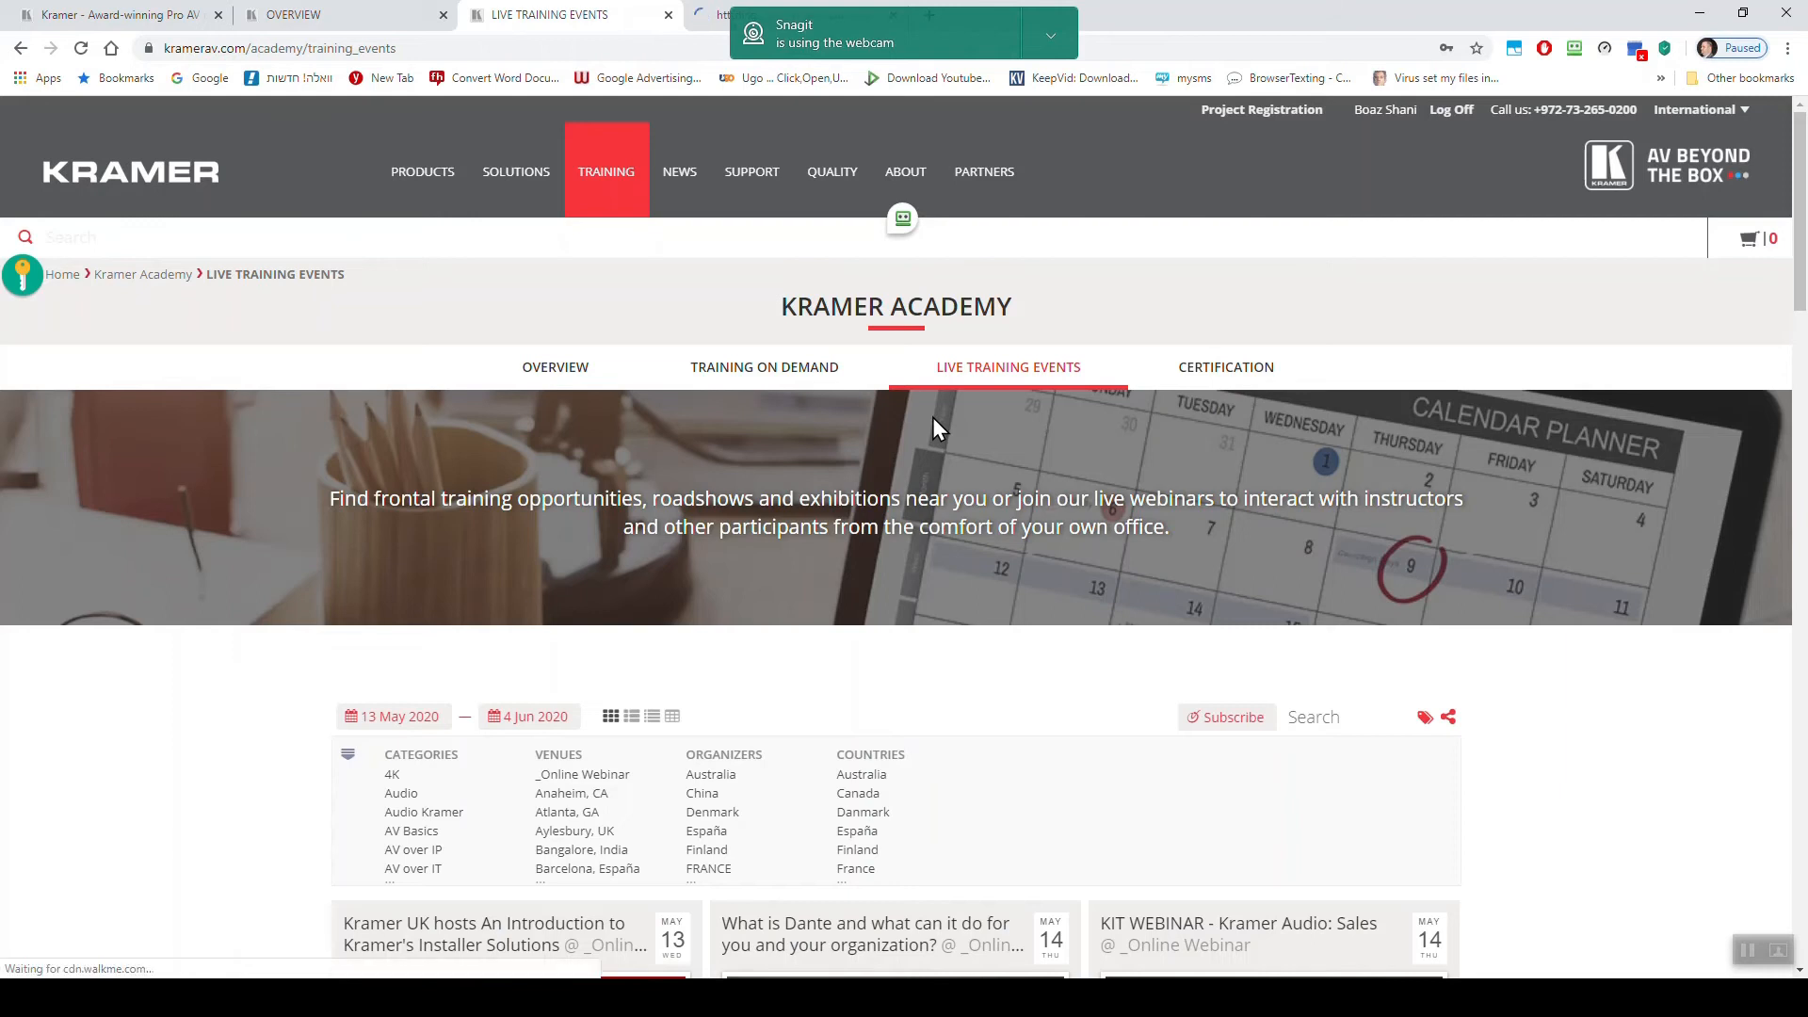
scroll("down", 3)
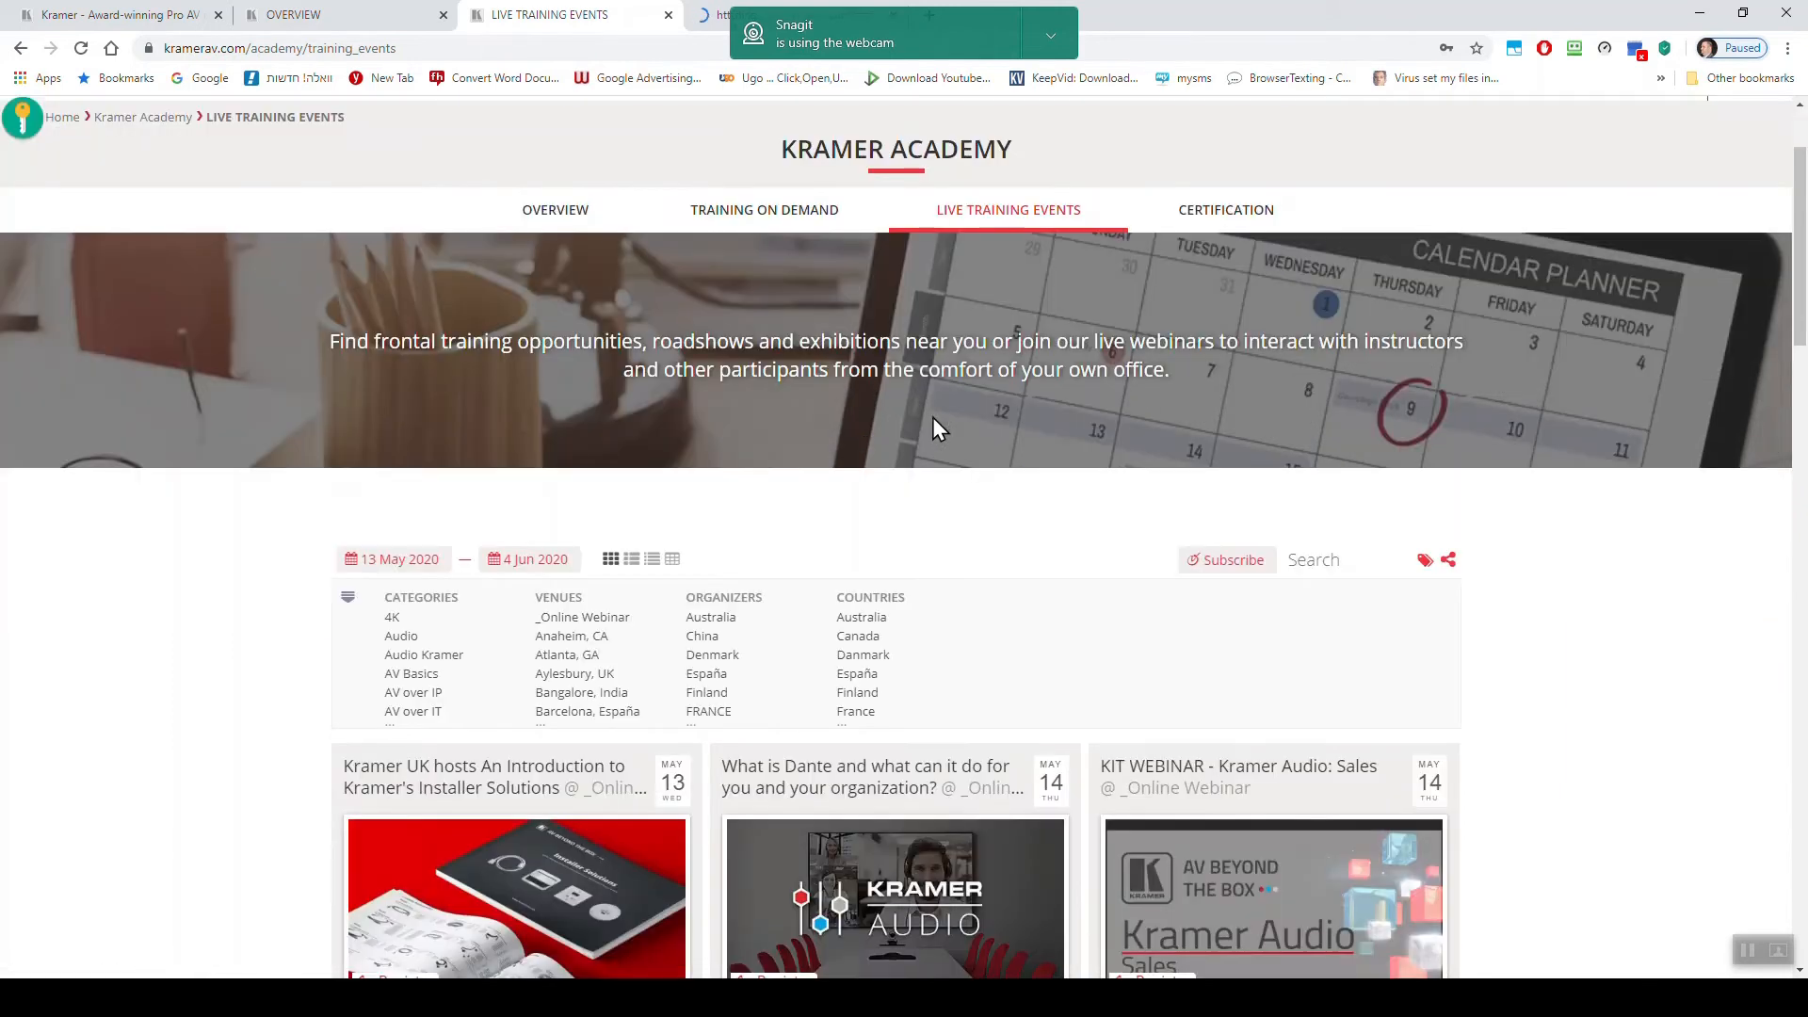
scroll("down", 3)
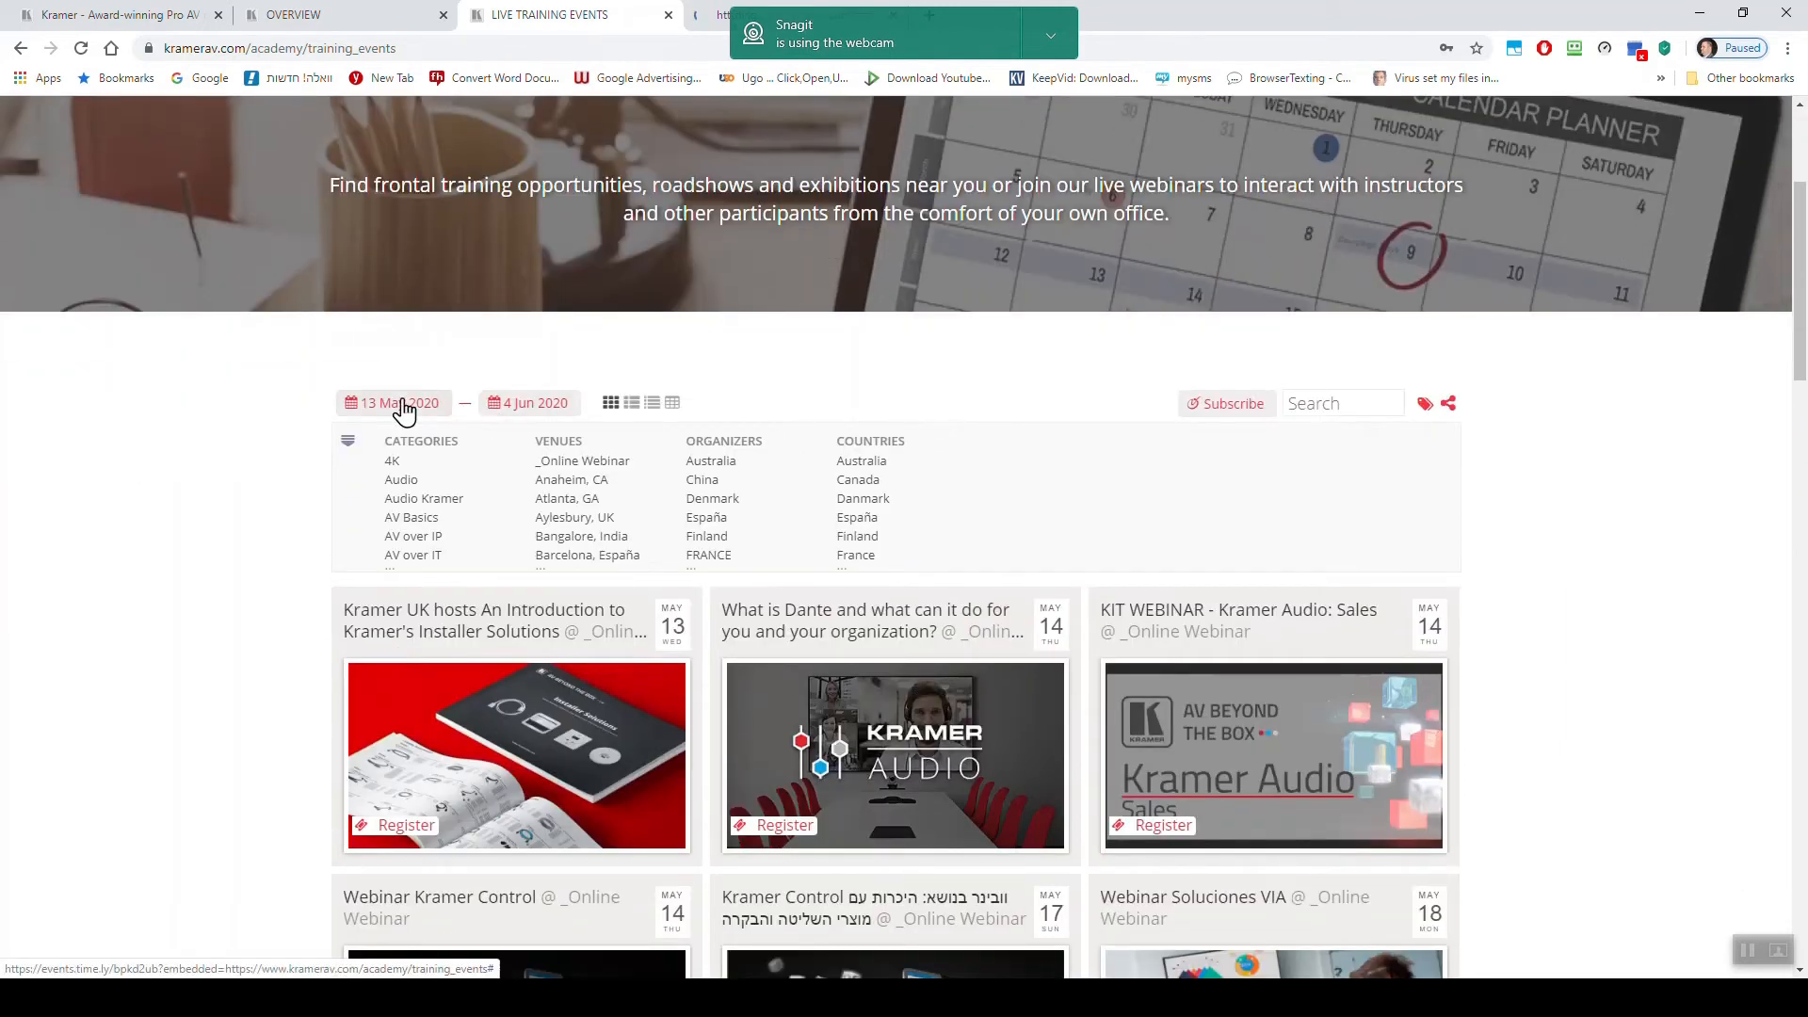
scroll("down", 3)
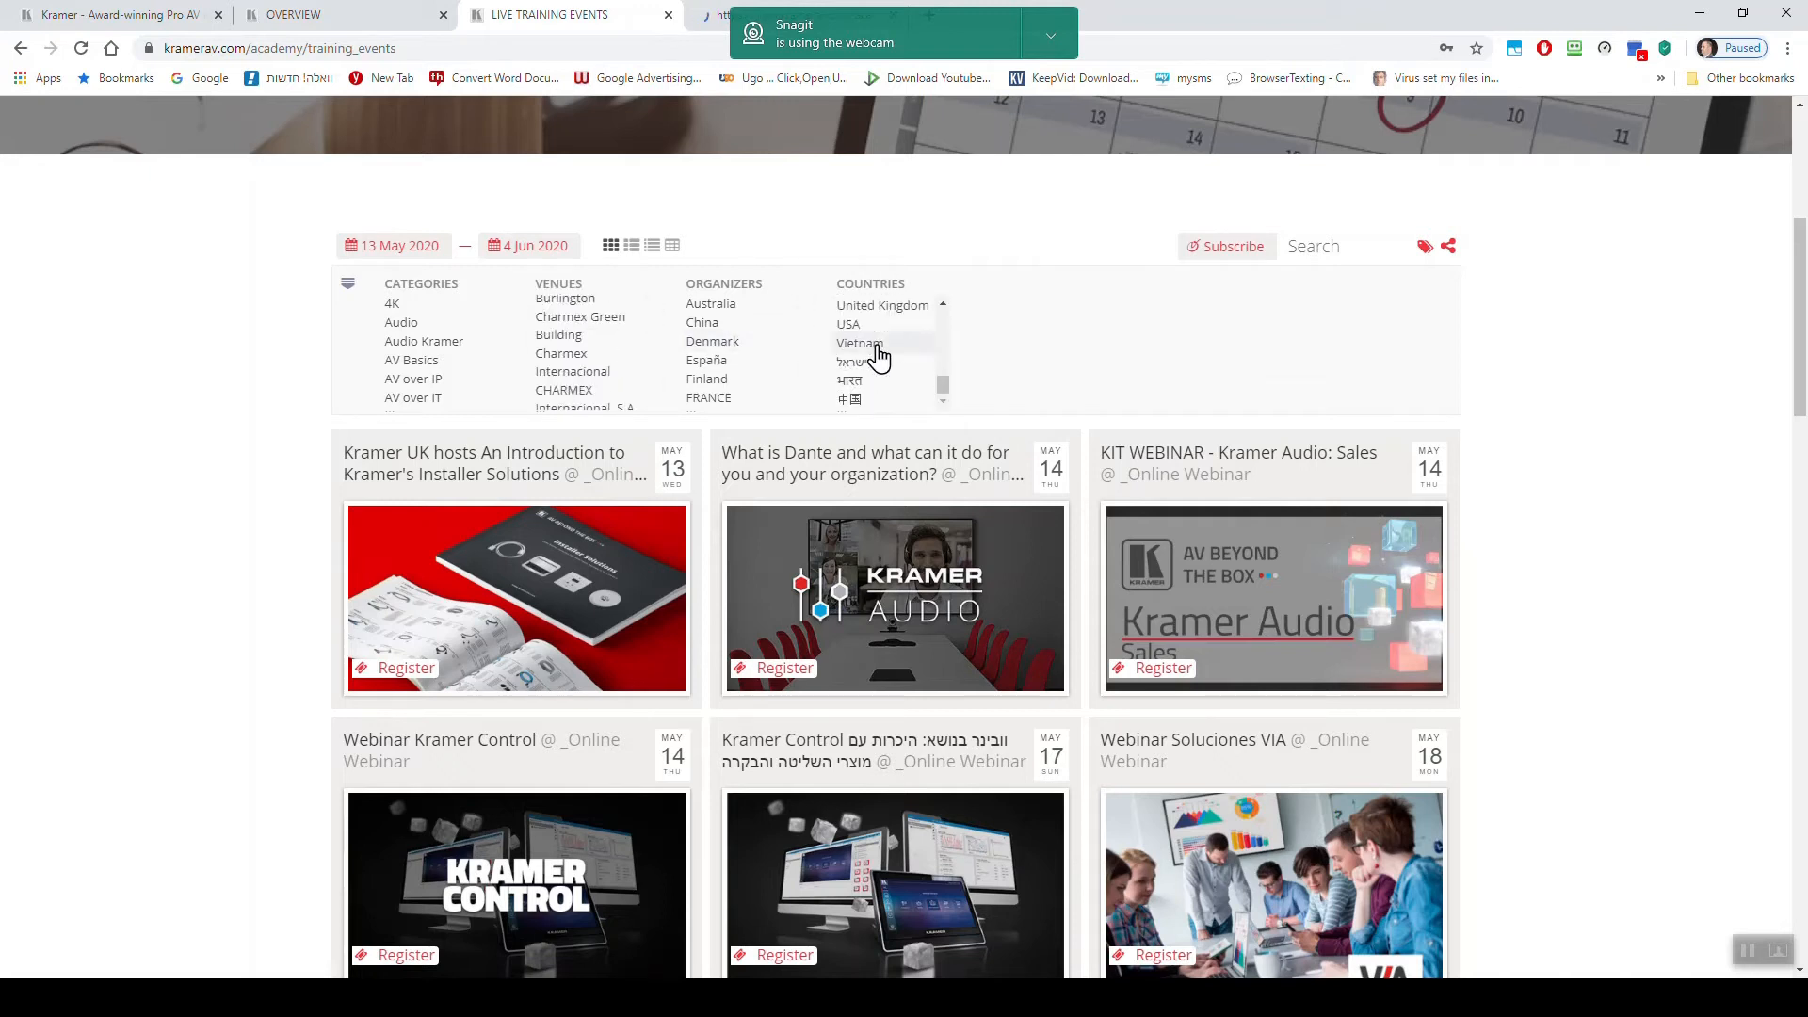
scroll("down", 3)
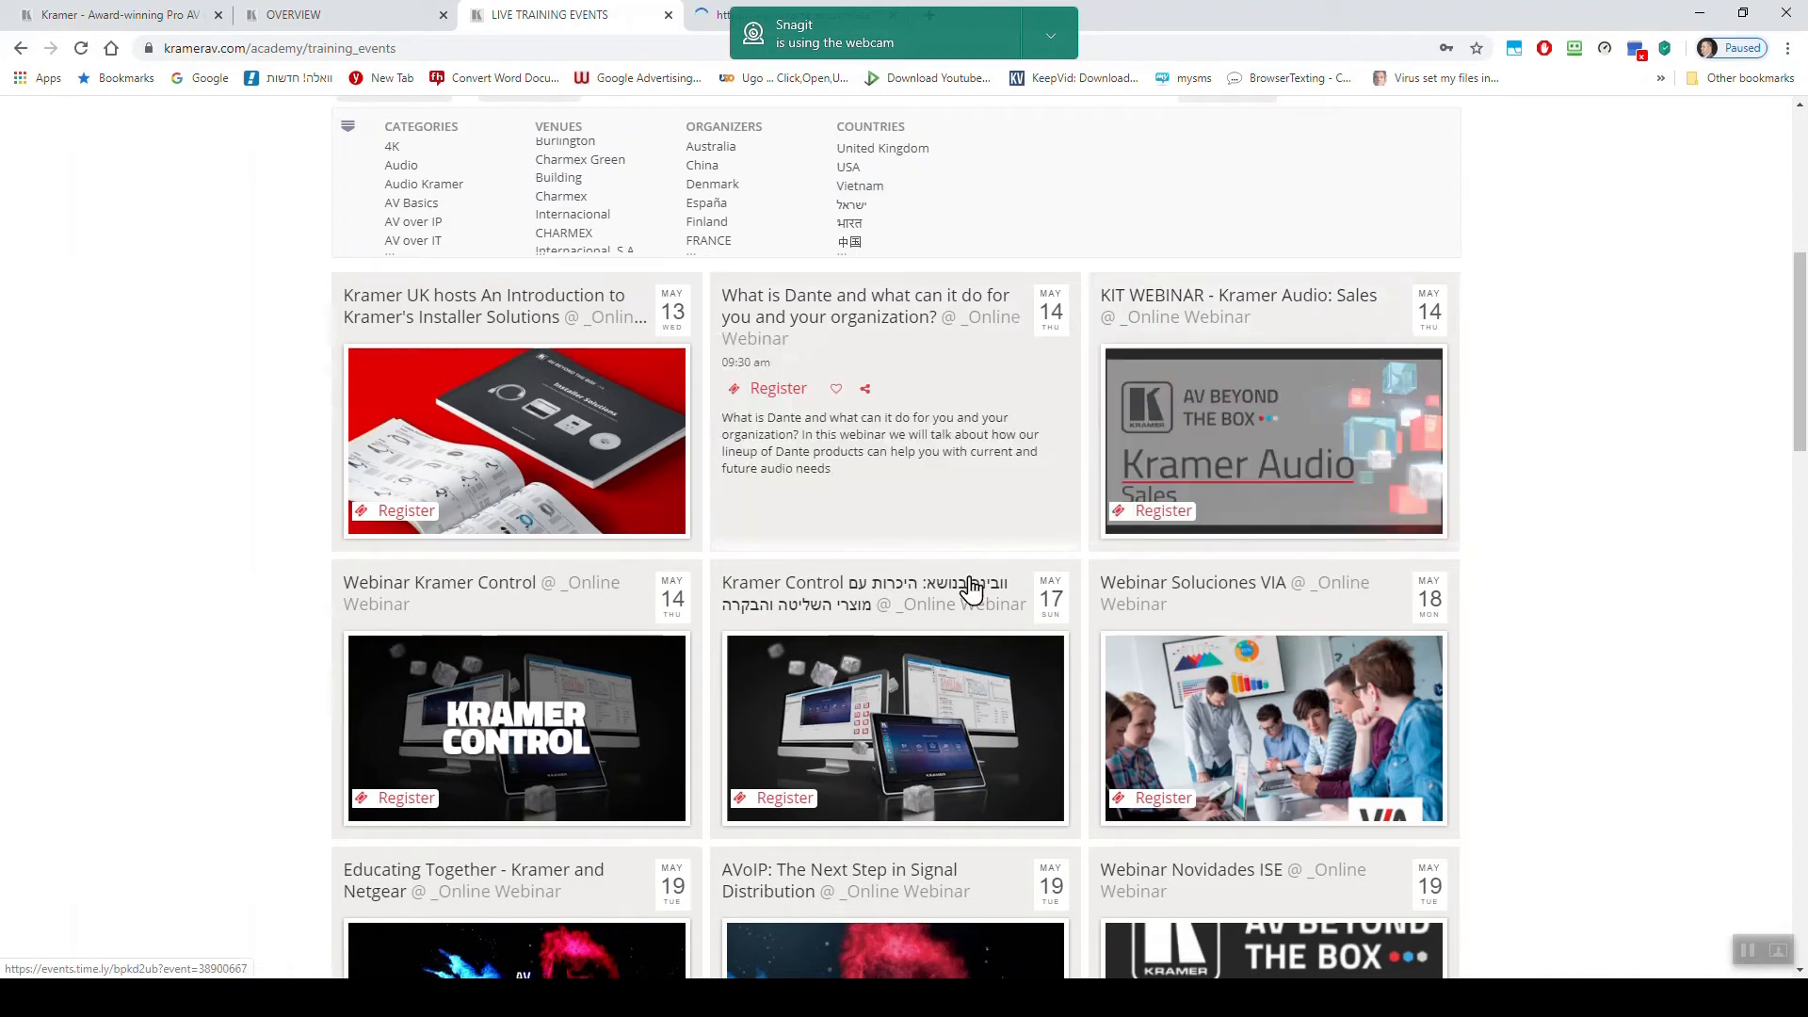
scroll("down", 3)
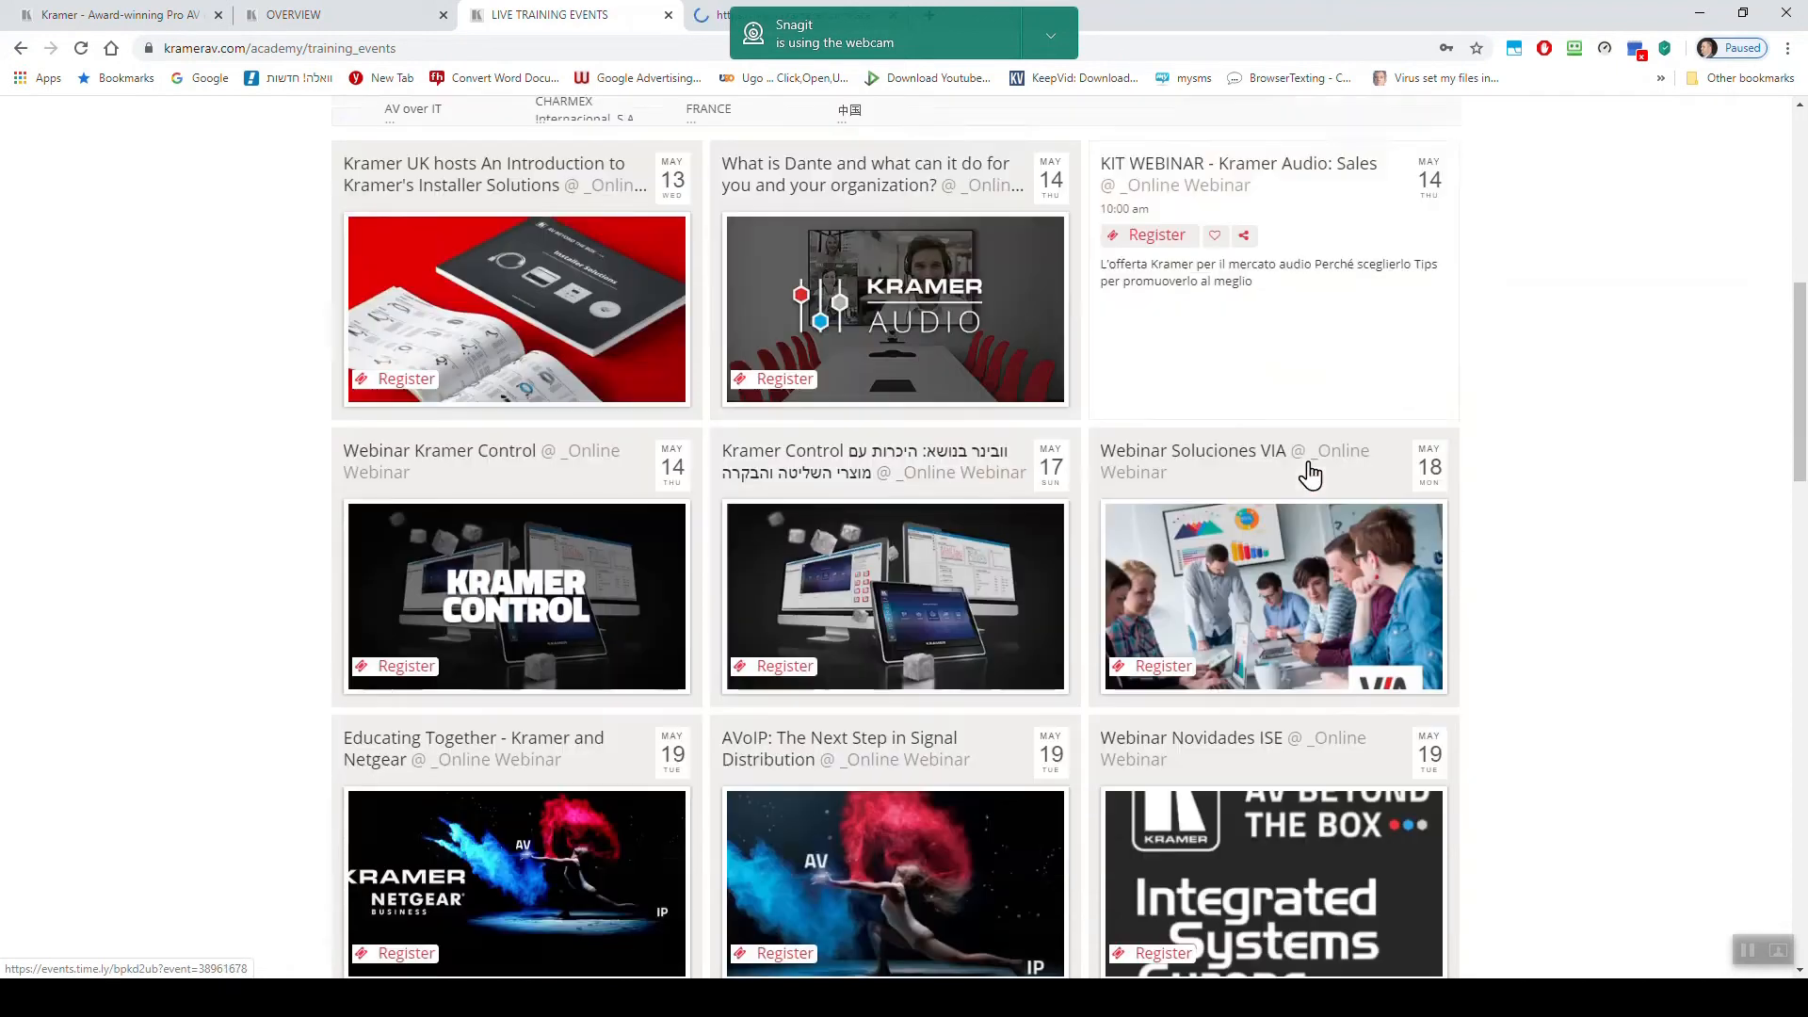
scroll("down", 3)
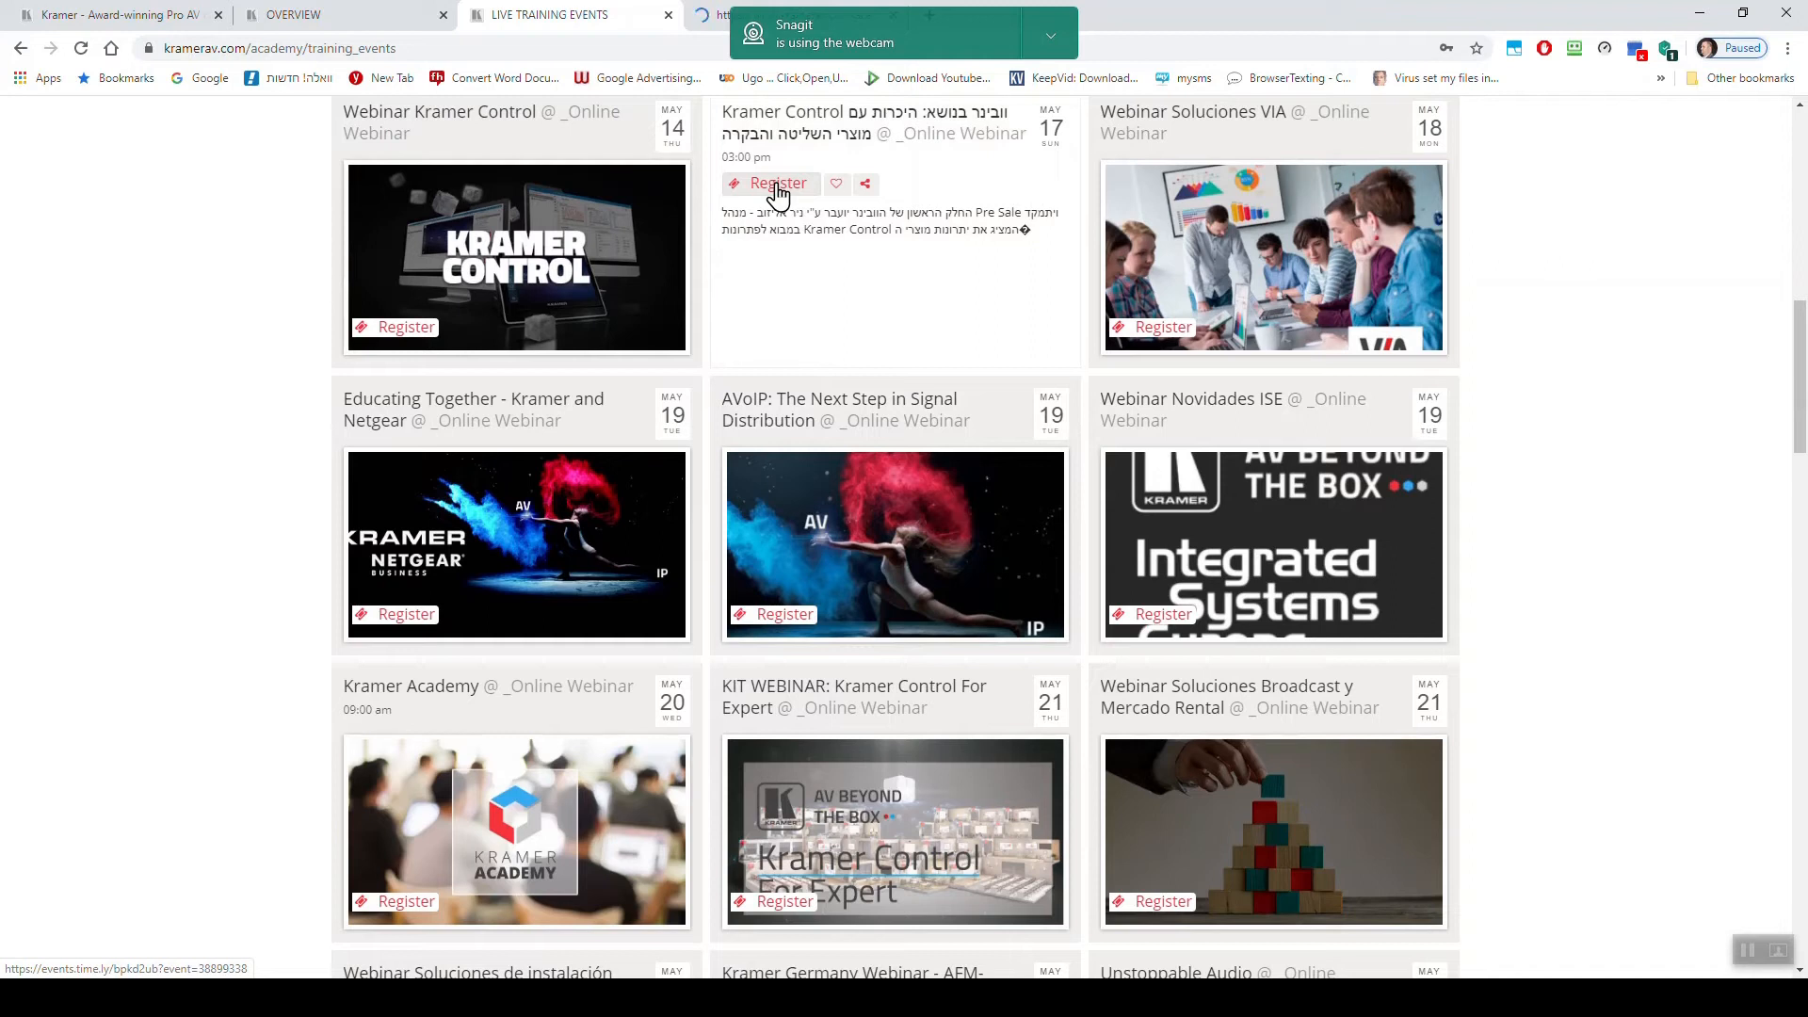
scroll("down", 3)
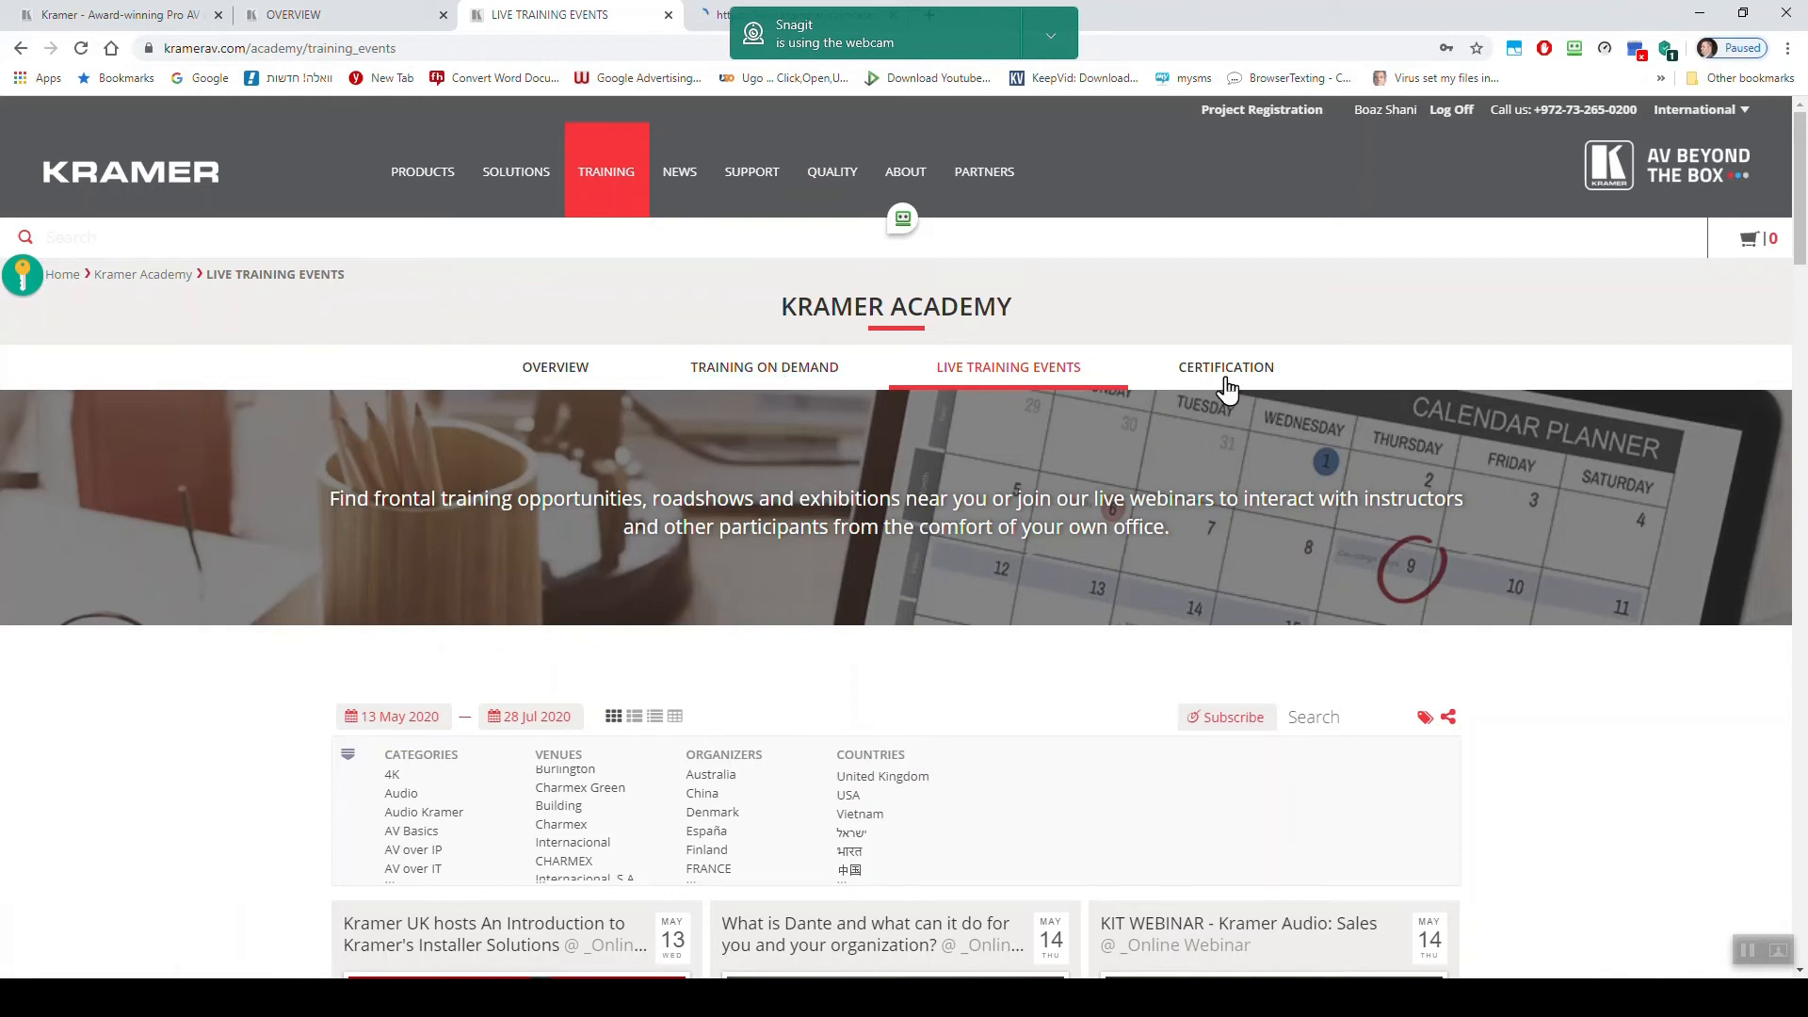
- Open the Certification tab and scroll past AV Fundamentals 101 to the track list
left_click(1224, 366)
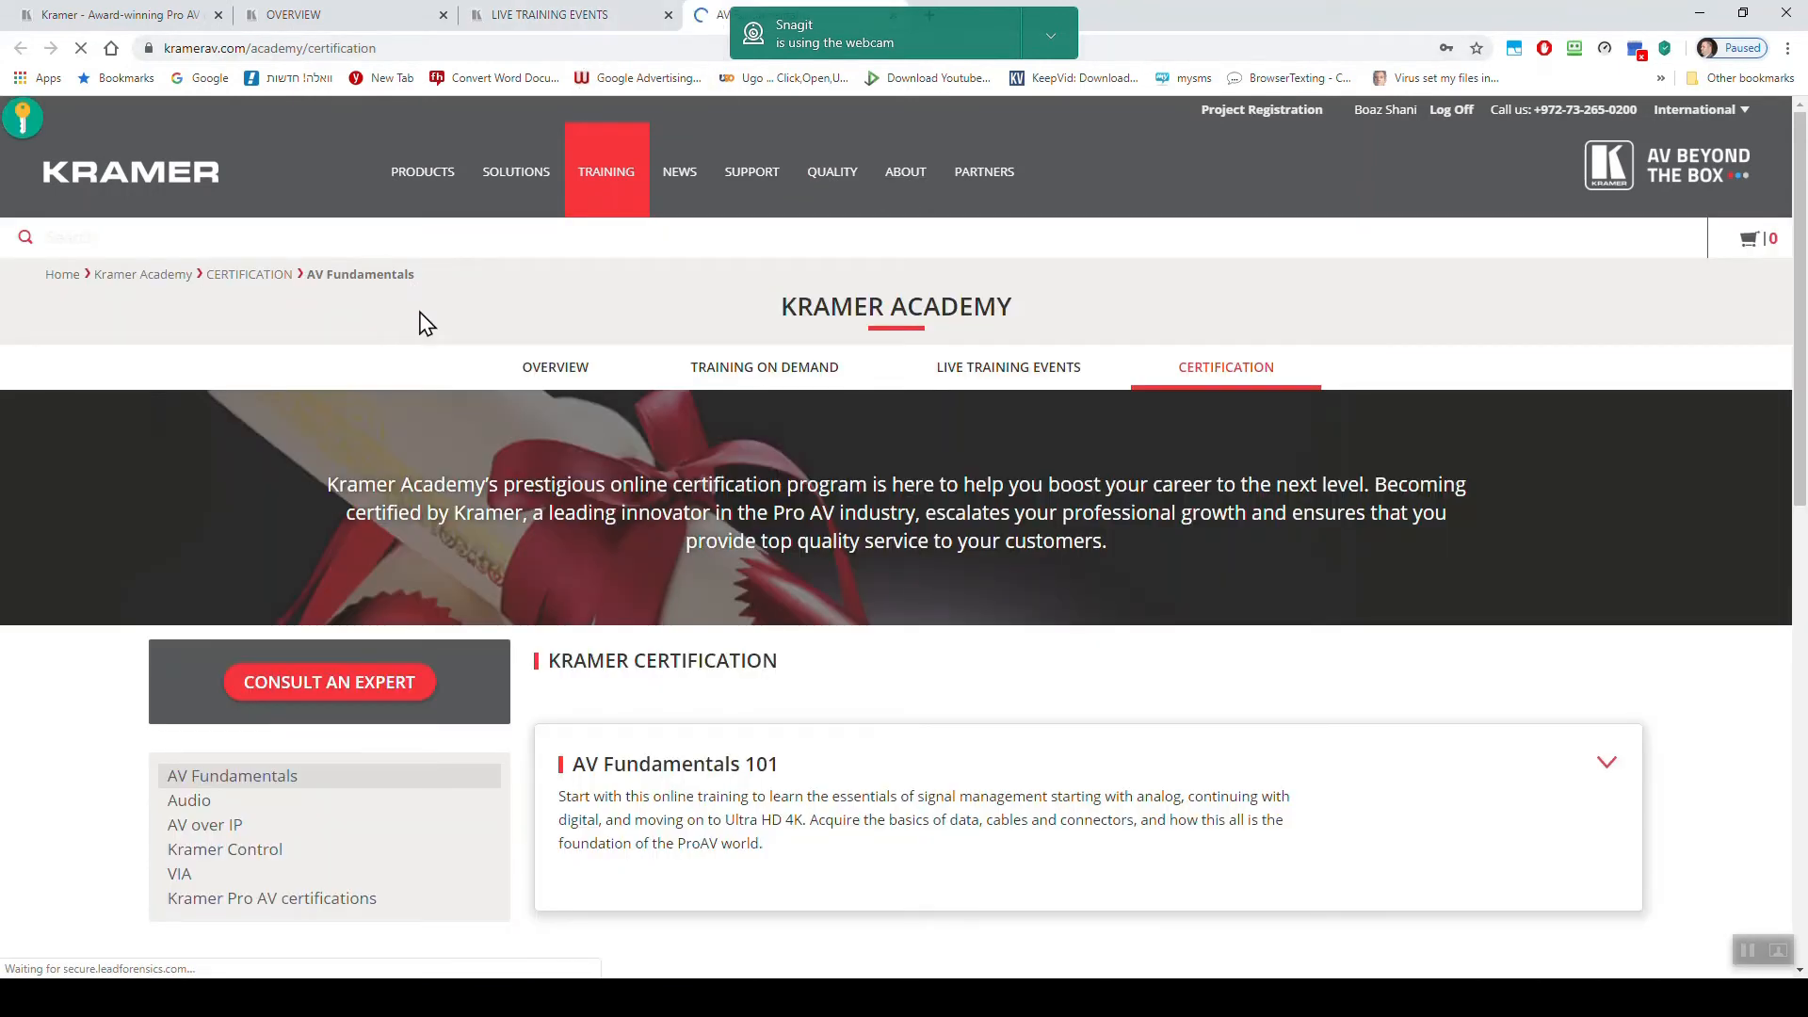
scroll("down", 3)
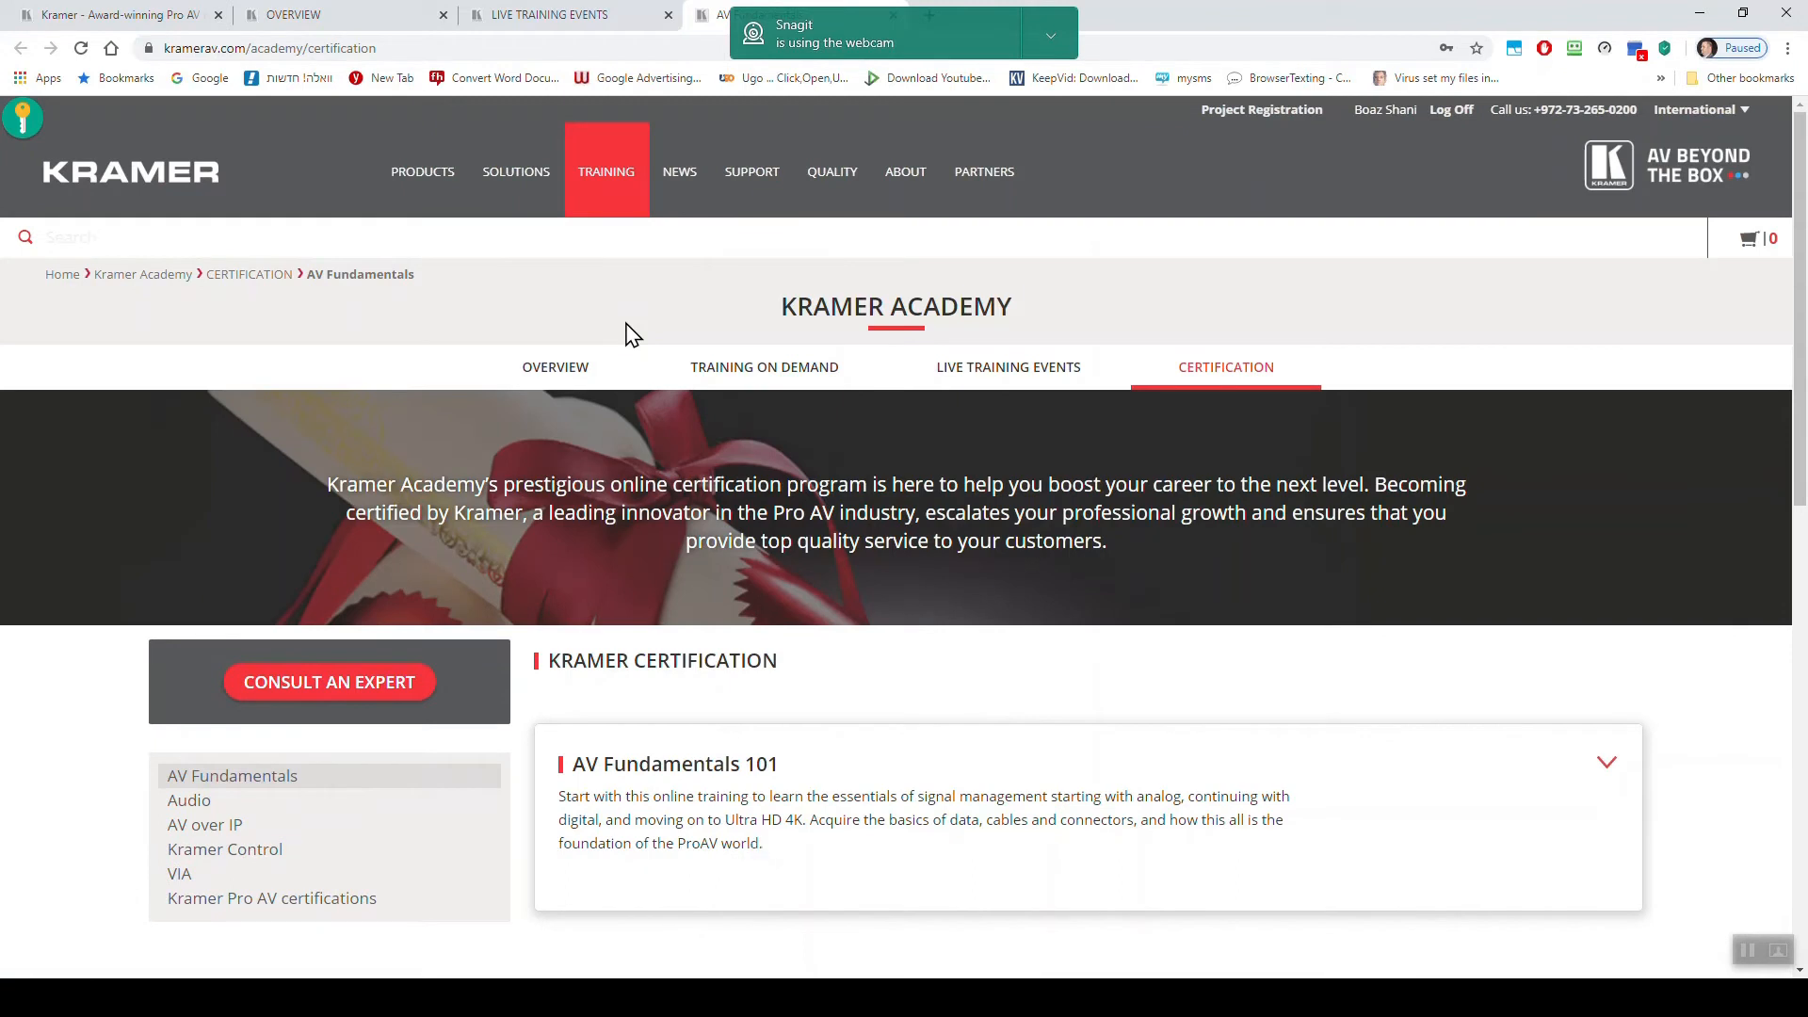
mouse_move(641, 335)
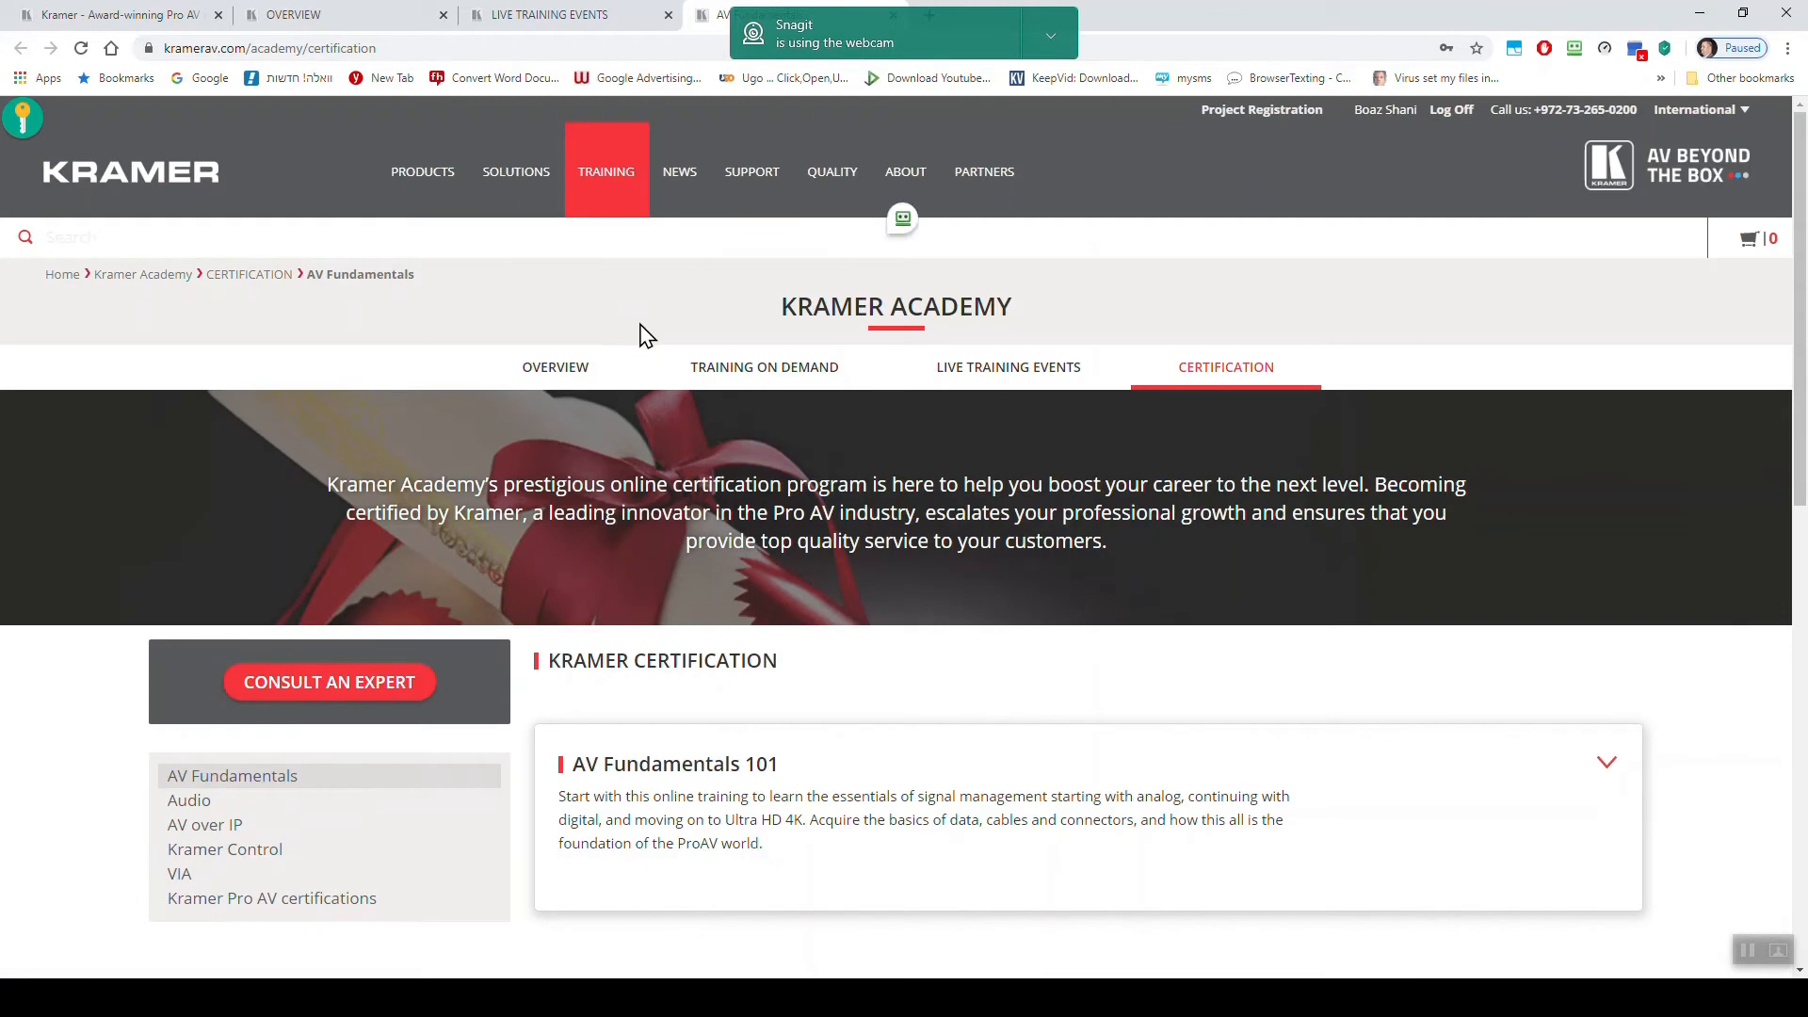
scroll("down", 3)
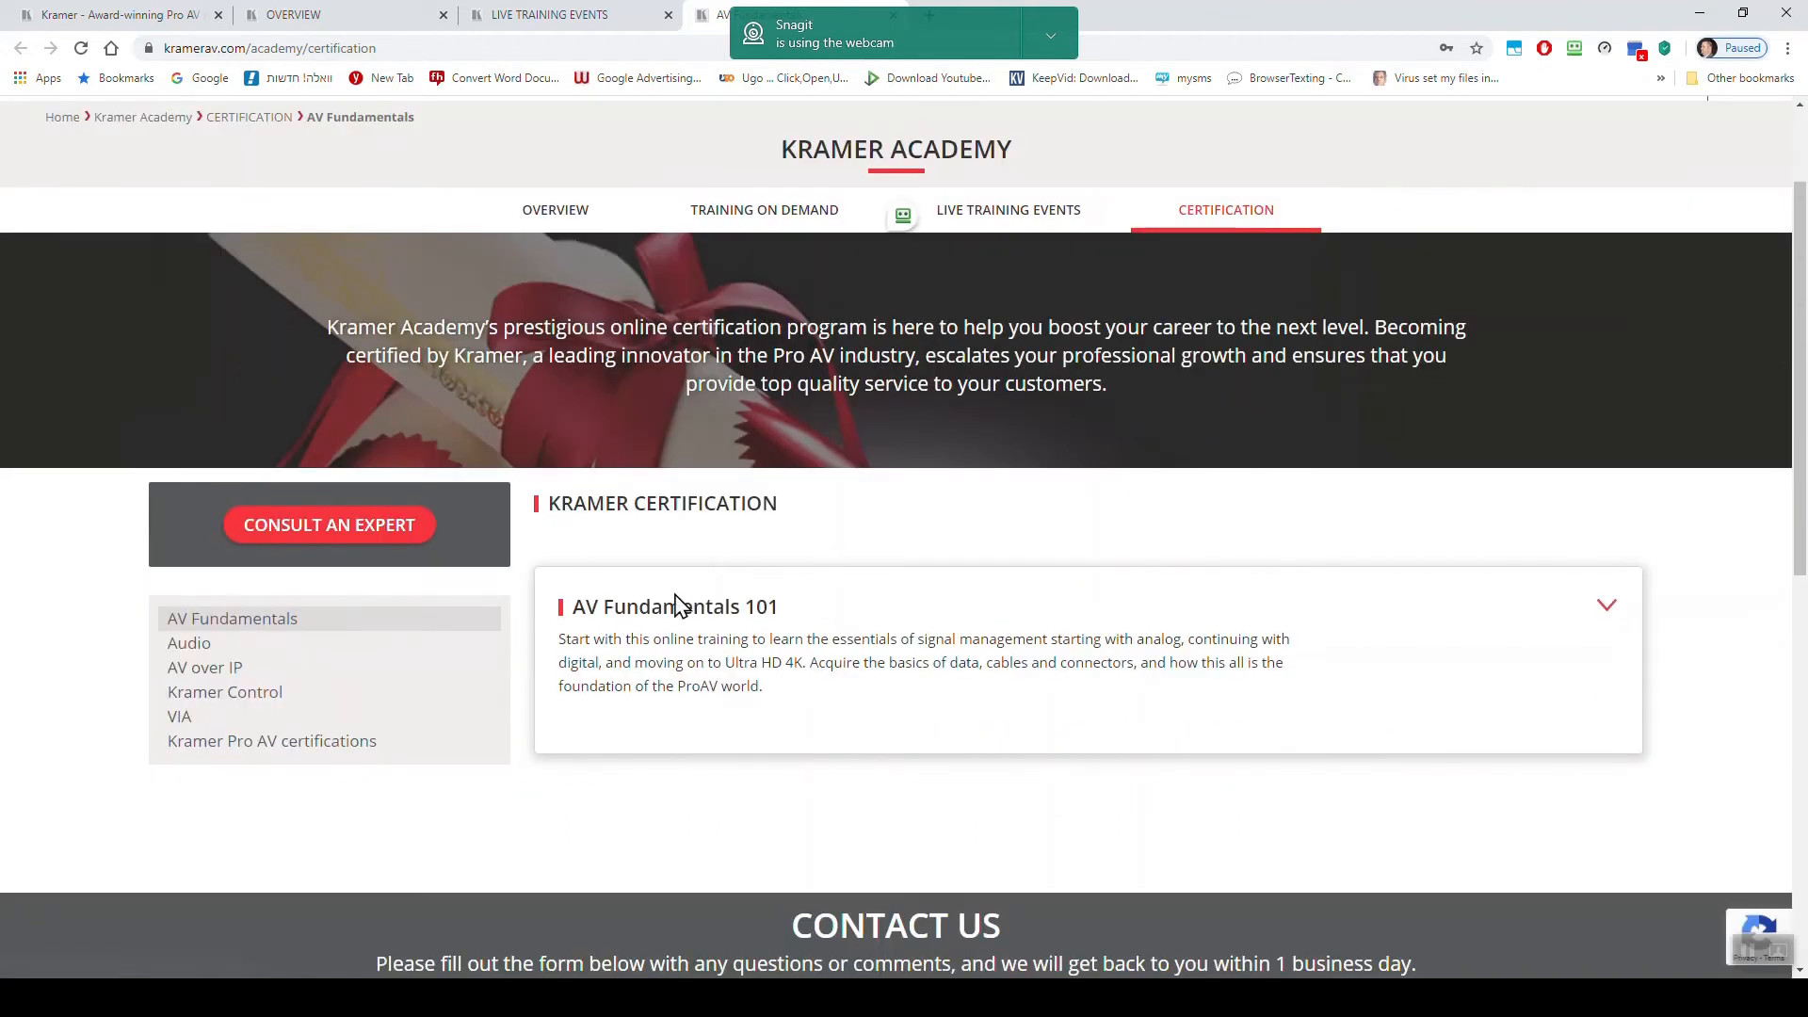
mouse_move(225, 690)
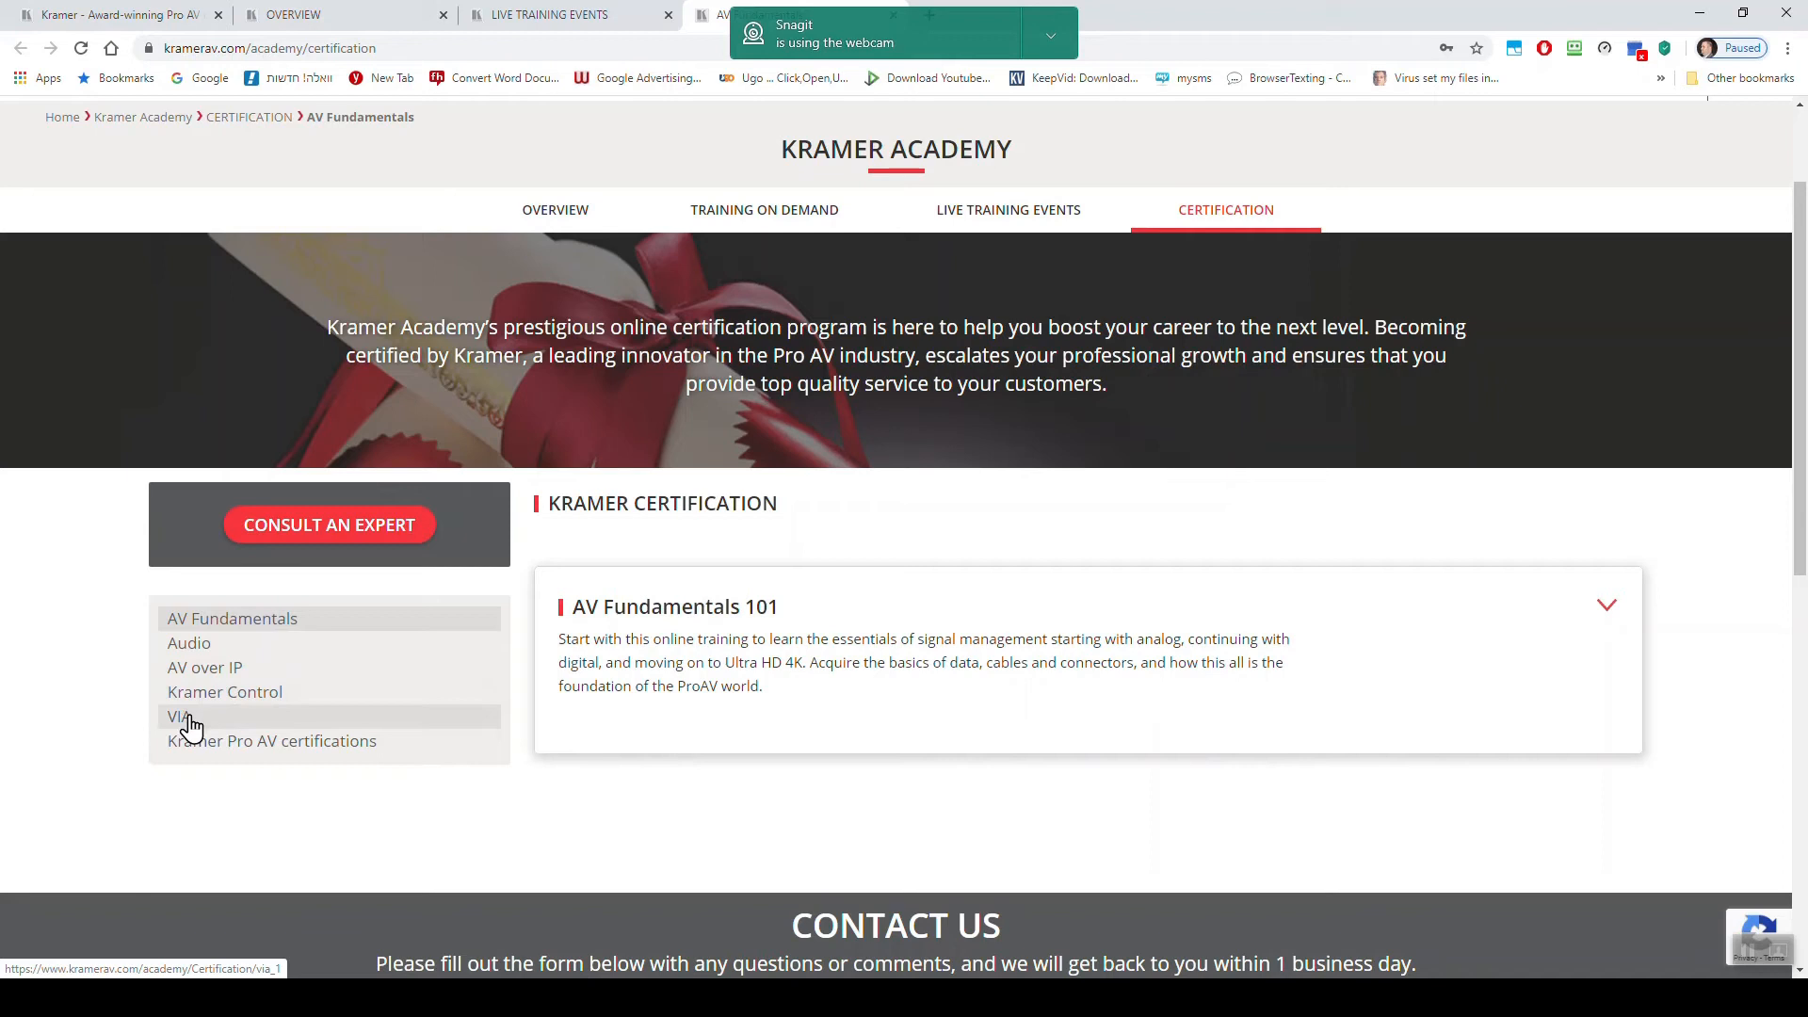
left_click(178, 714)
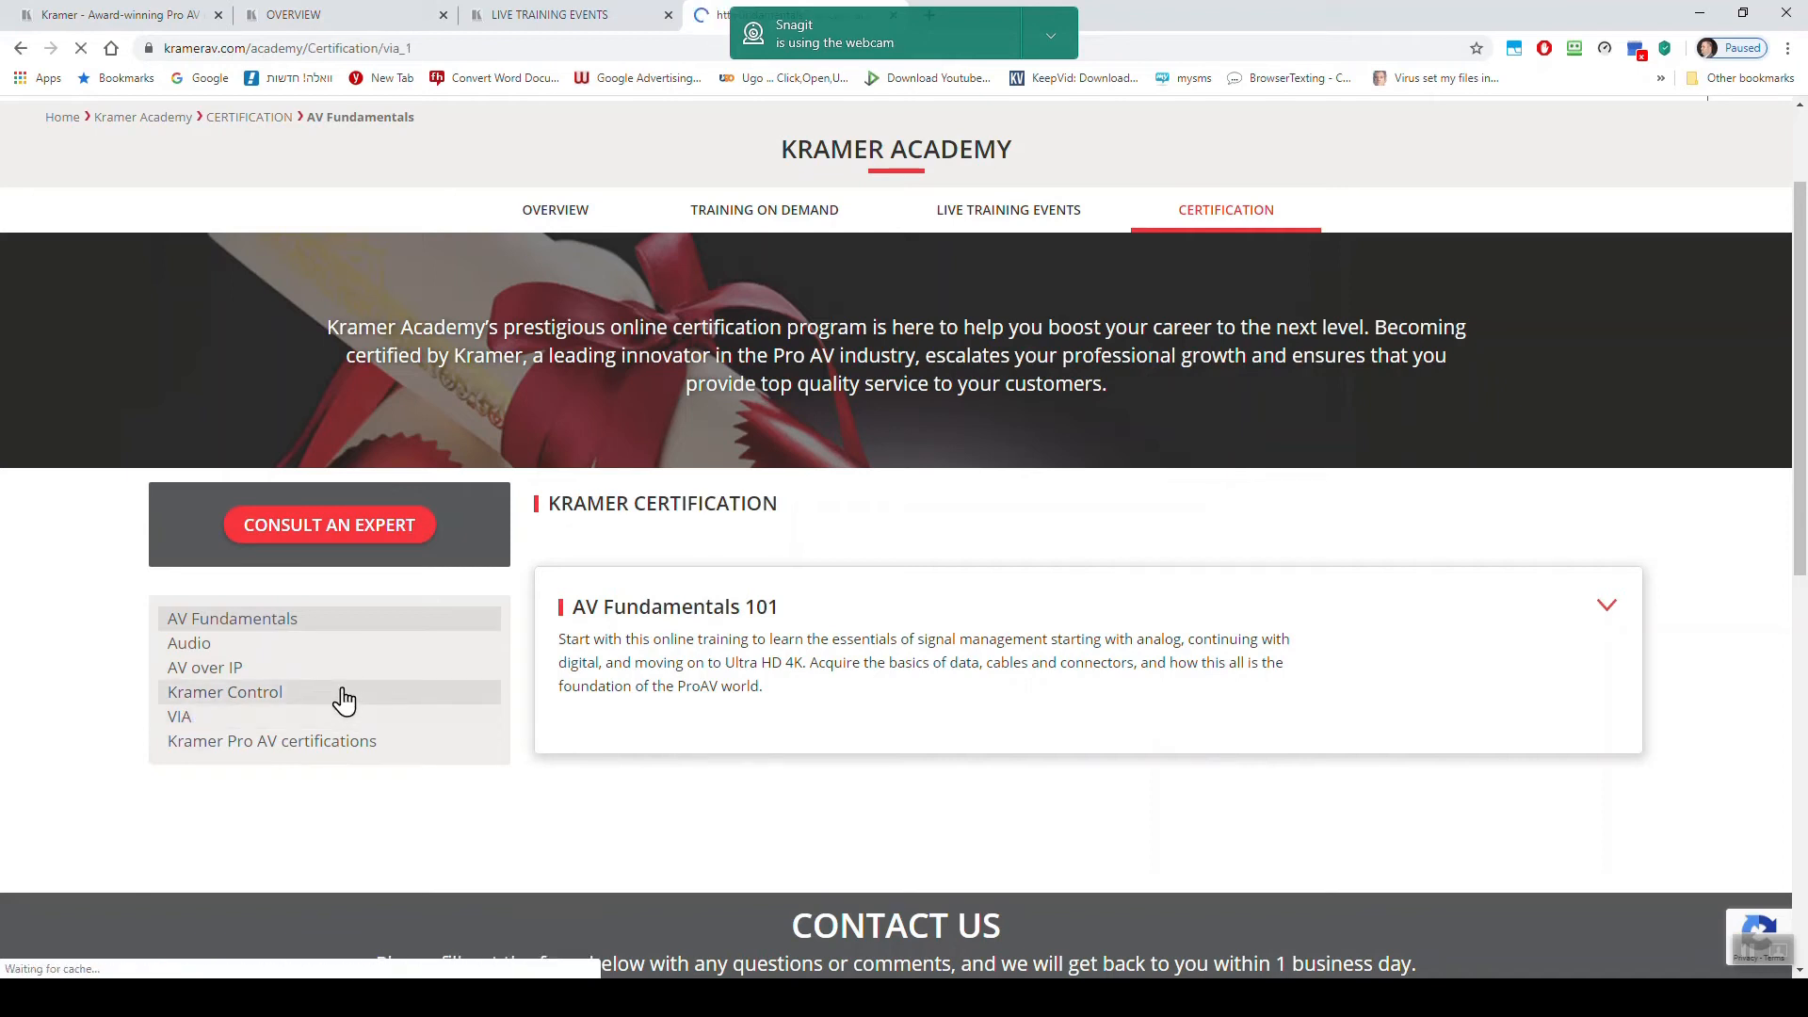
- Select the VIA track and expand the VIA Installer course details
left_click(179, 715)
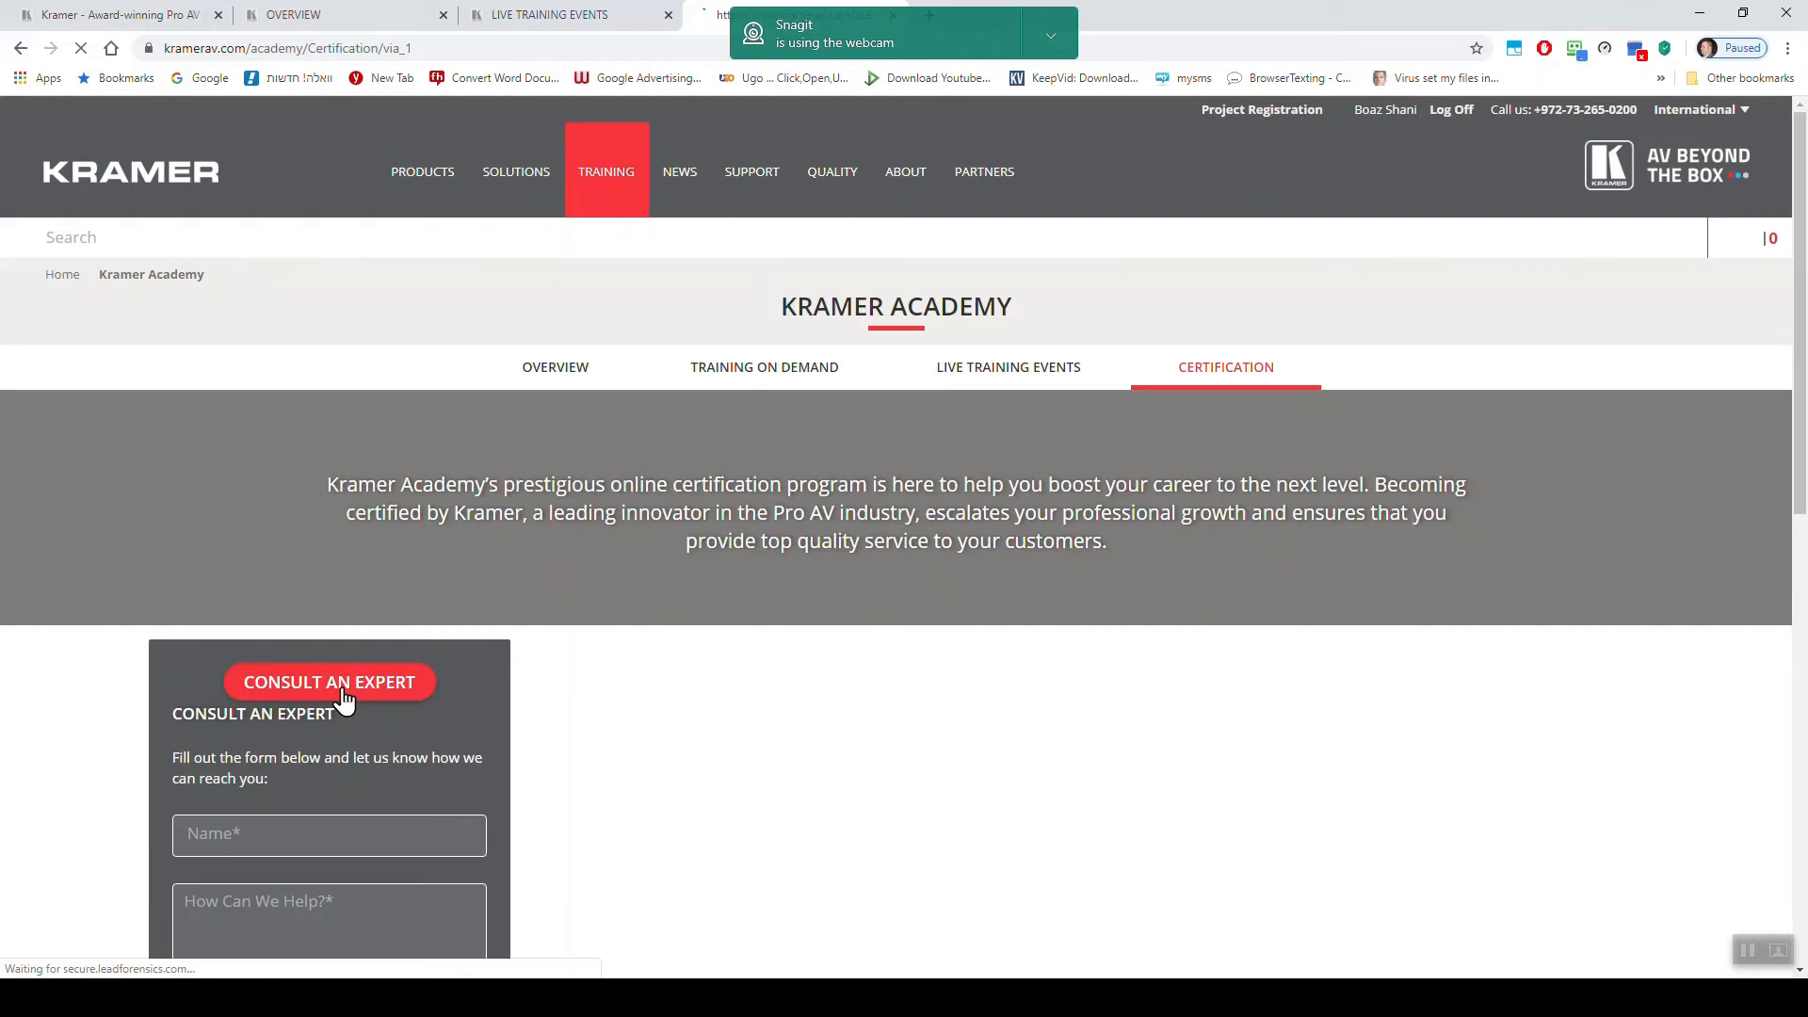
scroll("down", 3)
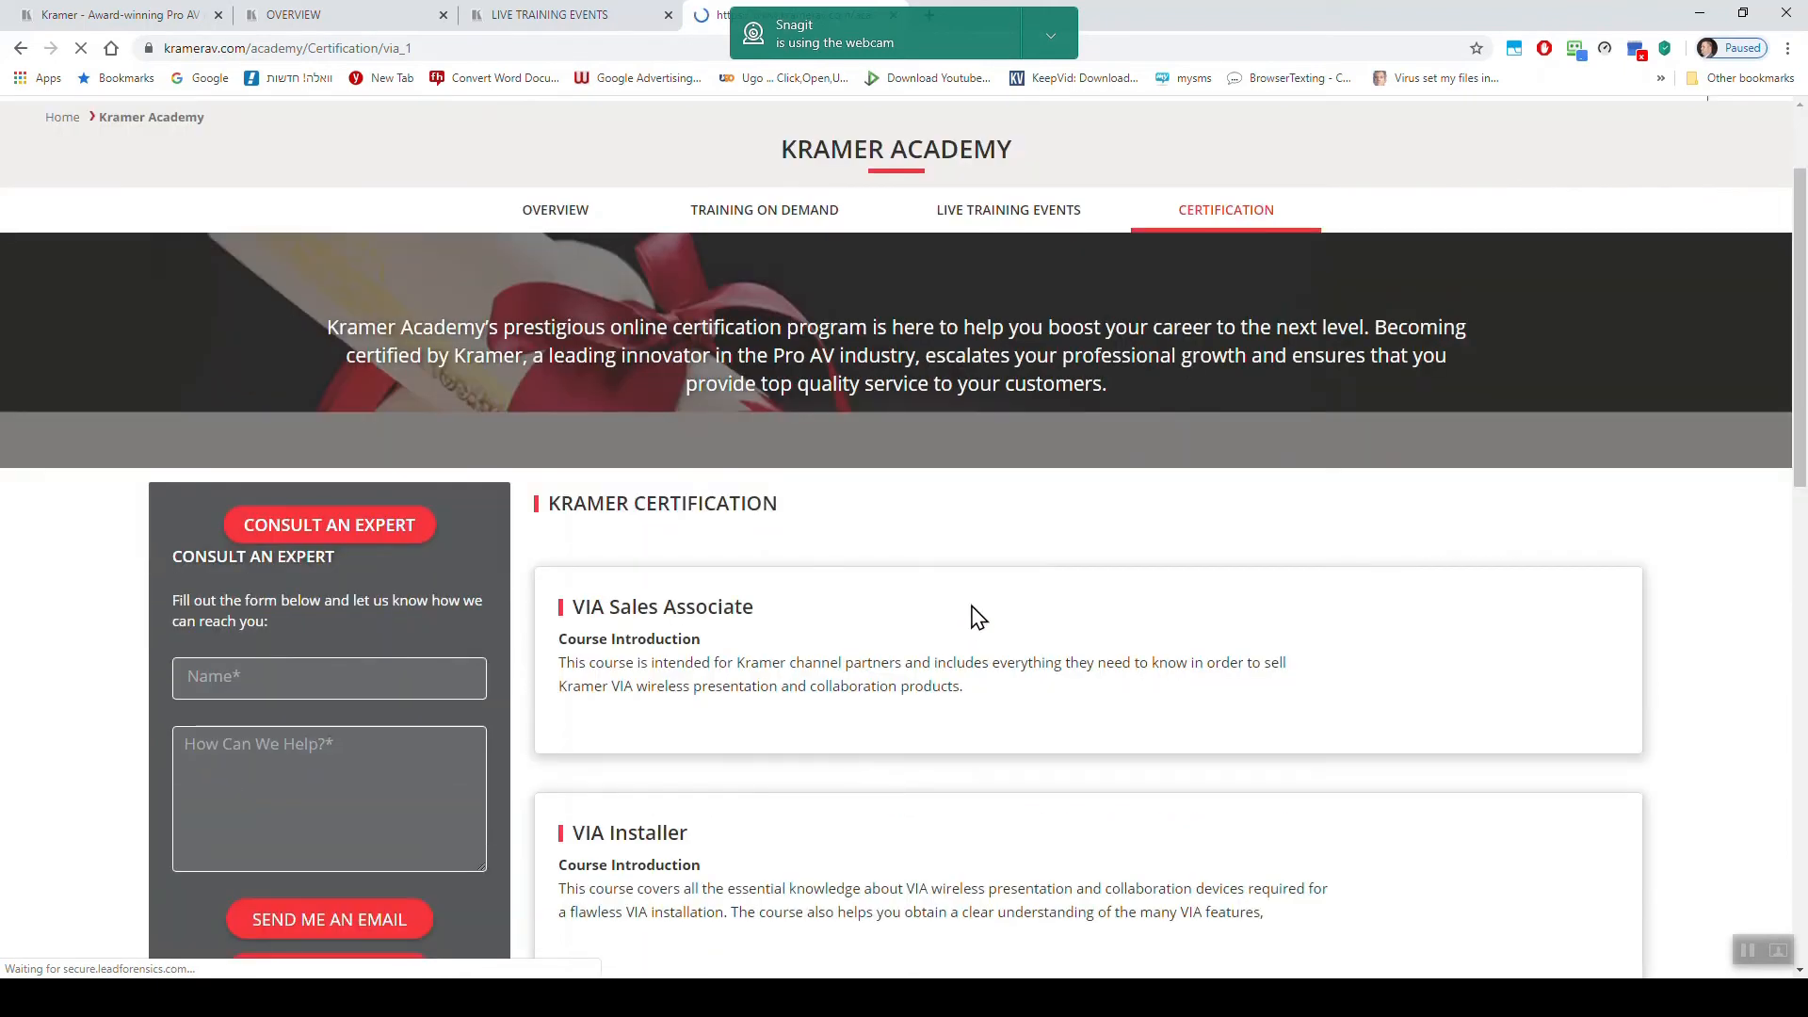
scroll("down", 3)
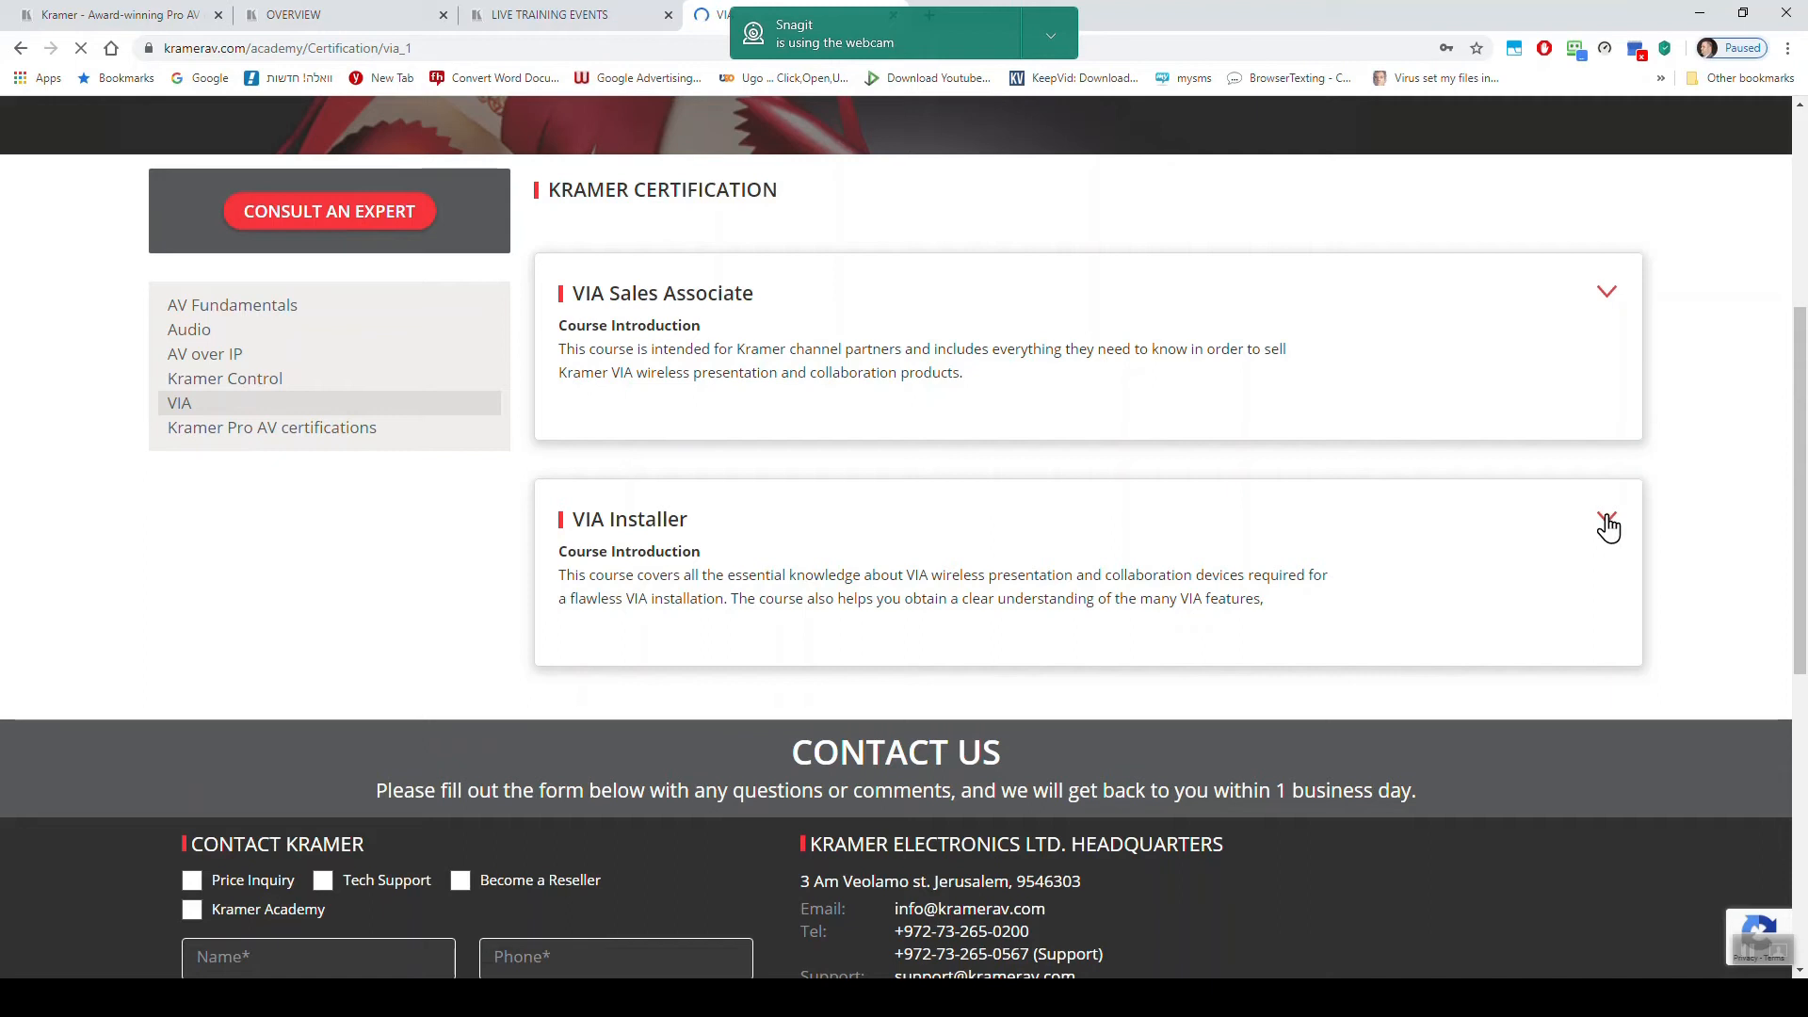
scroll("down", 3)
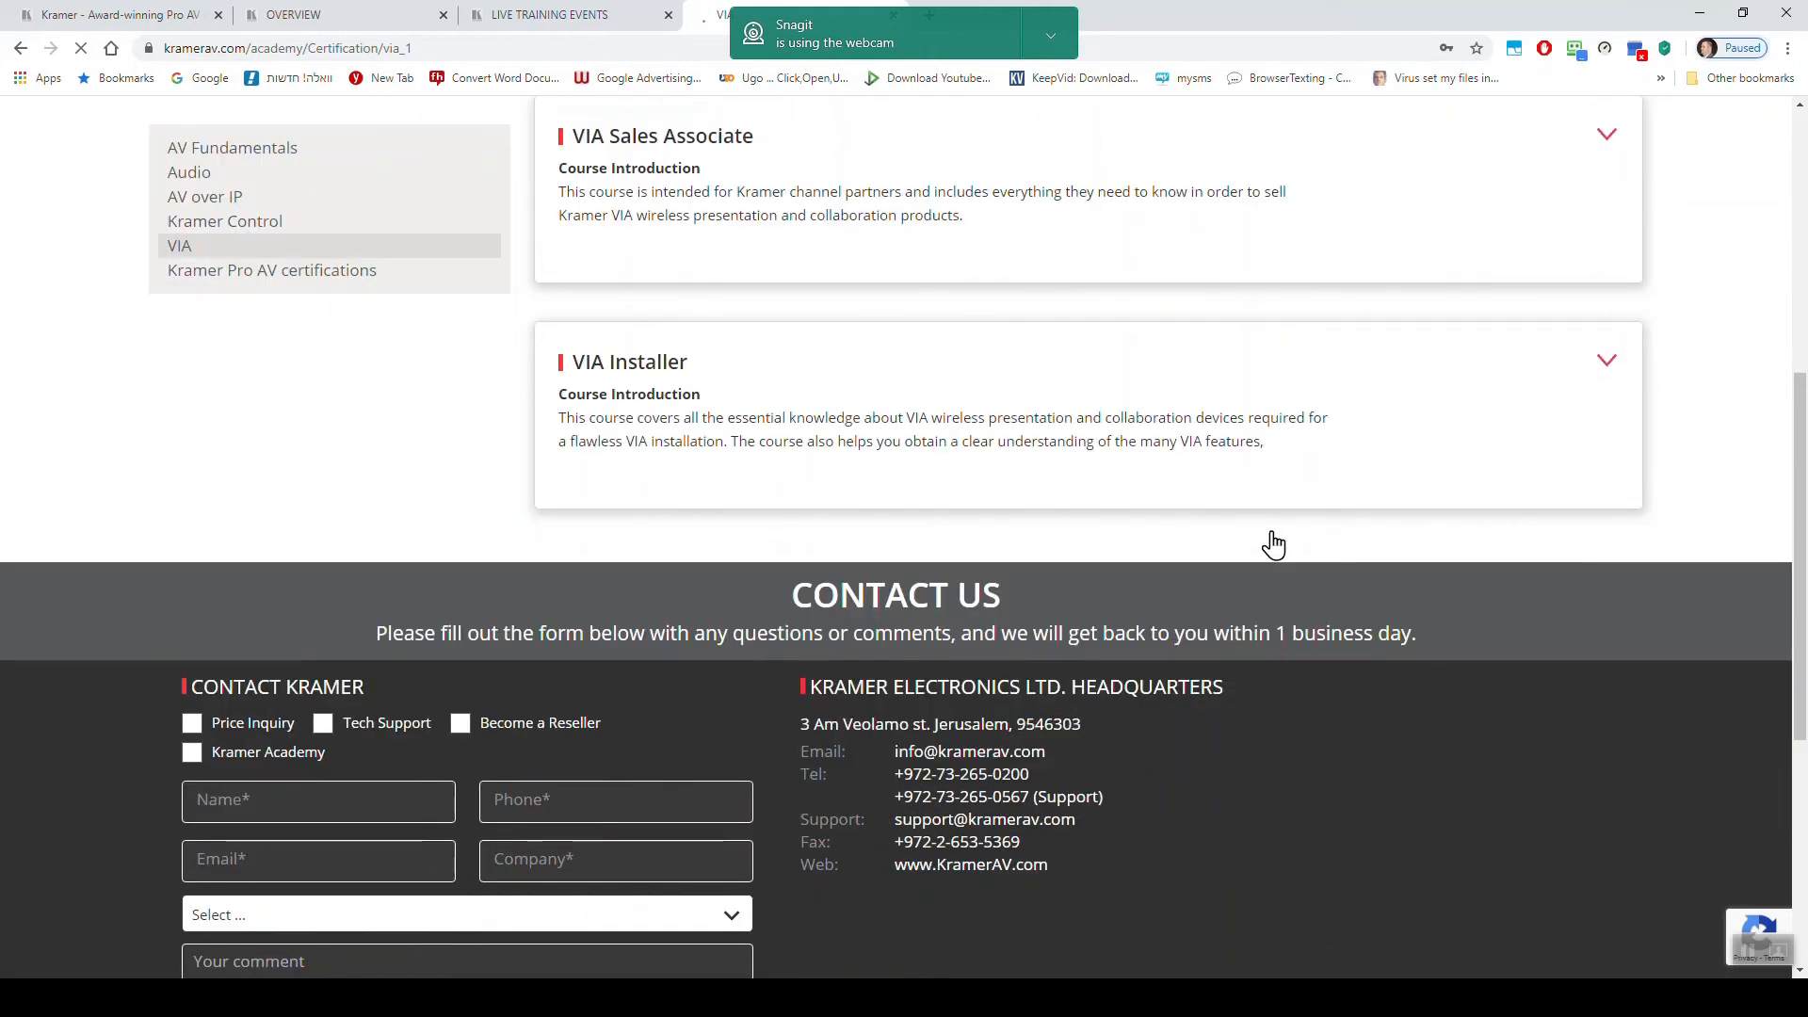
left_click(1604, 361)
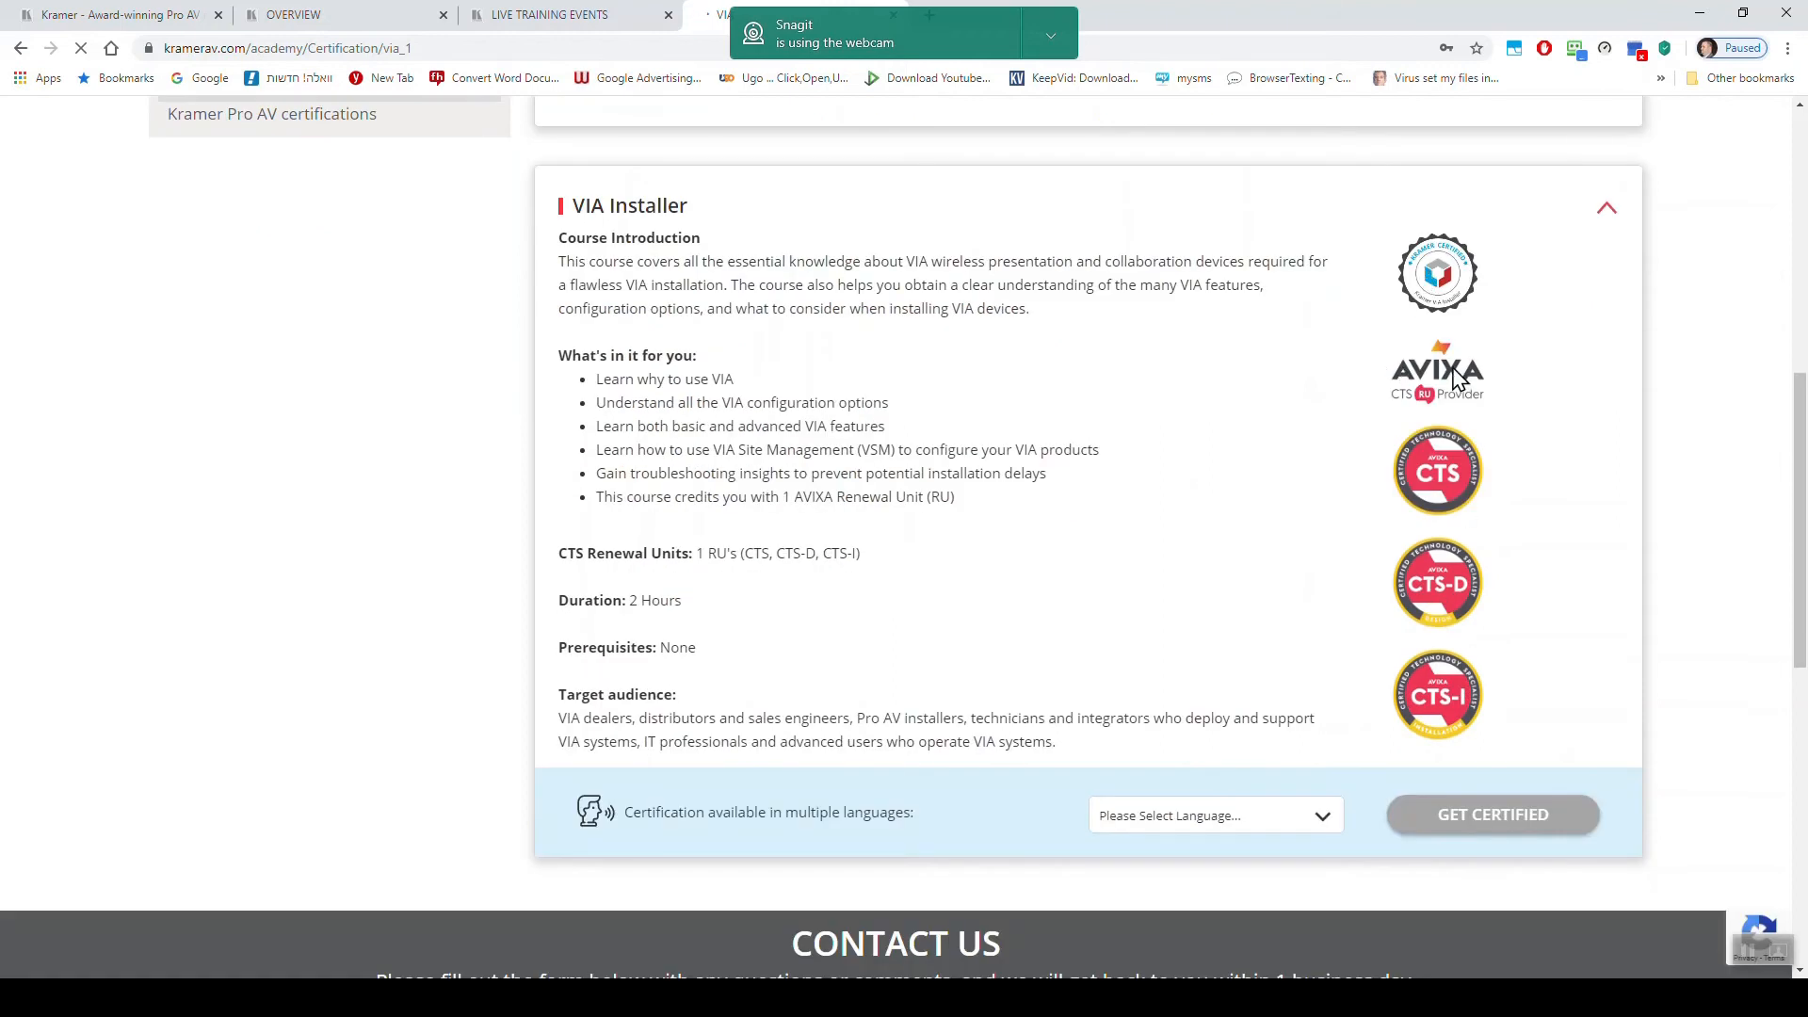
- Choose English for VIA Installer and click Get Certified to open My Dashboard
scroll("down", 3)
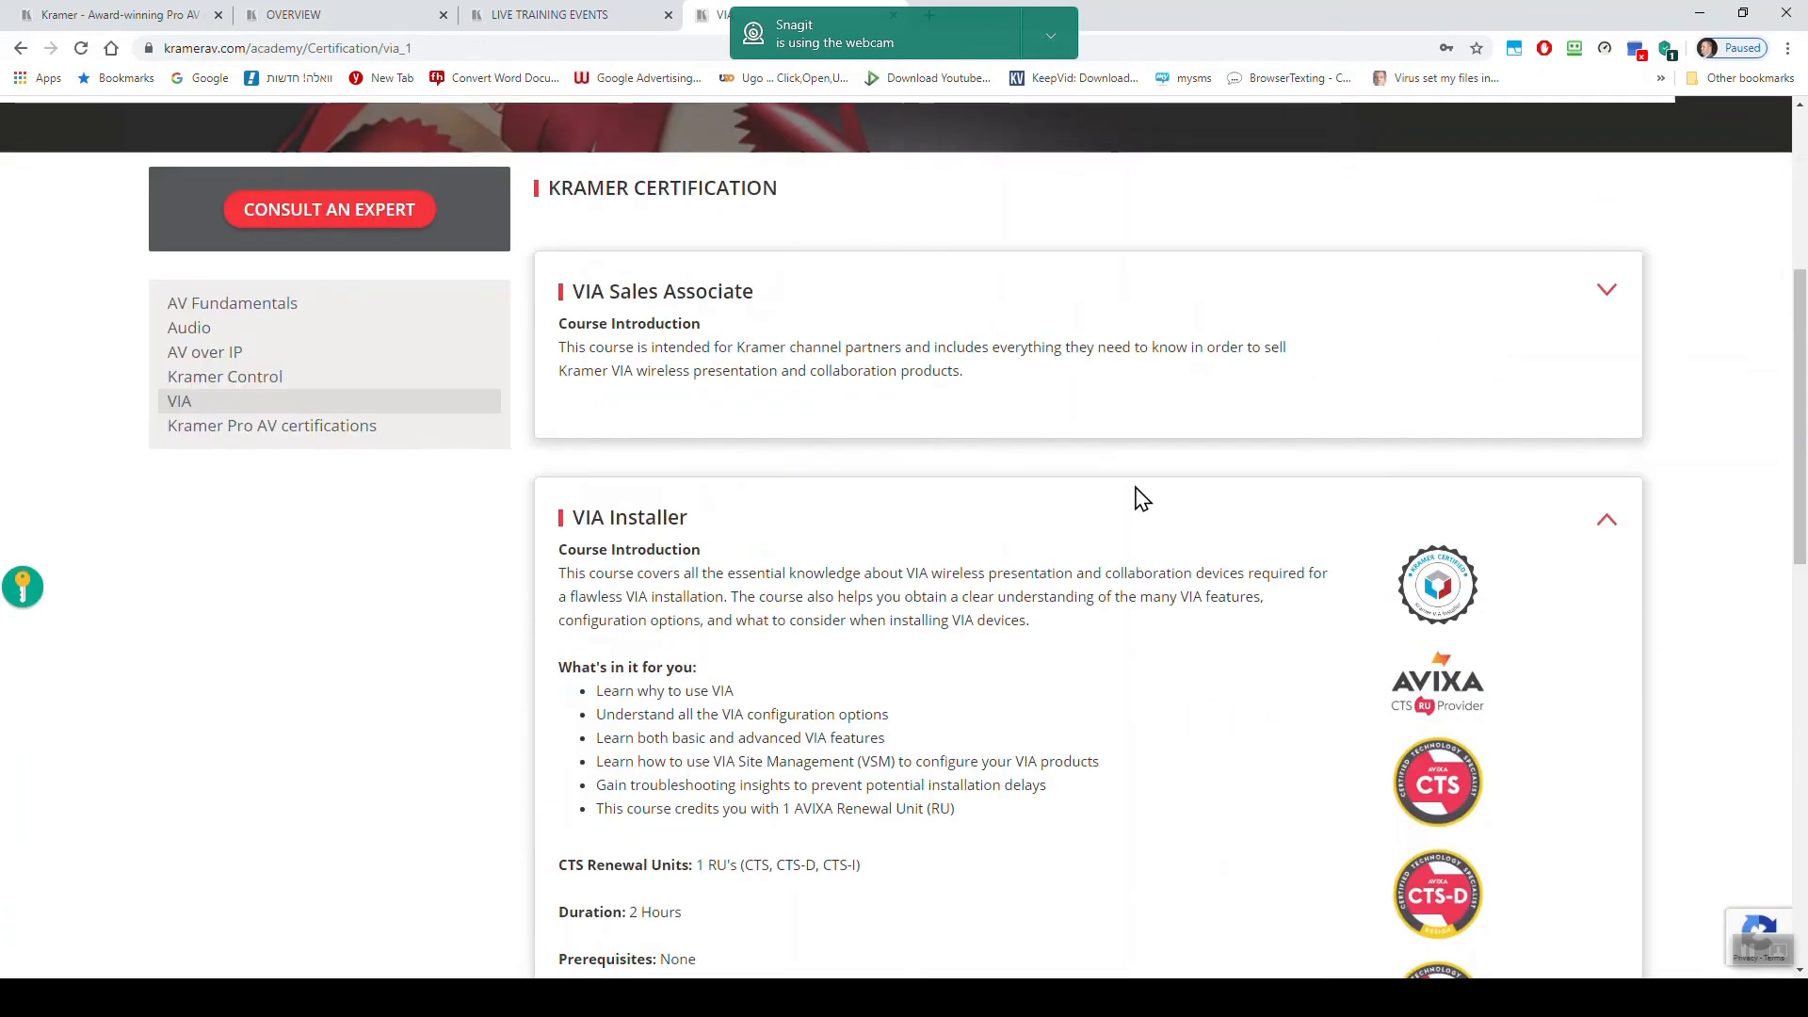
scroll("down", 3)
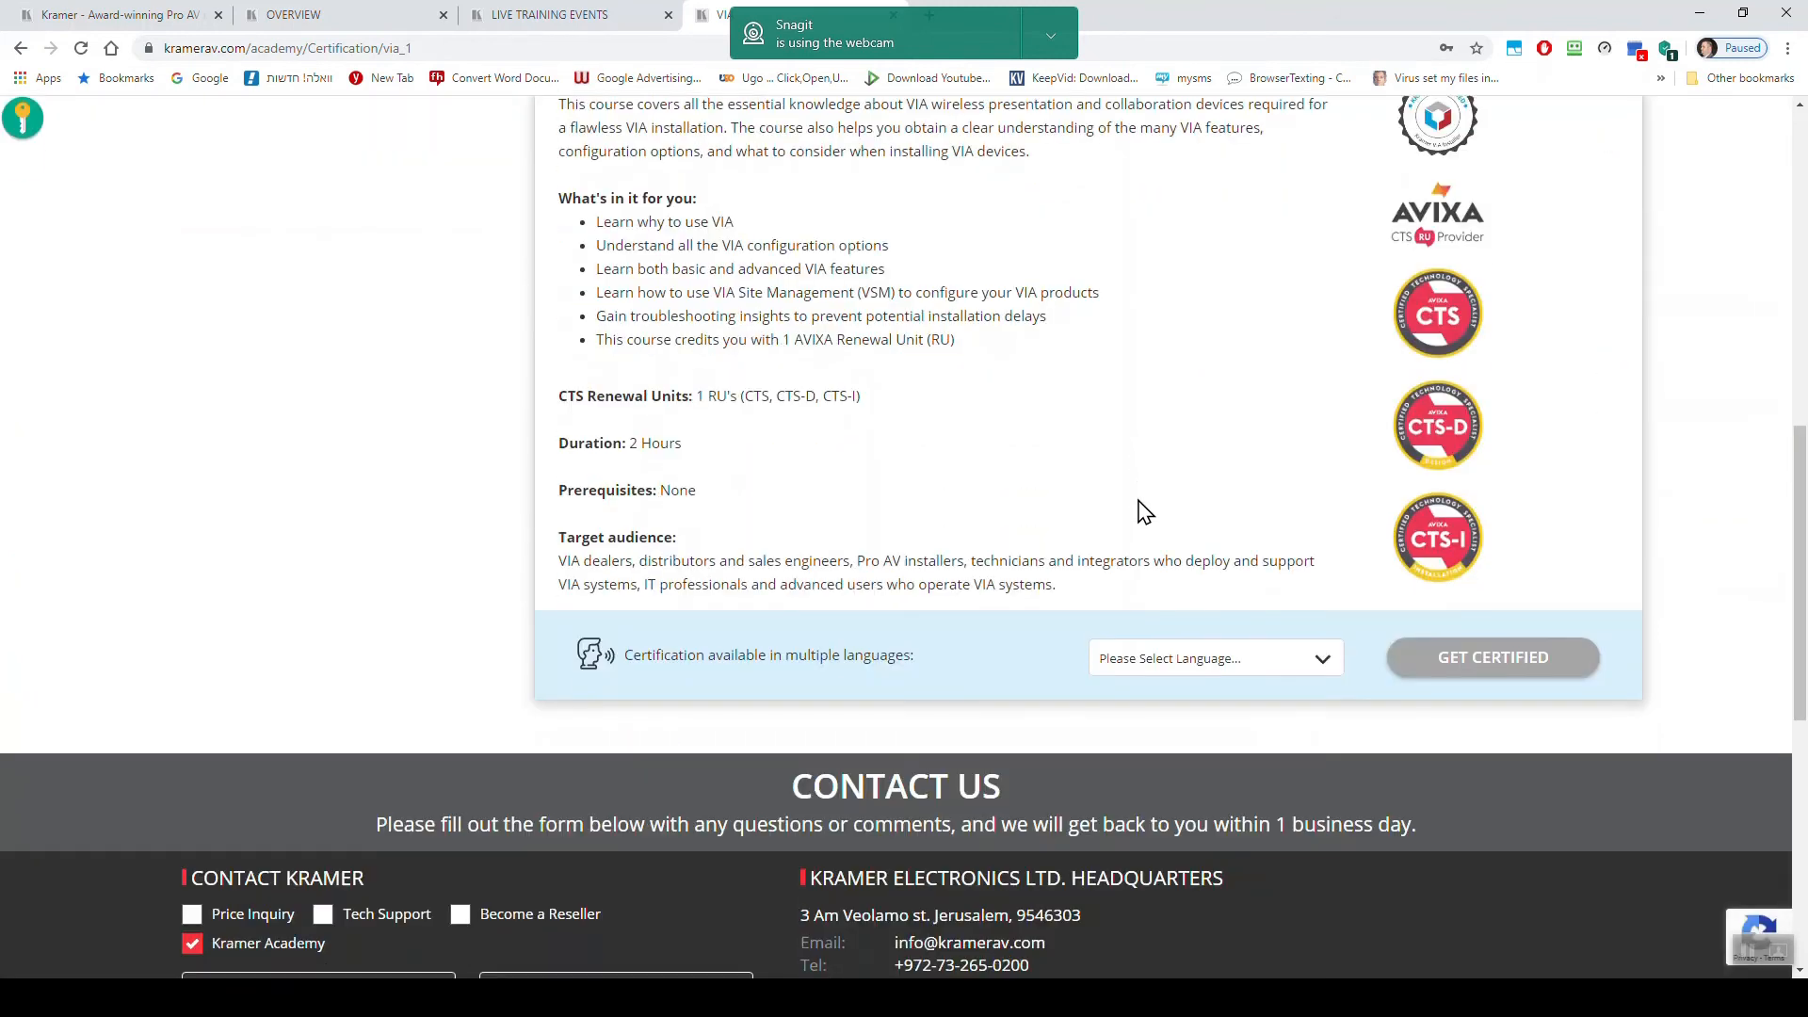
left_click(1214, 657)
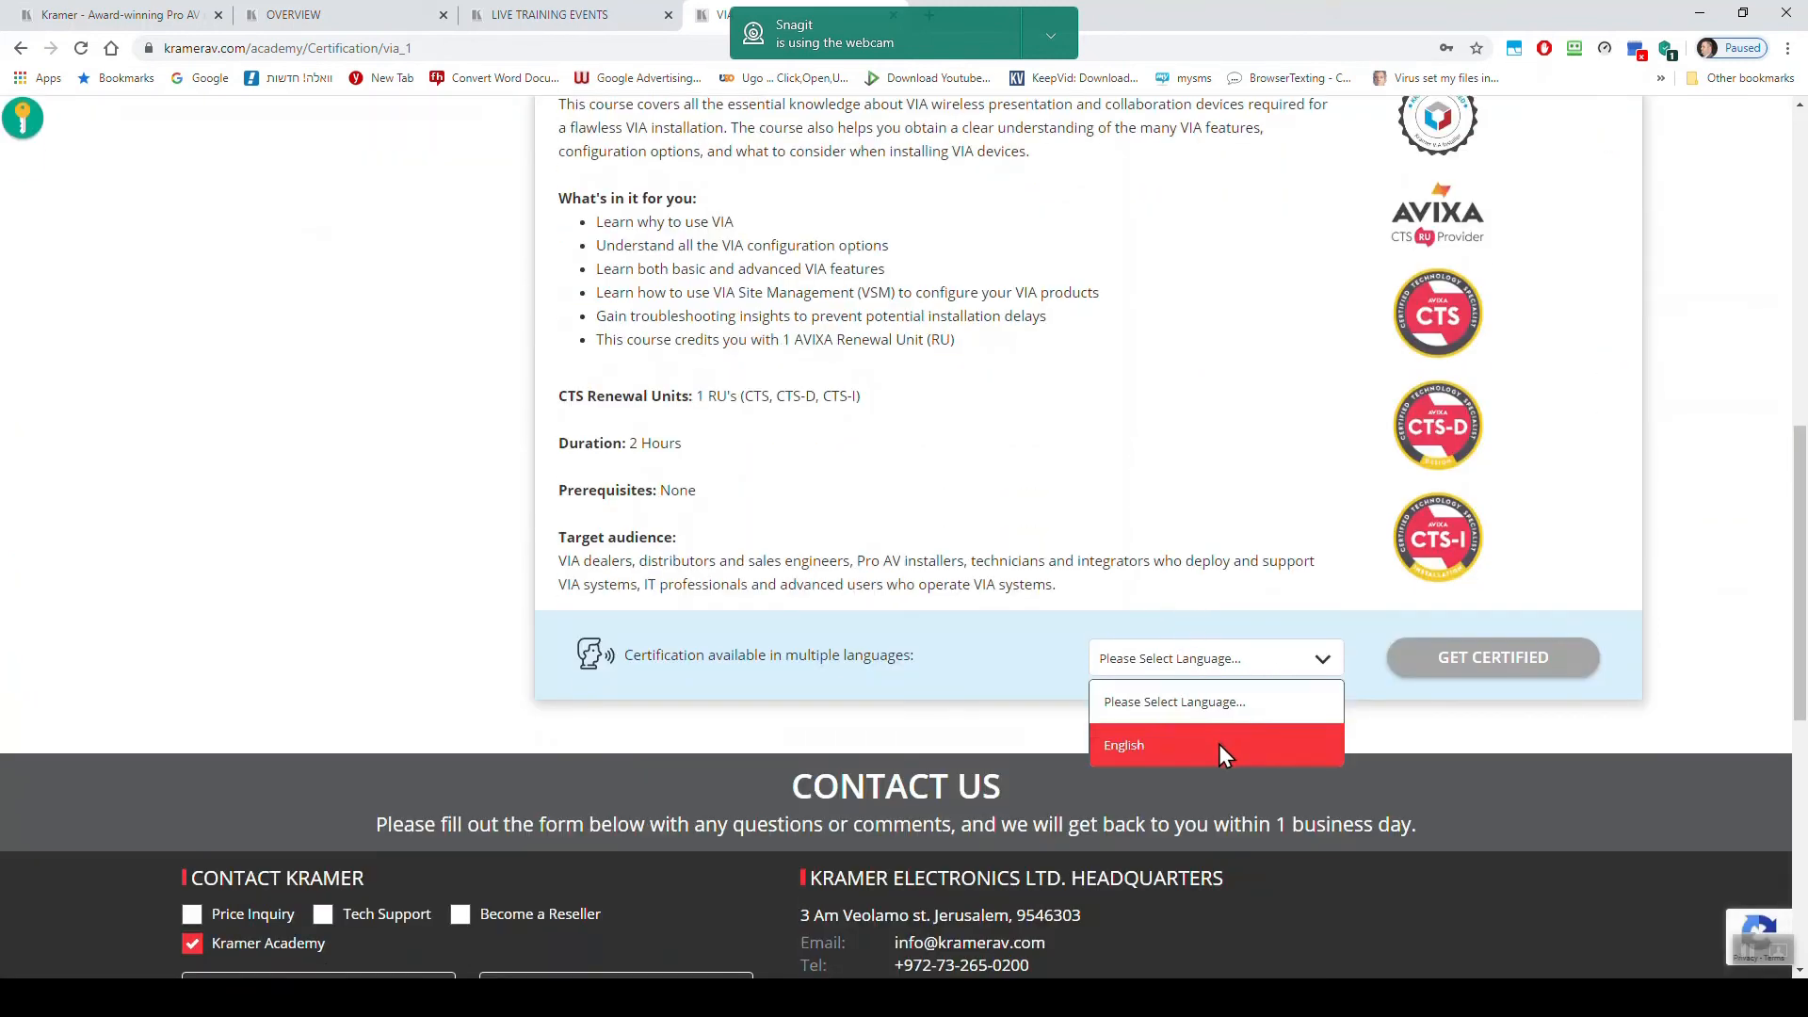
left_click(1121, 744)
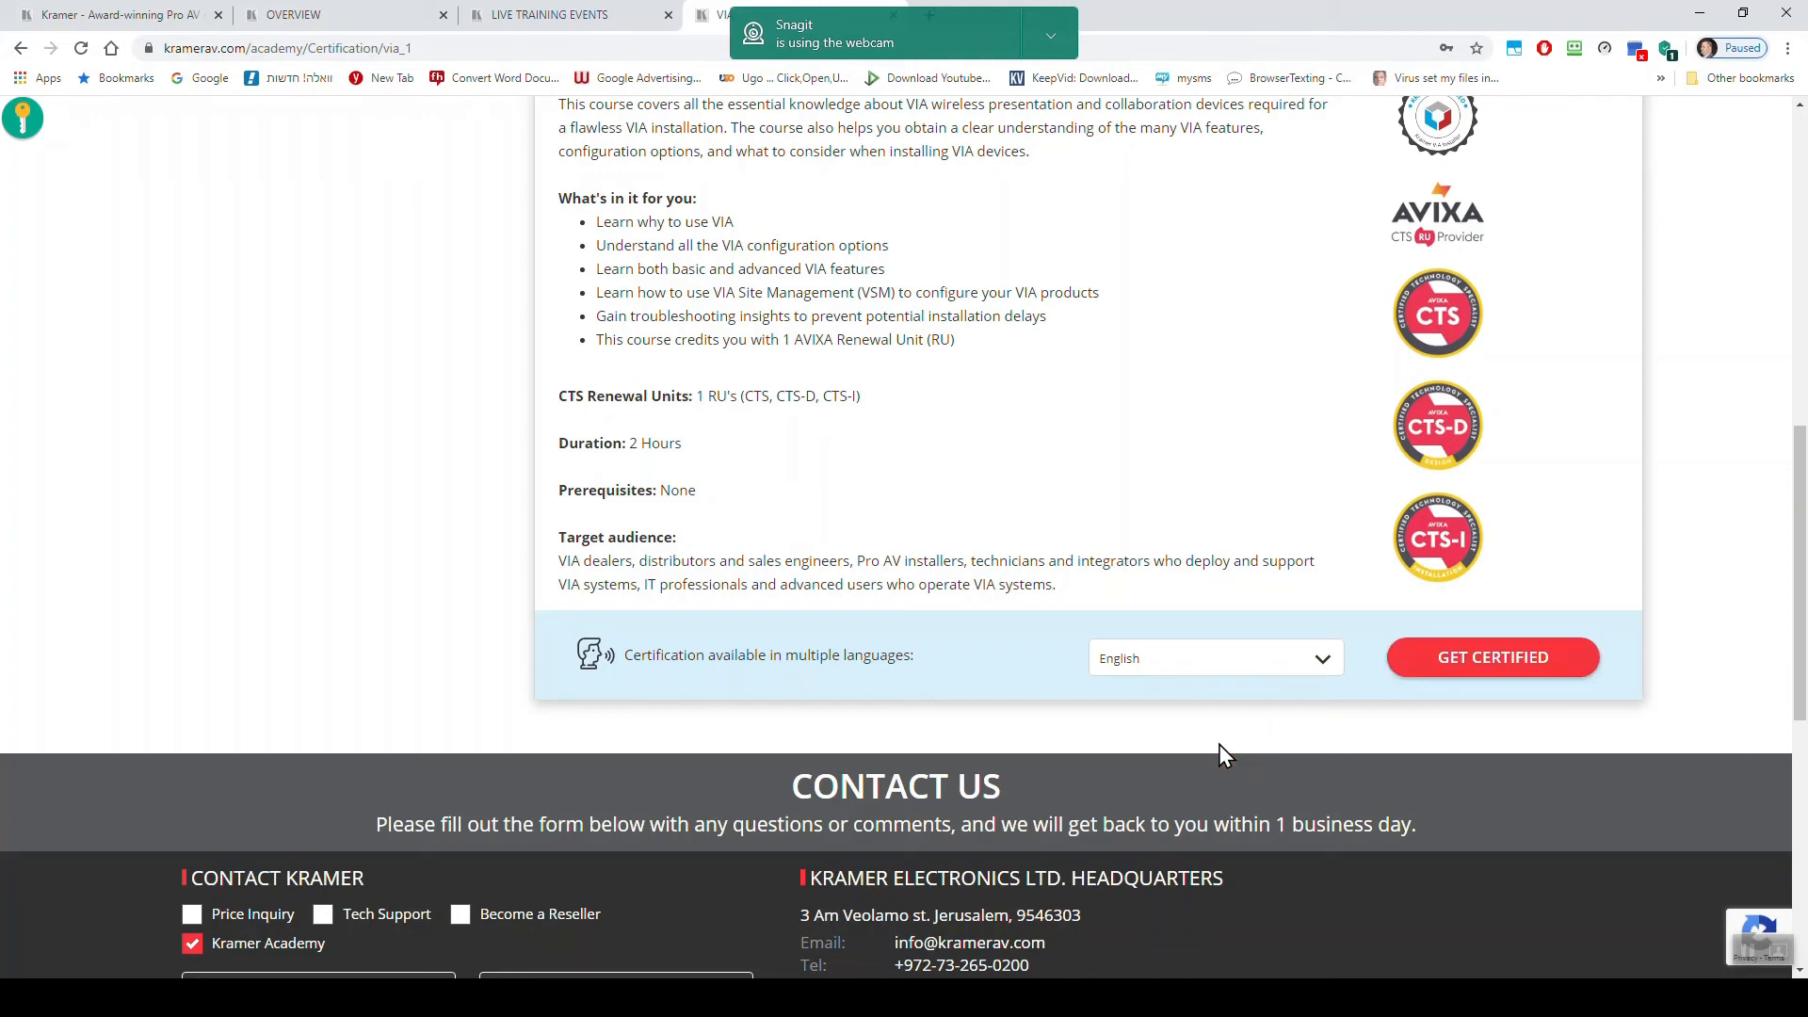
mouse_move(1490, 657)
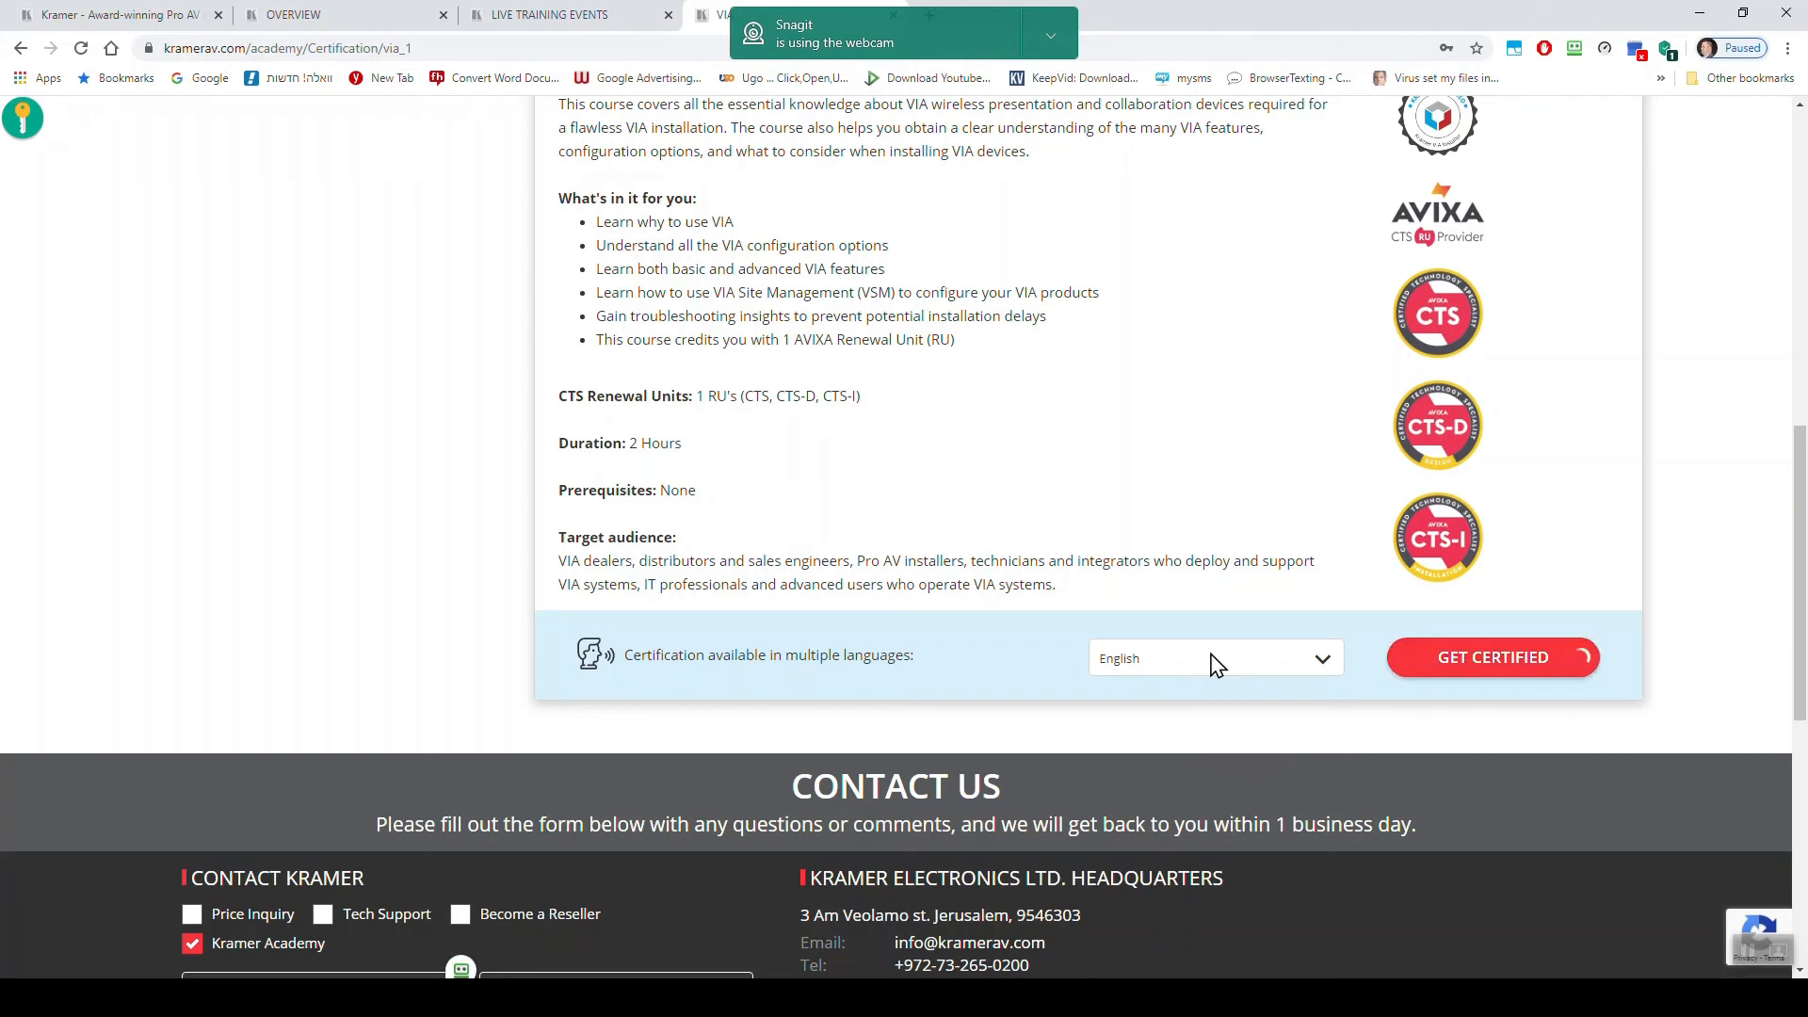
left_click(1491, 657)
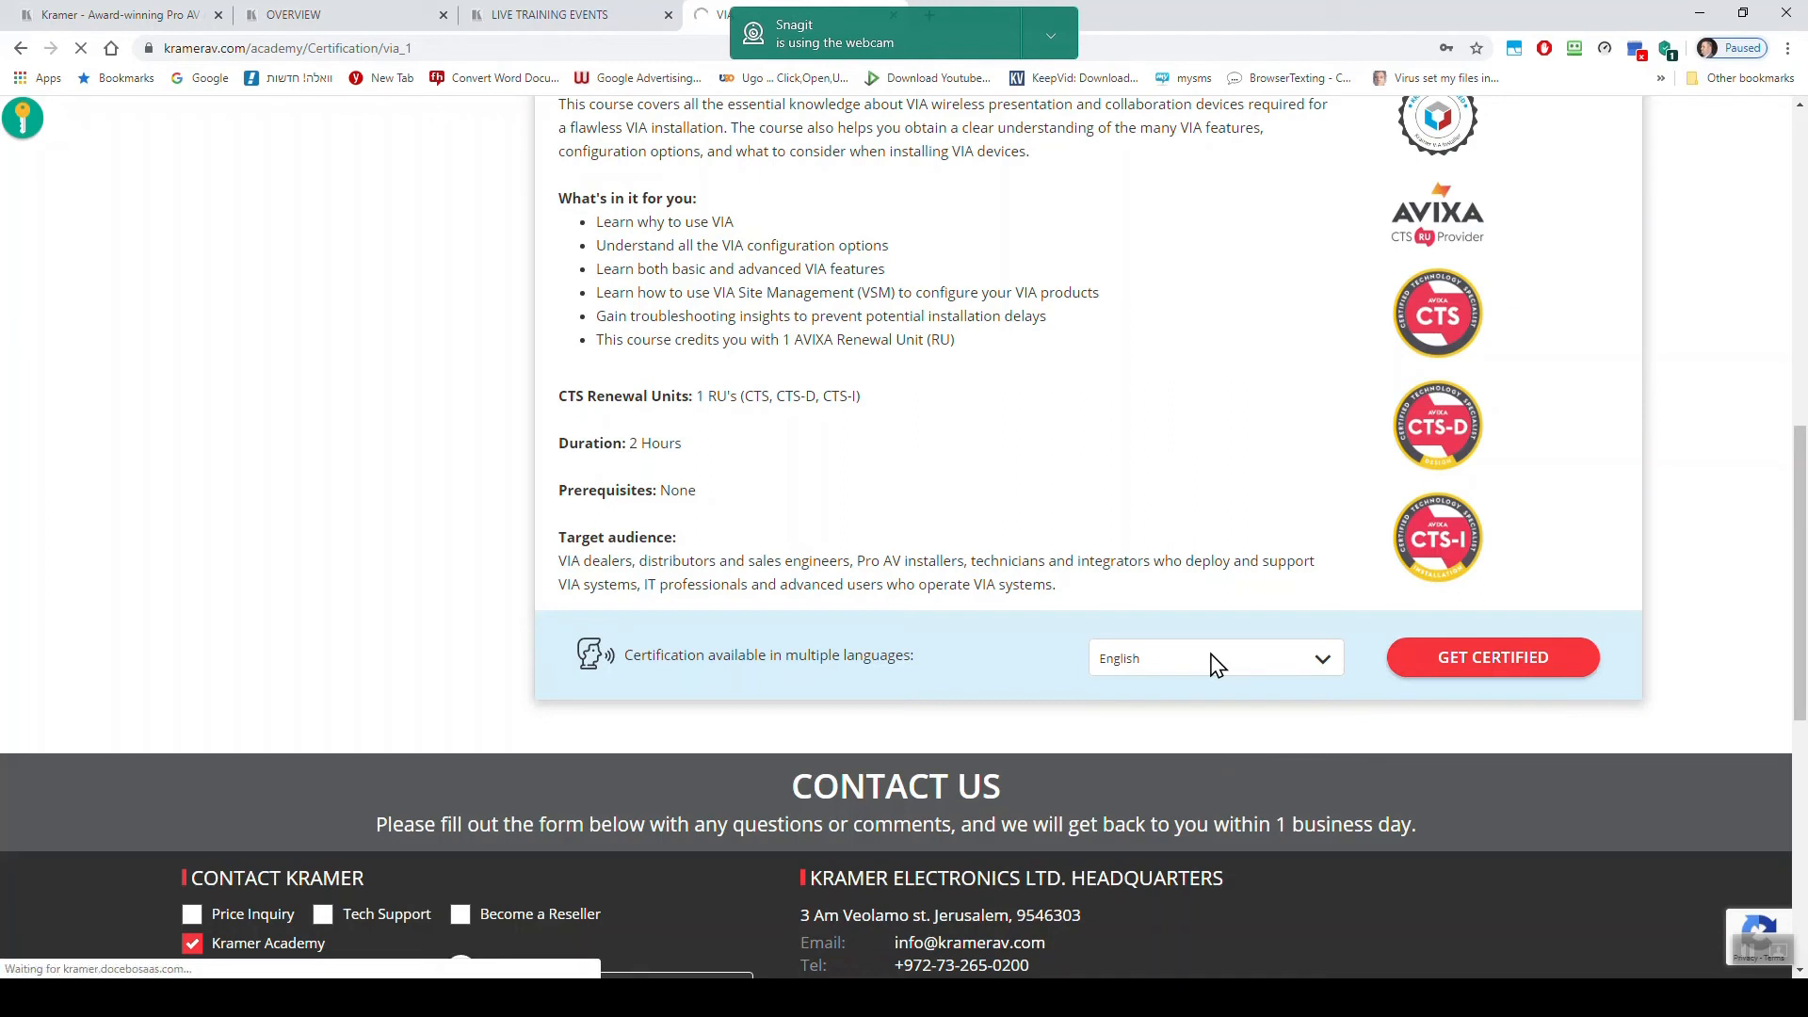
left_click(1491, 657)
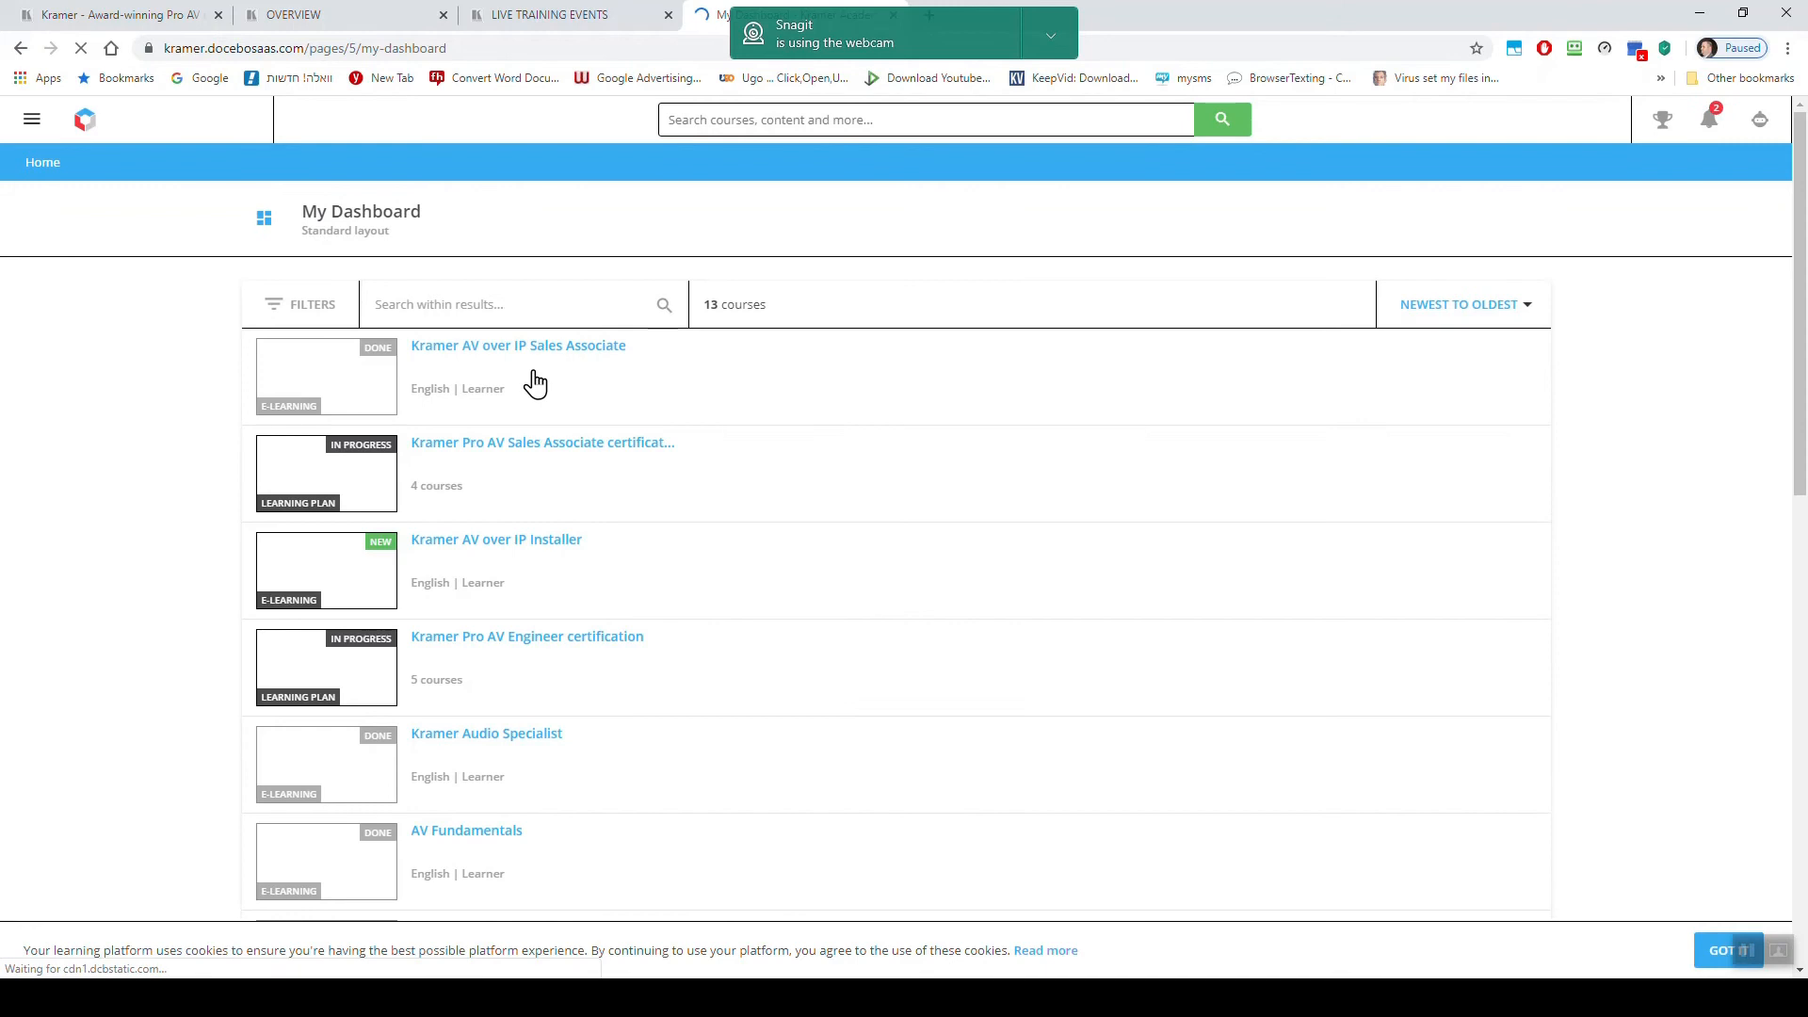
- Scroll the dashboard course list down to Kramer VIA Installer and Test_VIA_modules
scroll("down", 3)
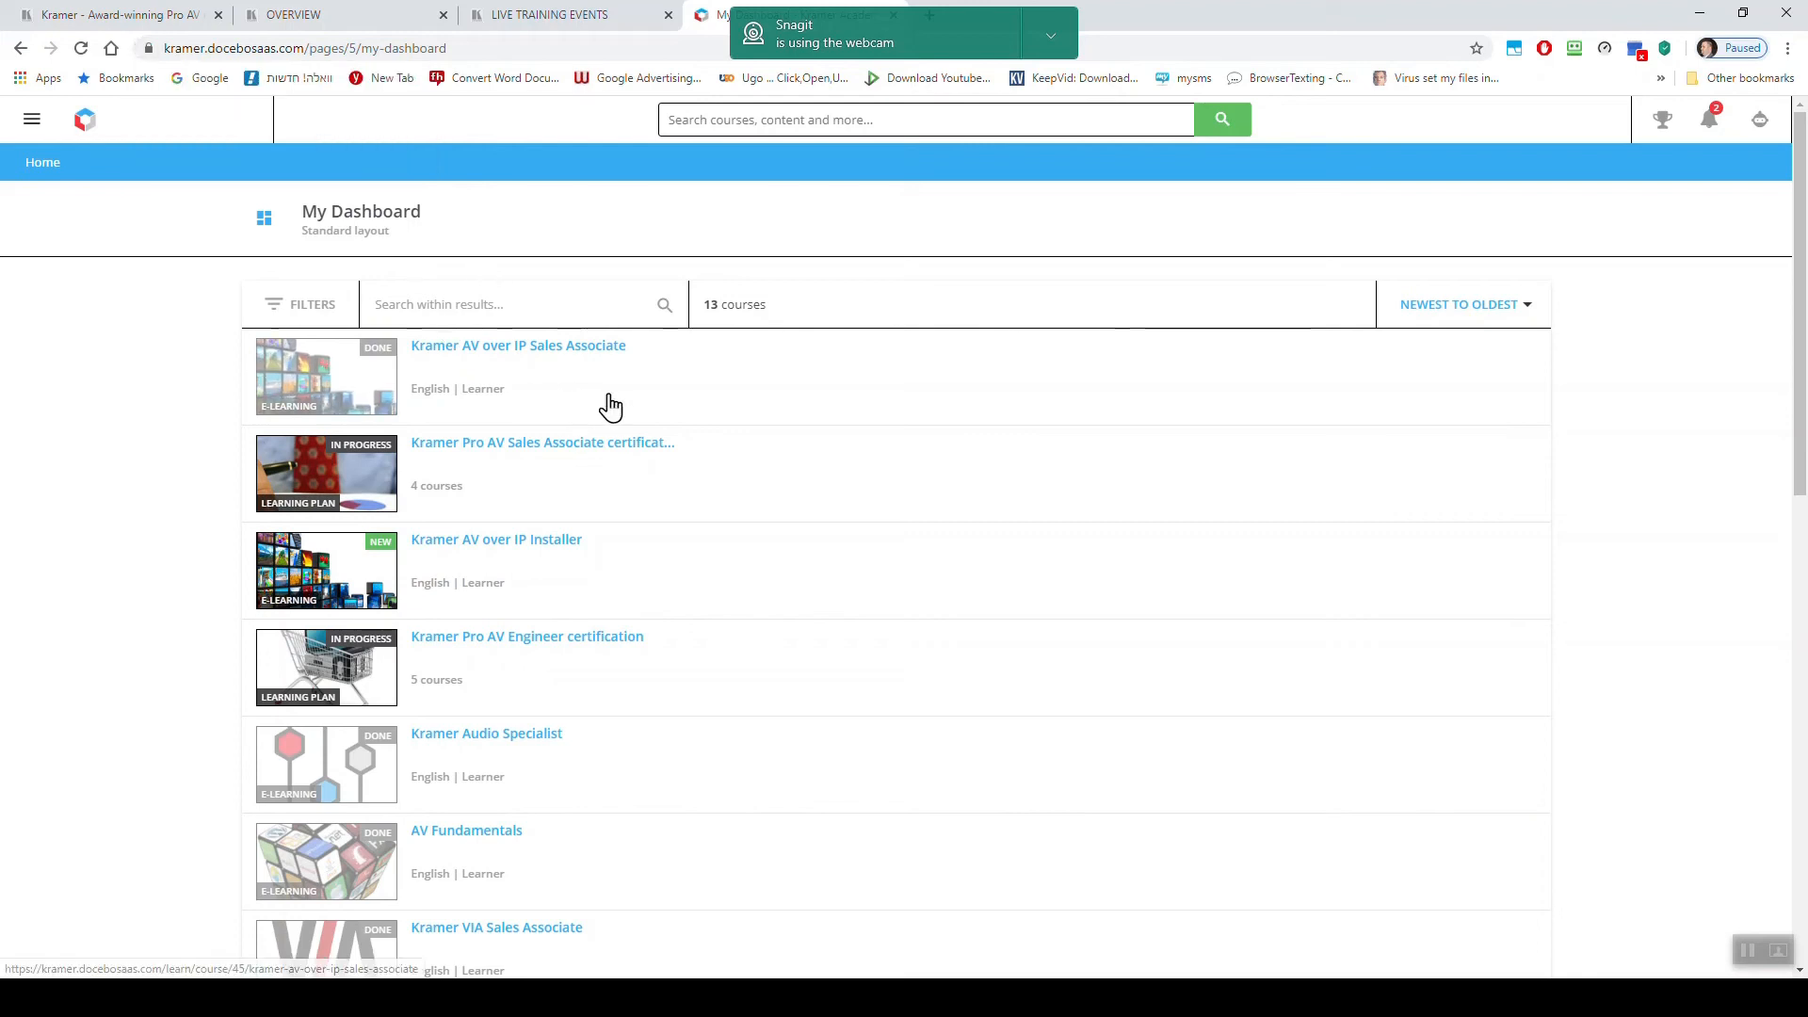
scroll("down", 3)
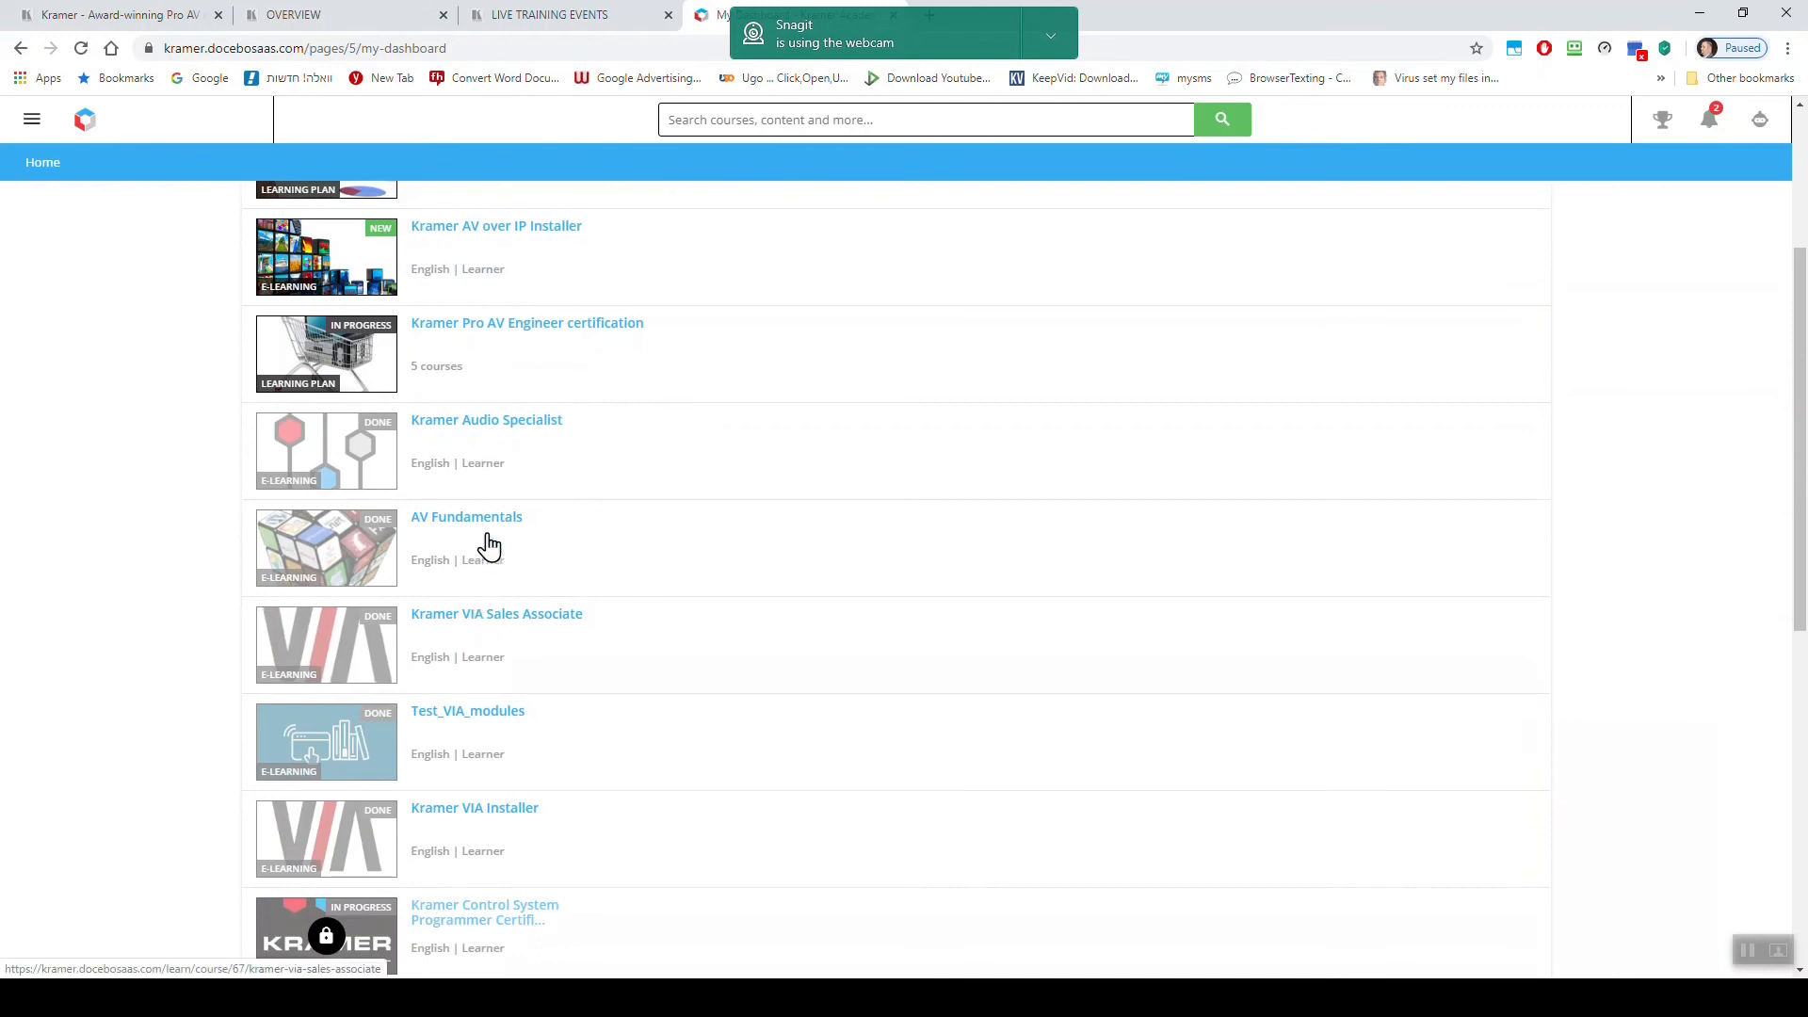
mouse_move(502, 817)
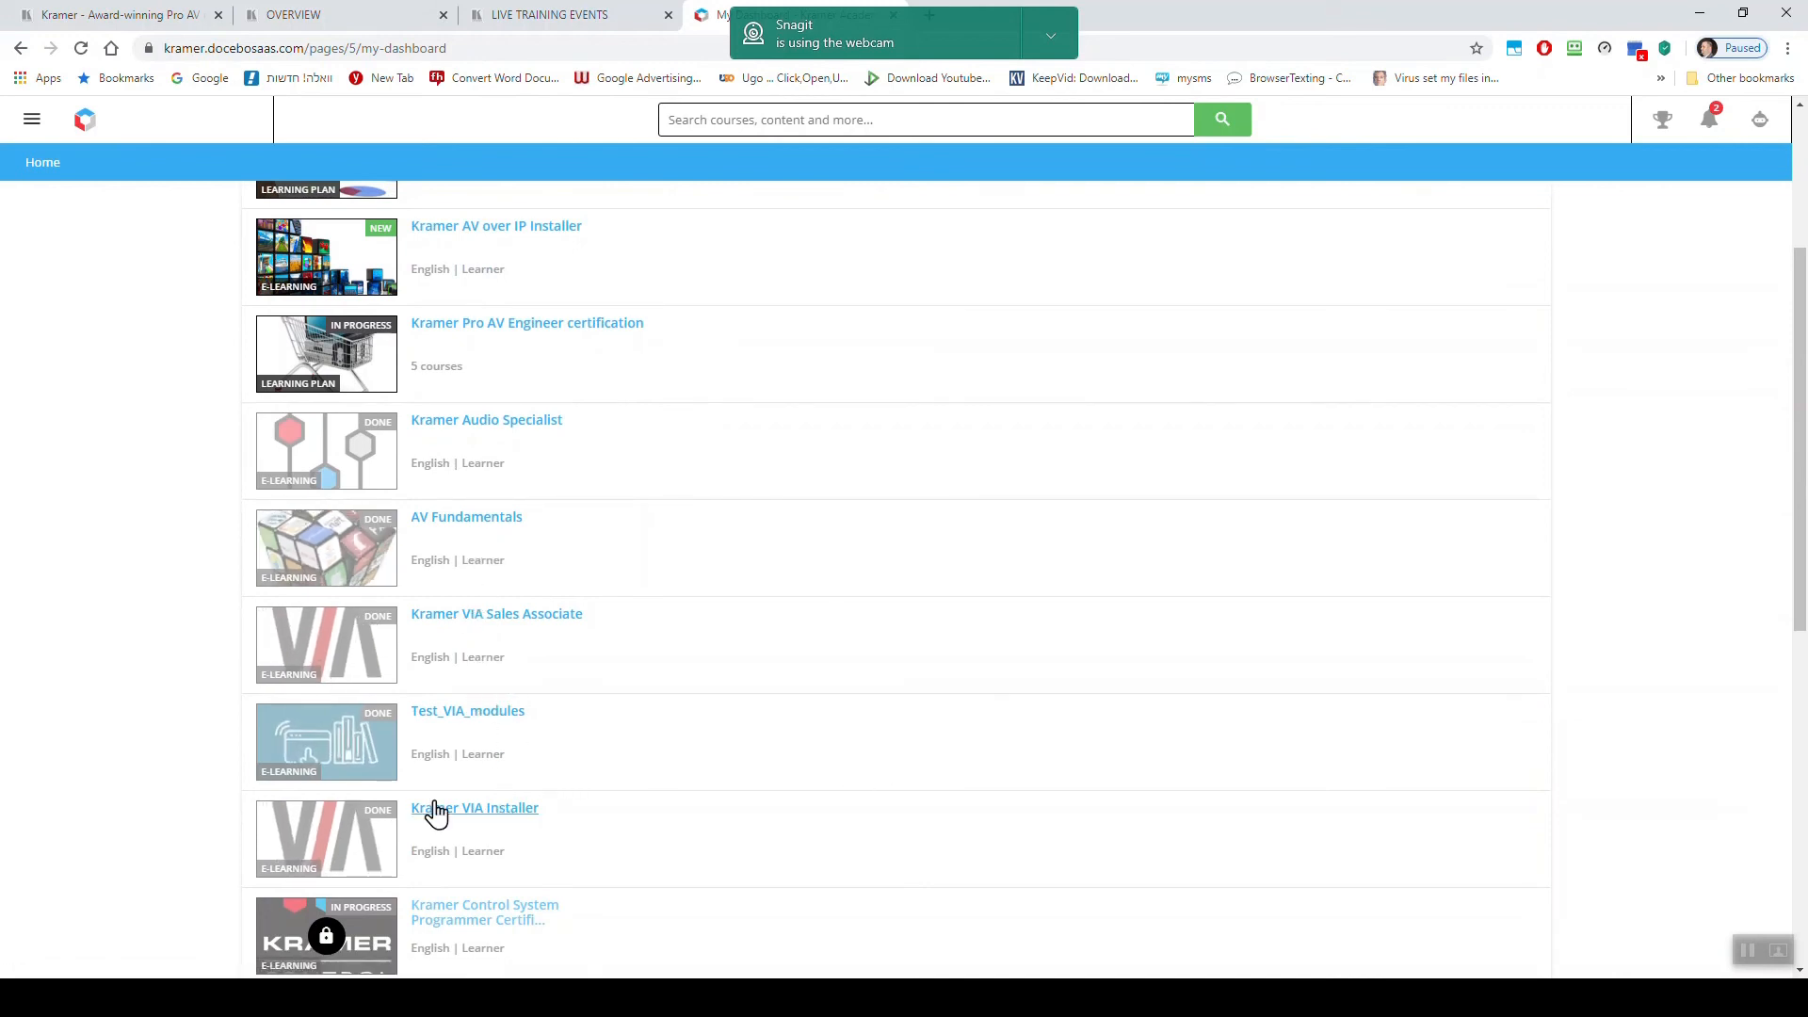
- Open Kramer VIA Installer and launch lesson 101 VIA family review (Installer)
left_click(474, 807)
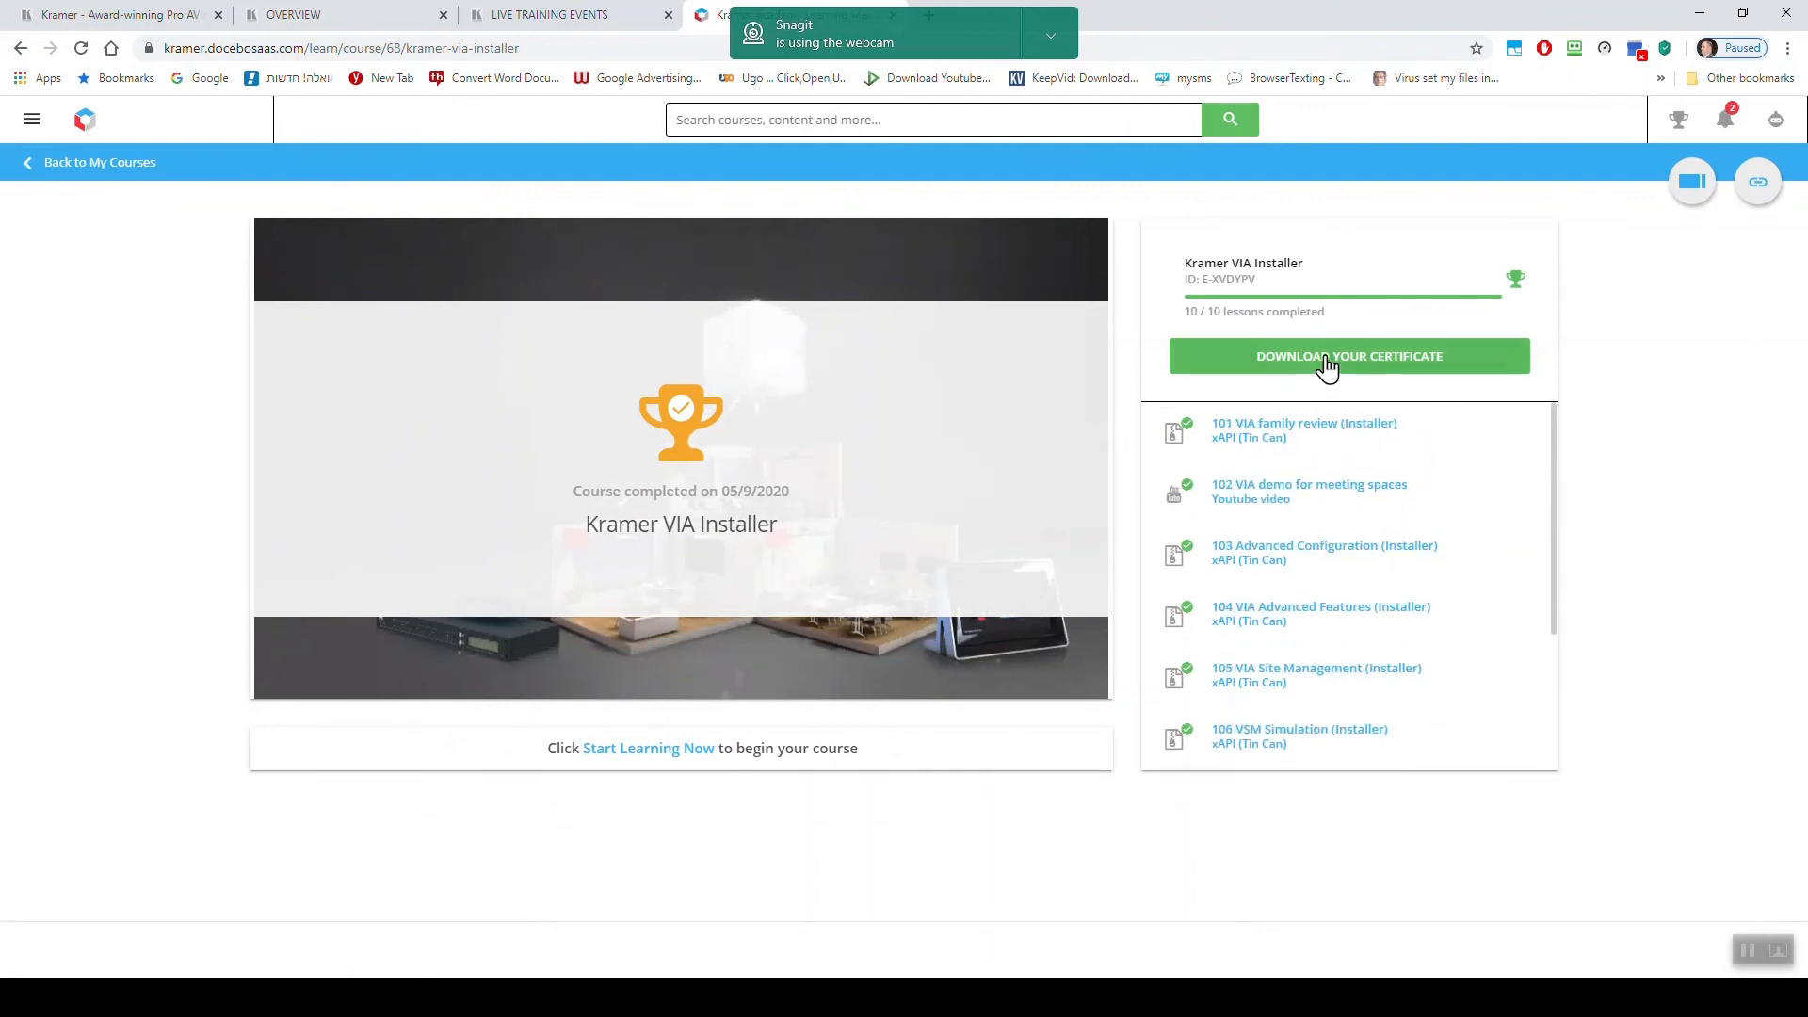
mouse_move(1223, 477)
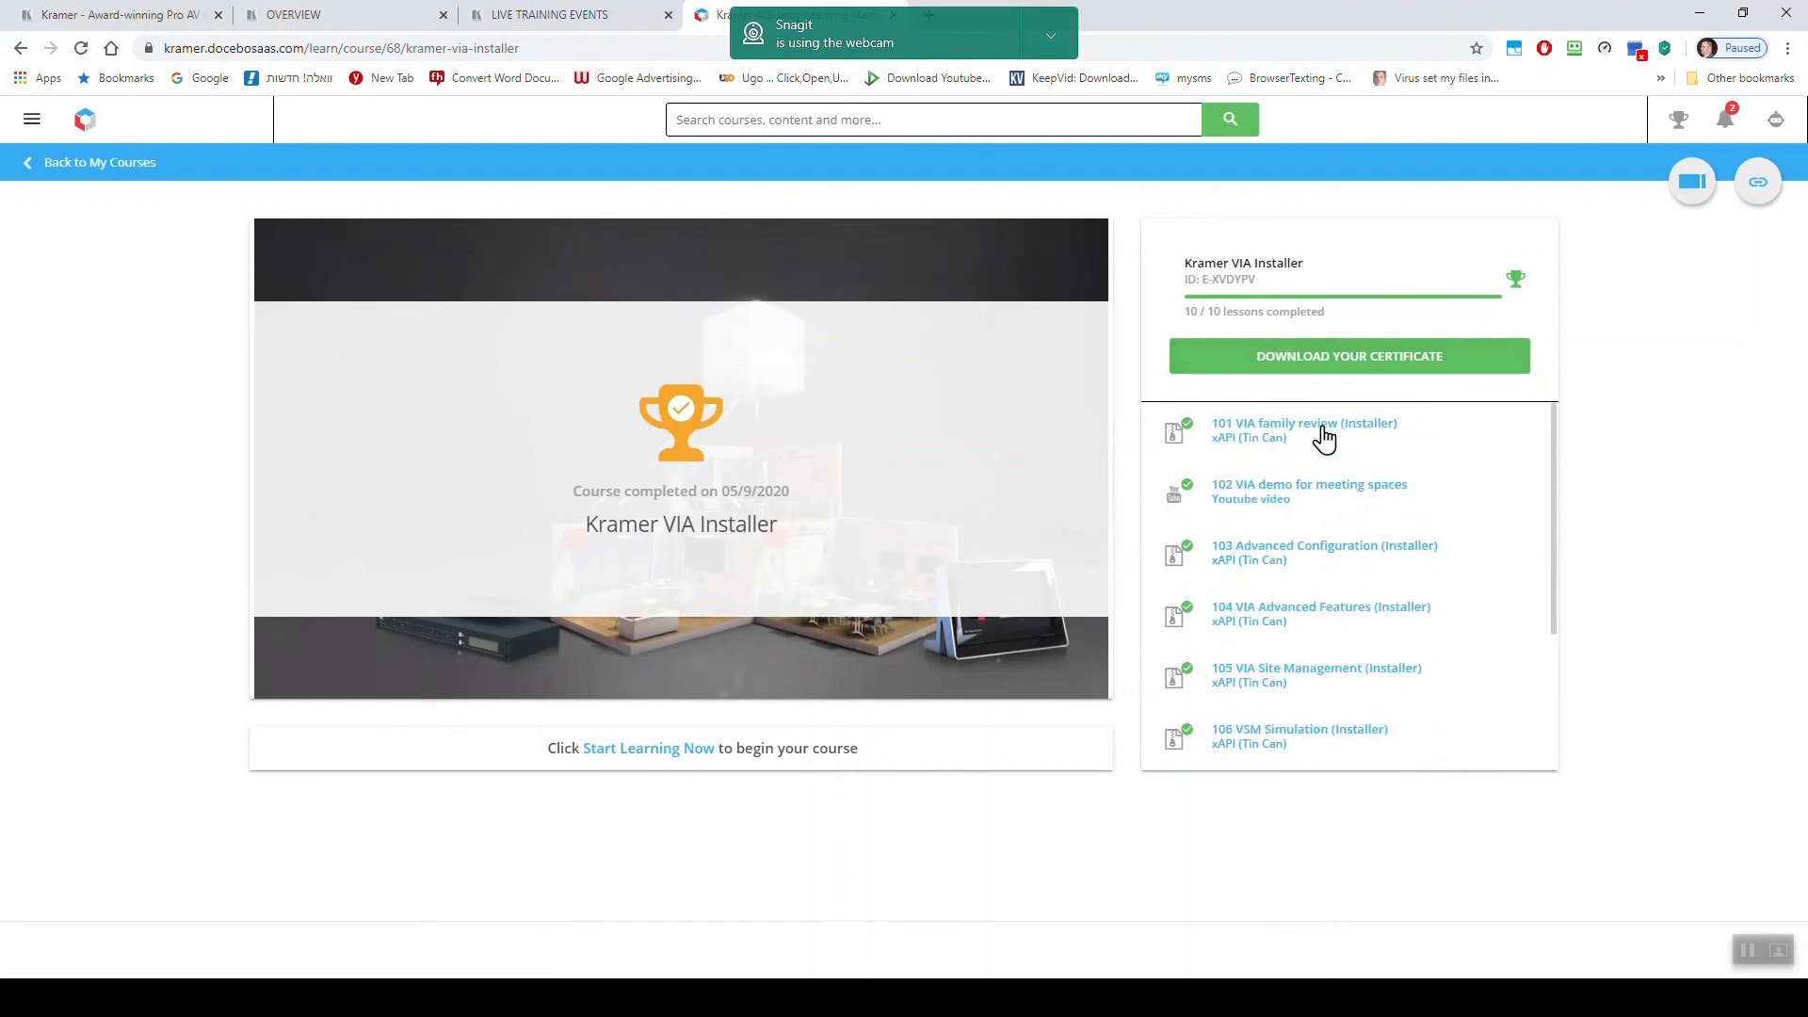
left_click(1304, 430)
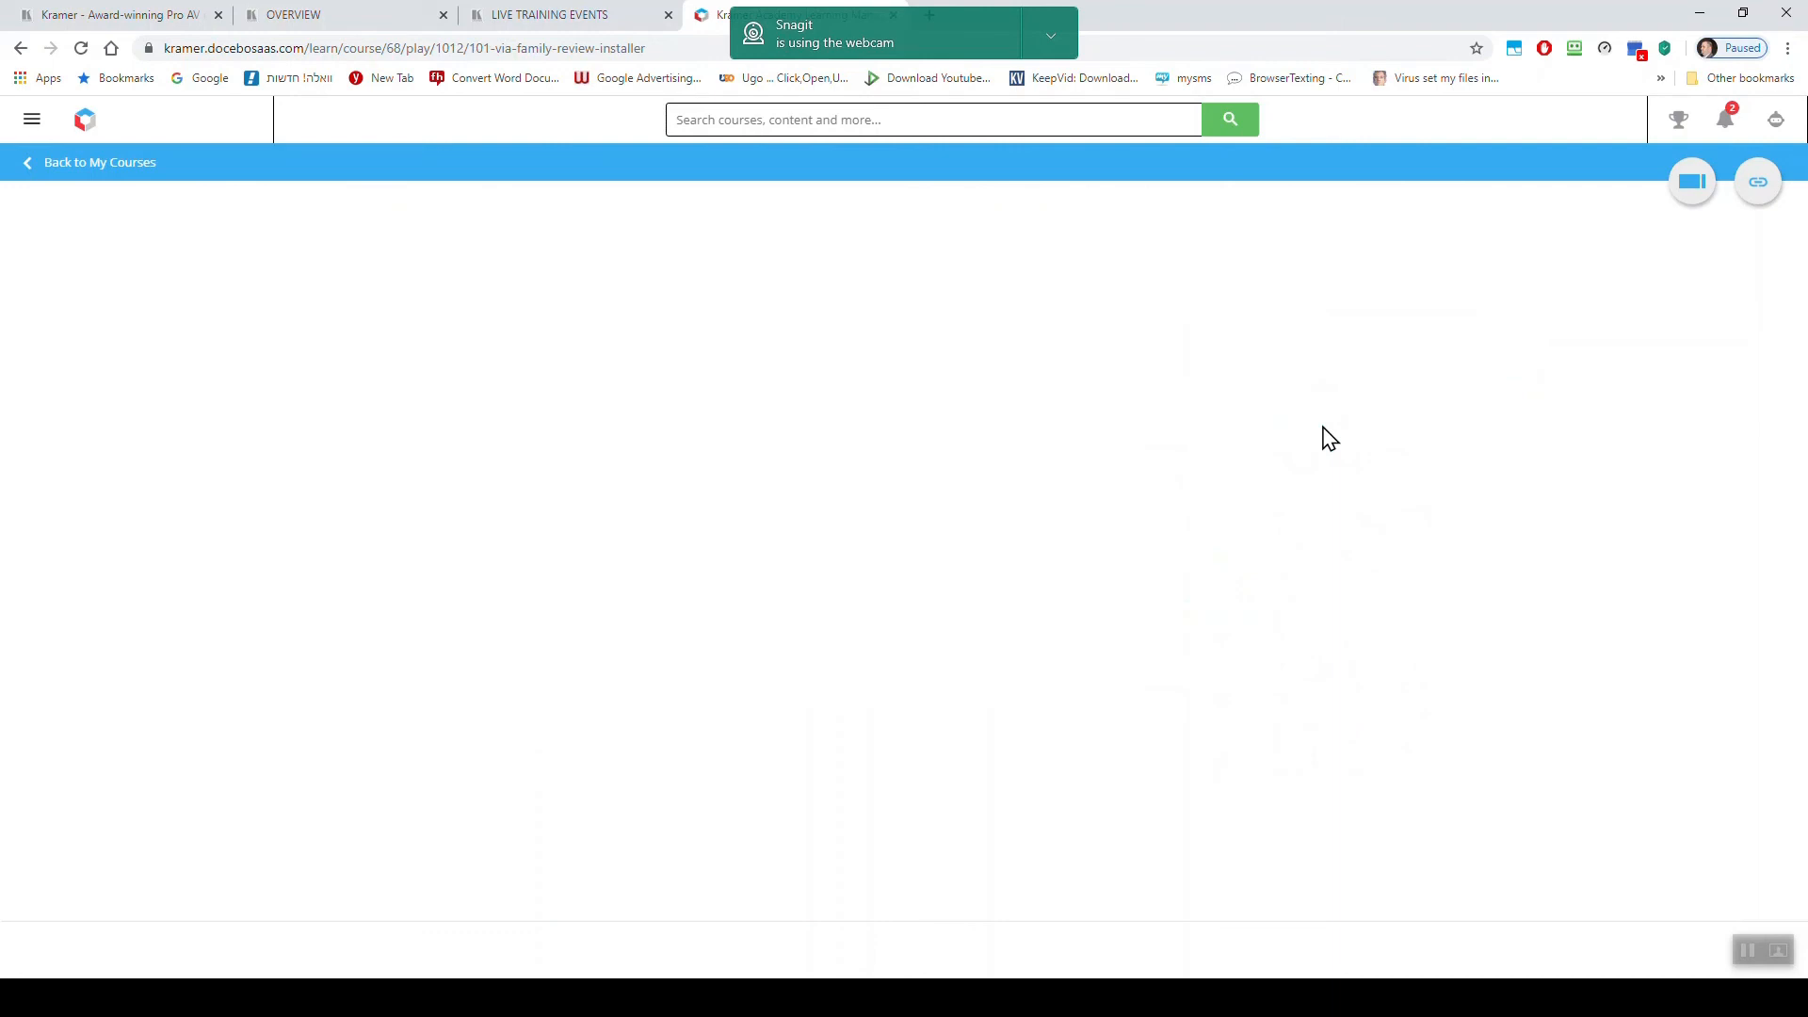